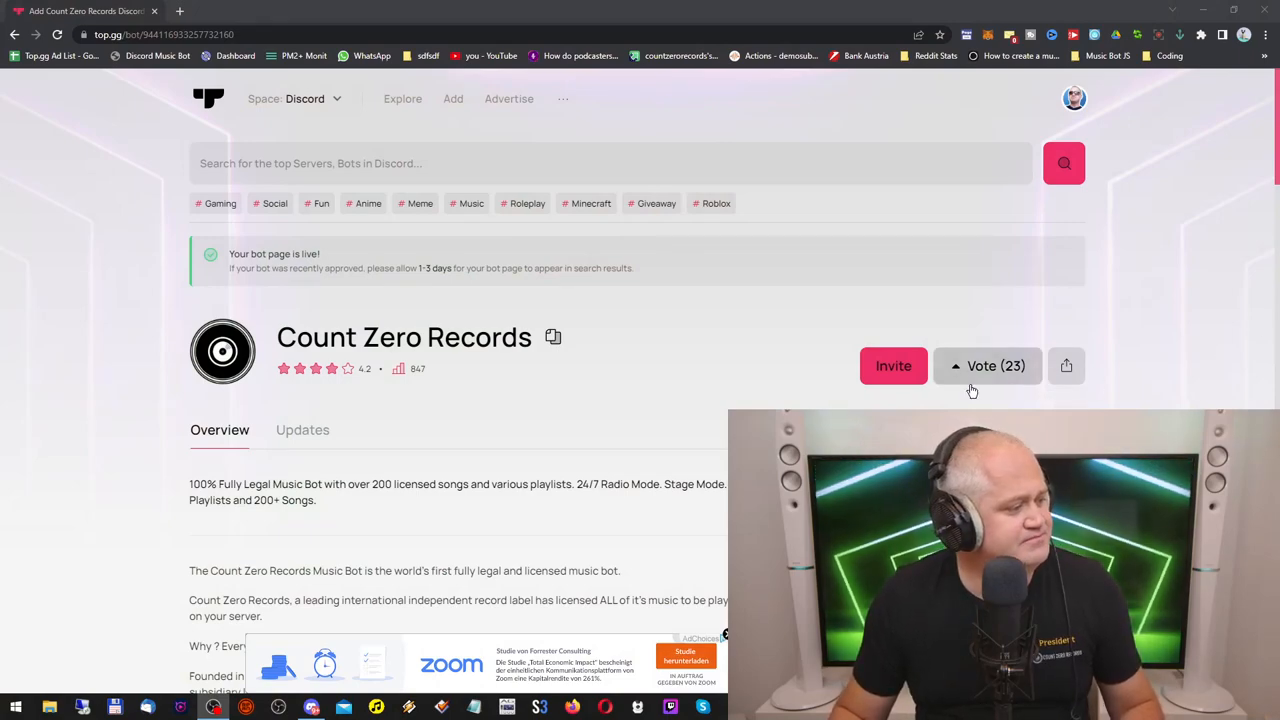
mouse_move(600, 414)
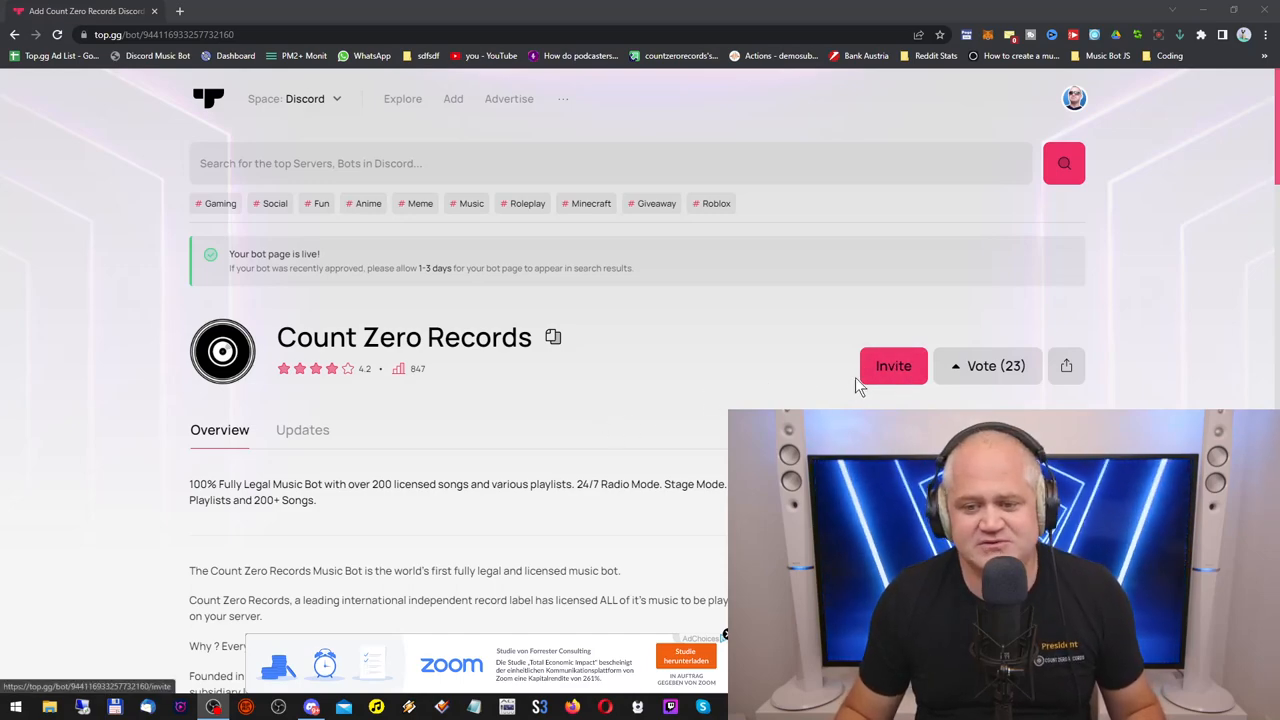
Start inviting the Count Zero Records bot from its Top.gg listing.
left_click(892, 366)
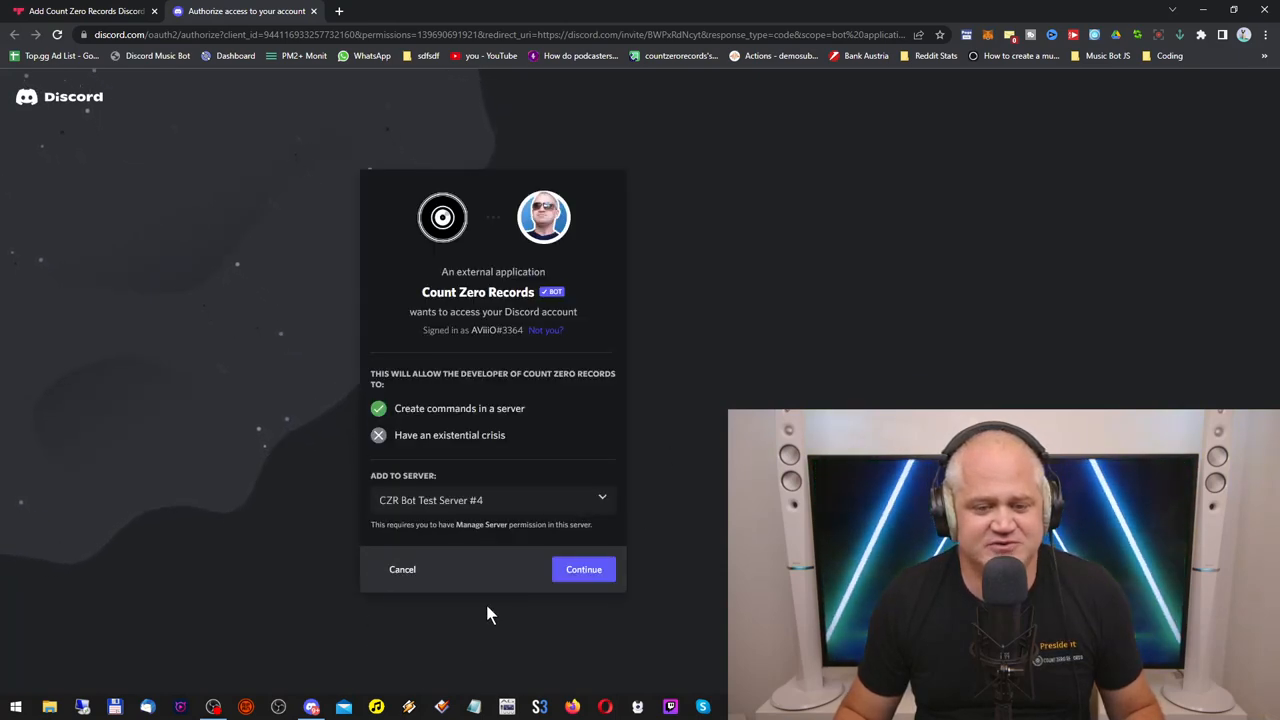
Authorize Count Zero Records for CZR Bot Test Server #4, granting permissions and passing the hCaptcha check.
left_click(584, 568)
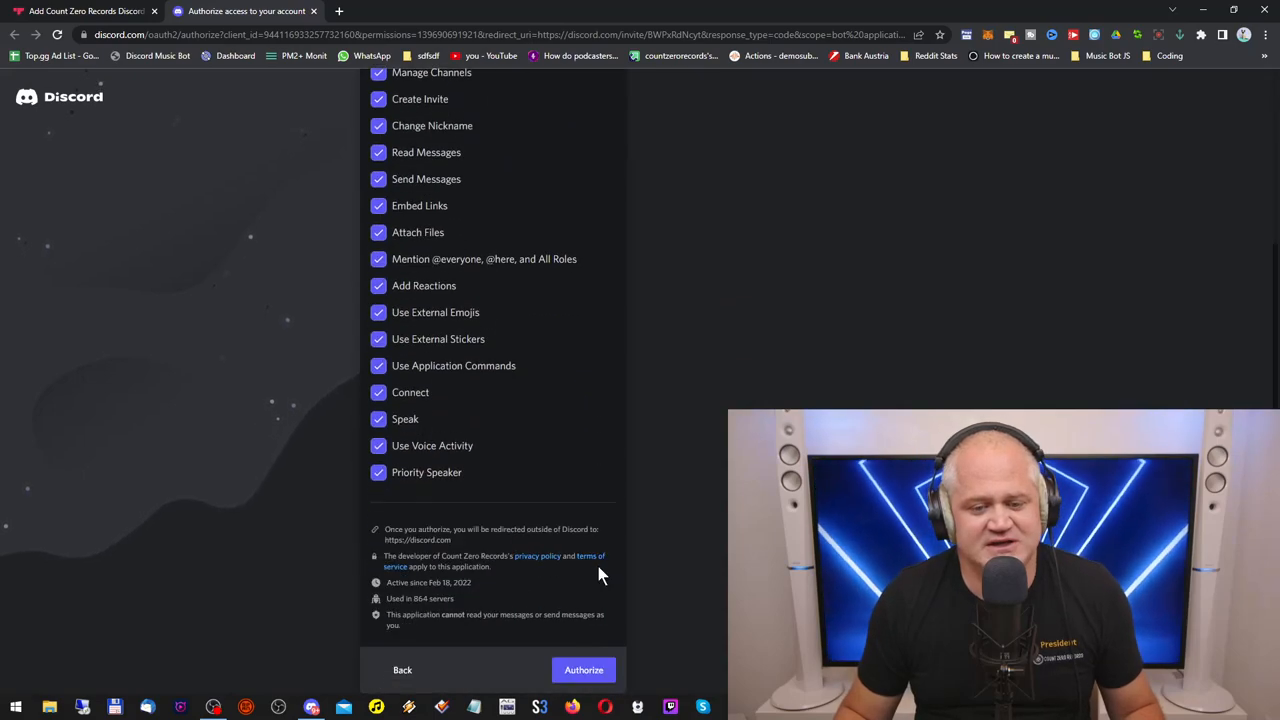
left_click(584, 670)
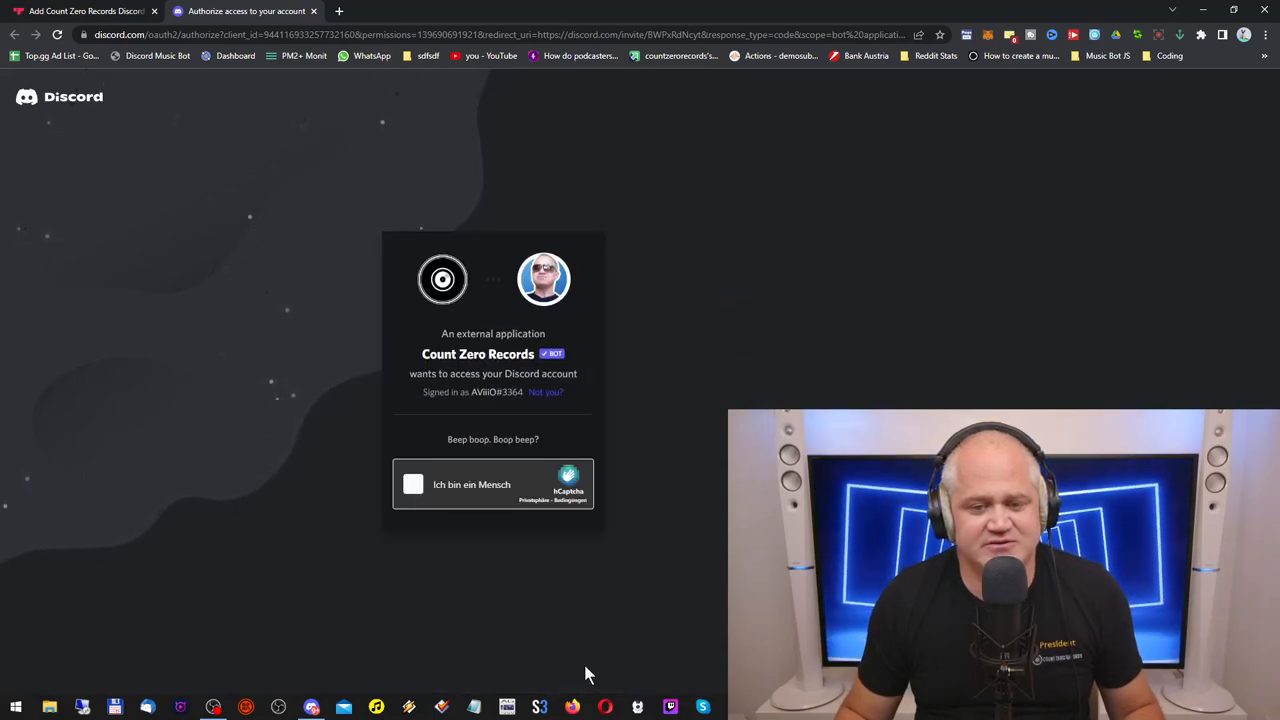
left_click(412, 484)
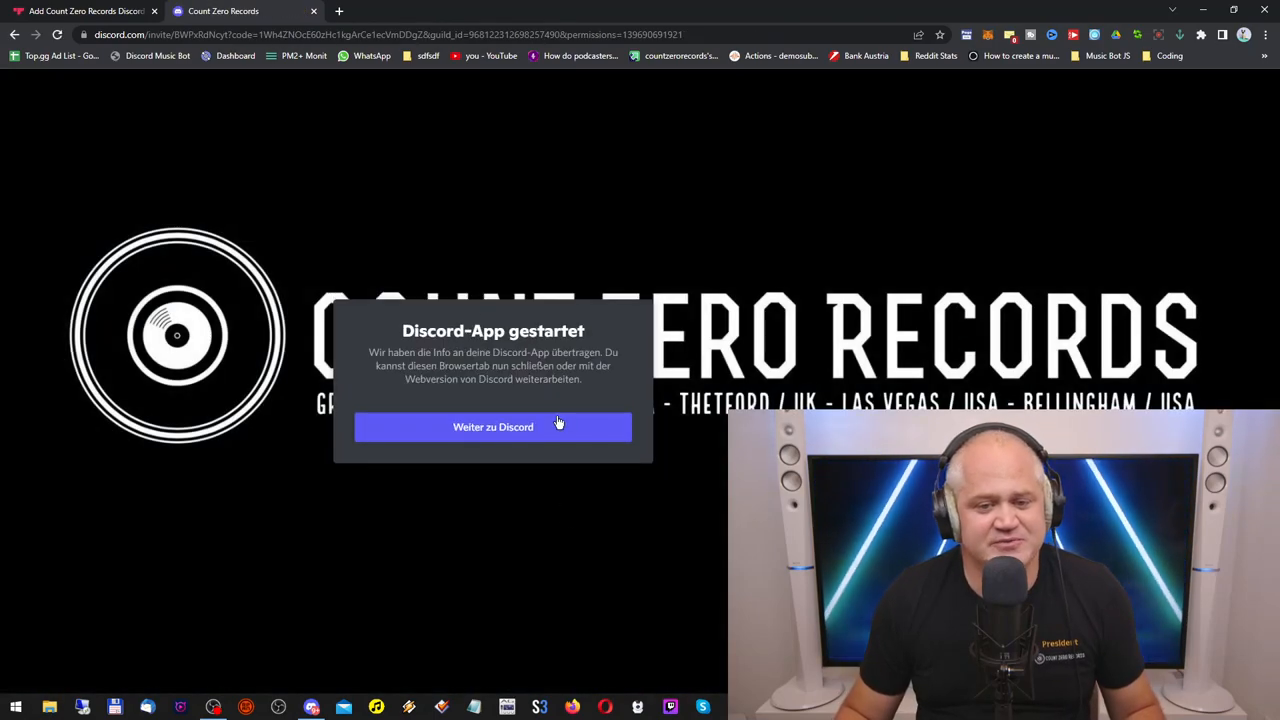
mouse_move(528, 378)
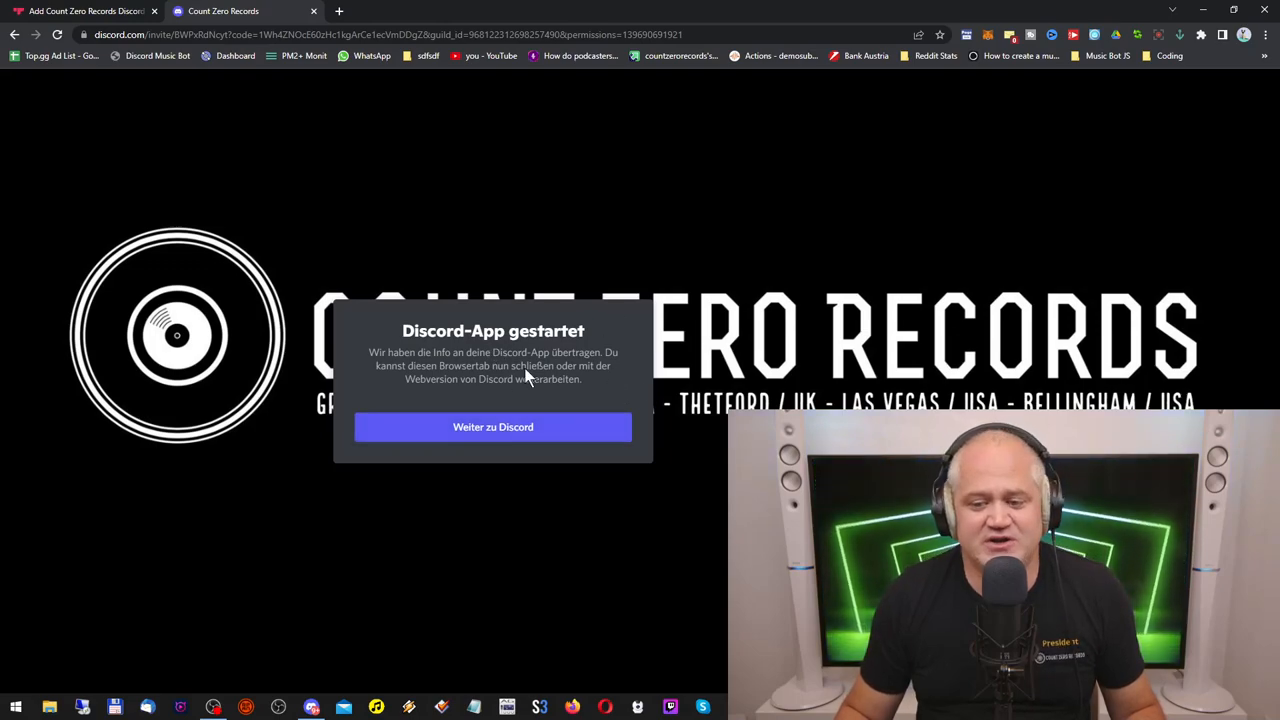
mouse_move(548, 400)
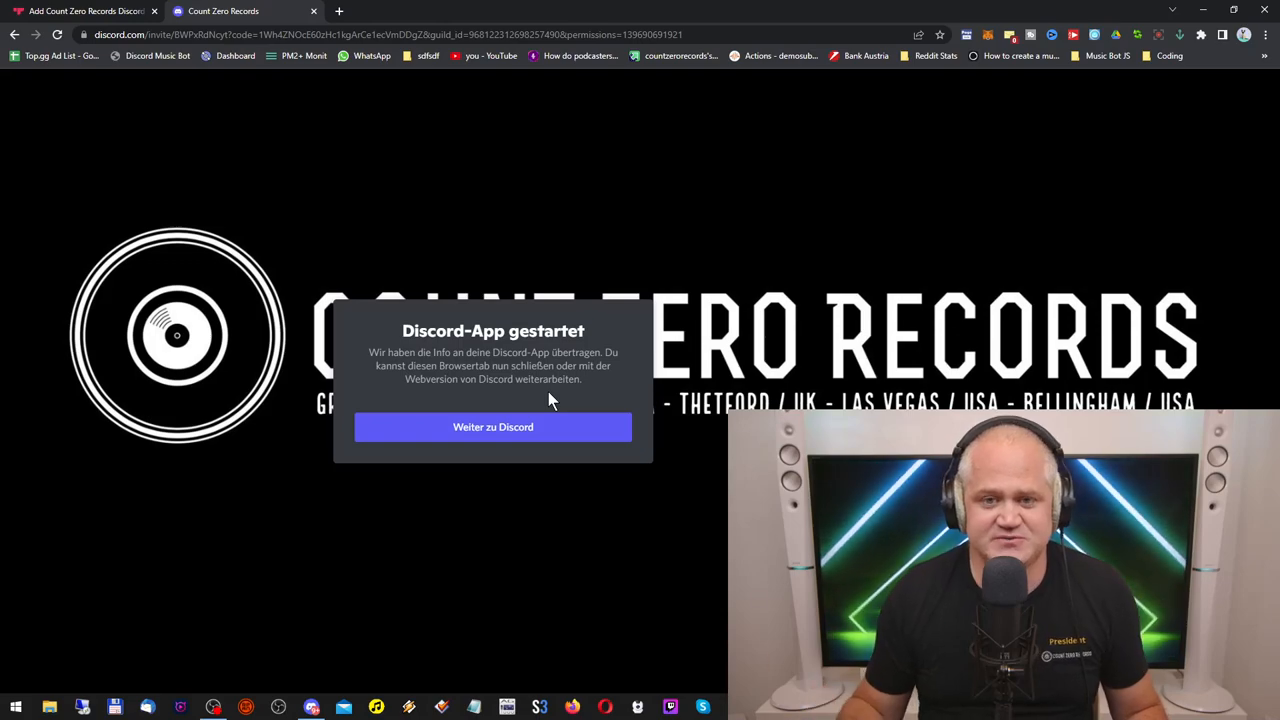
mouse_move(808, 138)
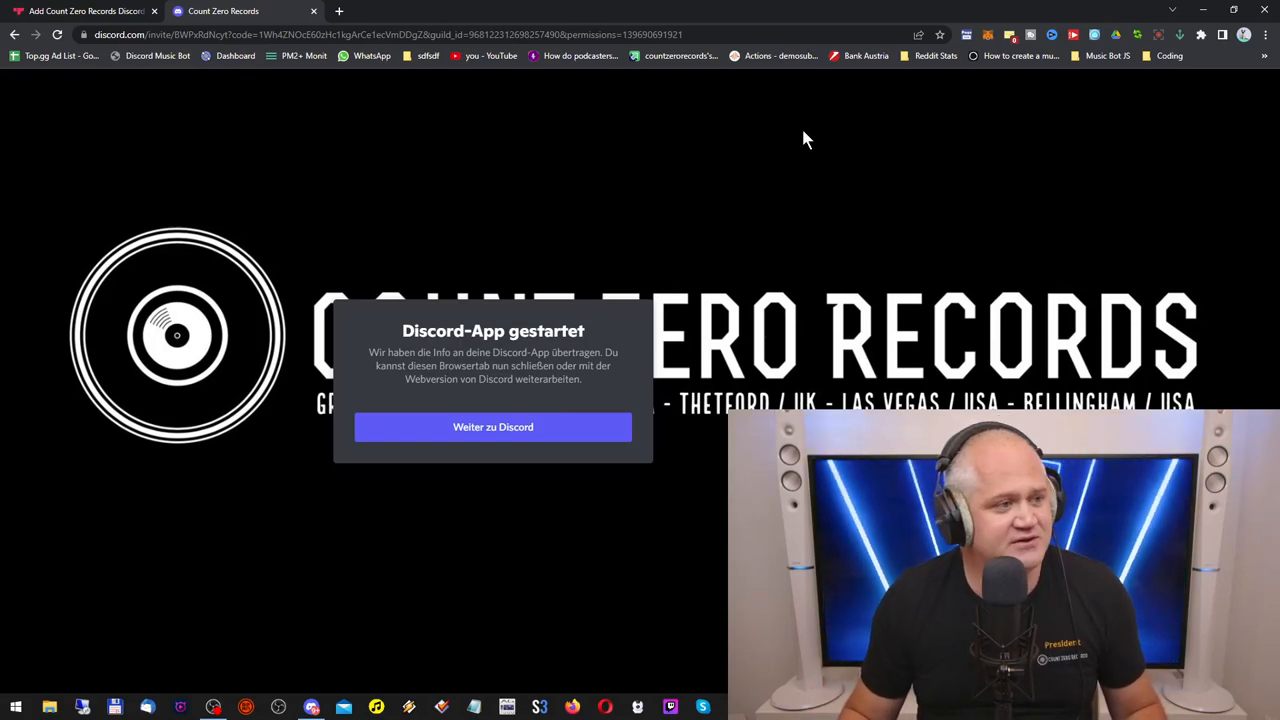
Switch to the Discord desktop app and enter CZR Bot Test Server #4.
left_click(492, 428)
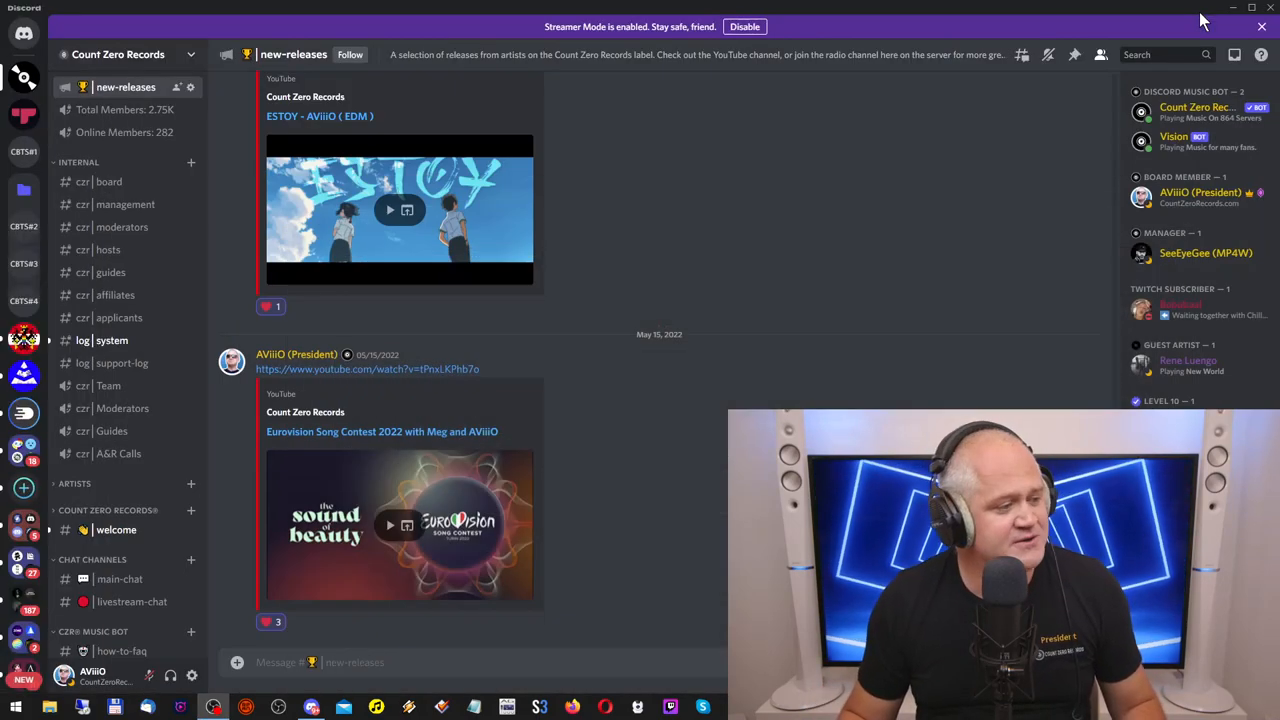
mouse_move(1016, 332)
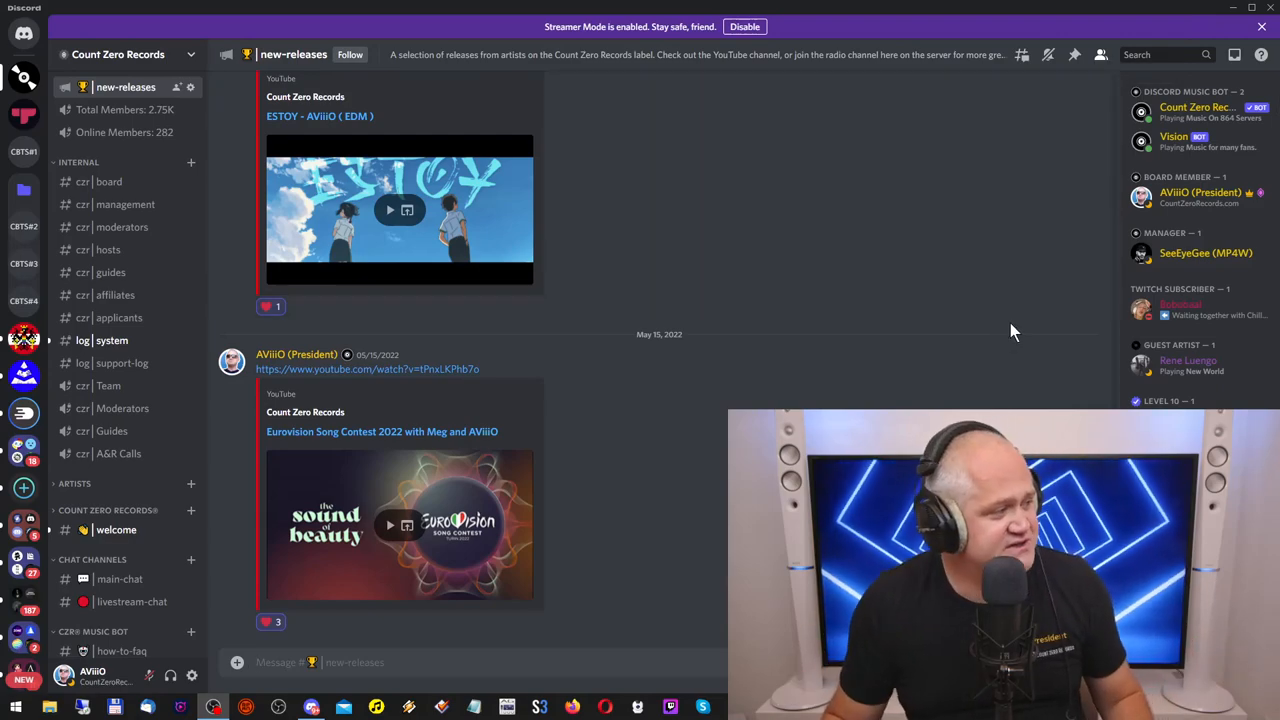
mouse_move(20, 300)
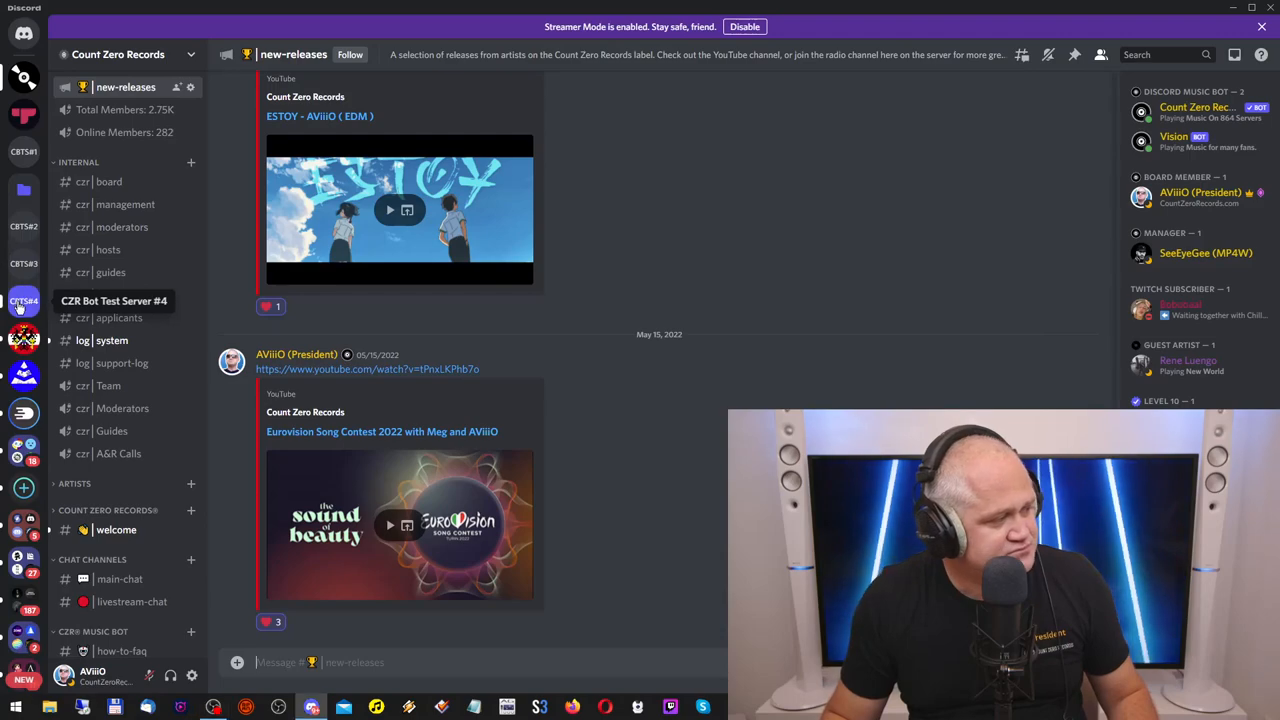
left_click(24, 300)
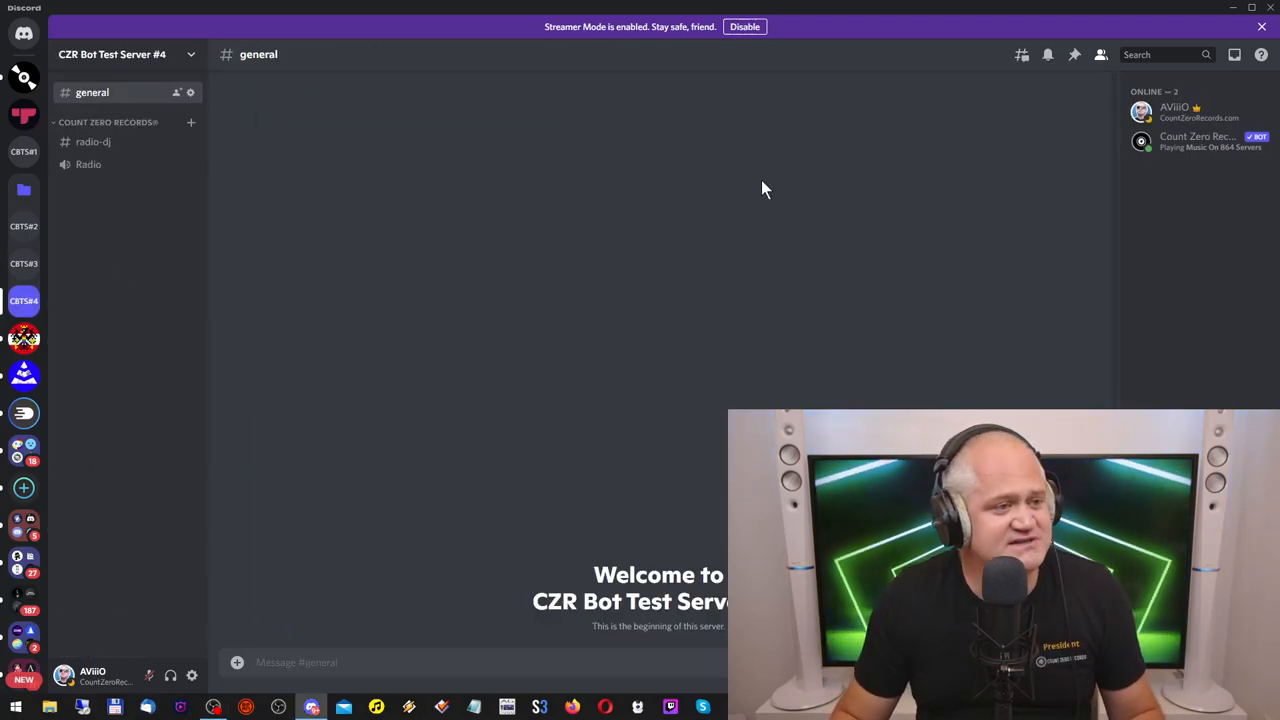
mouse_move(1200, 142)
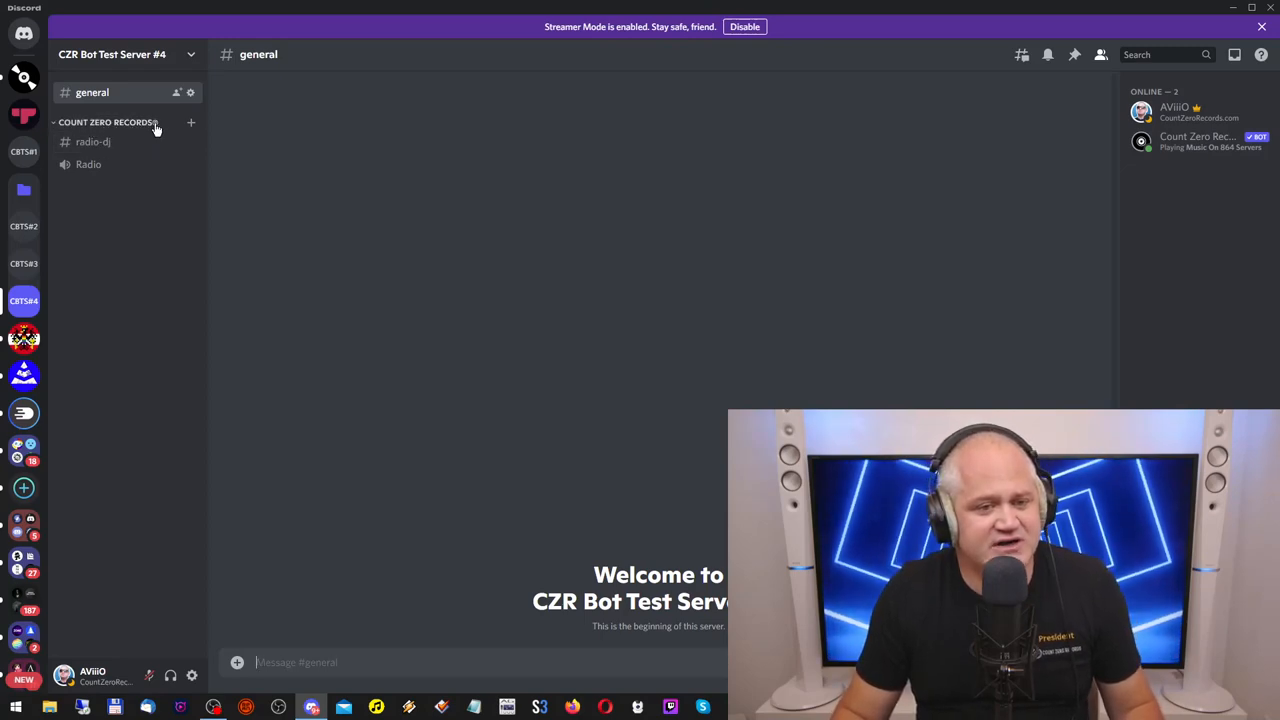
mouse_move(92, 140)
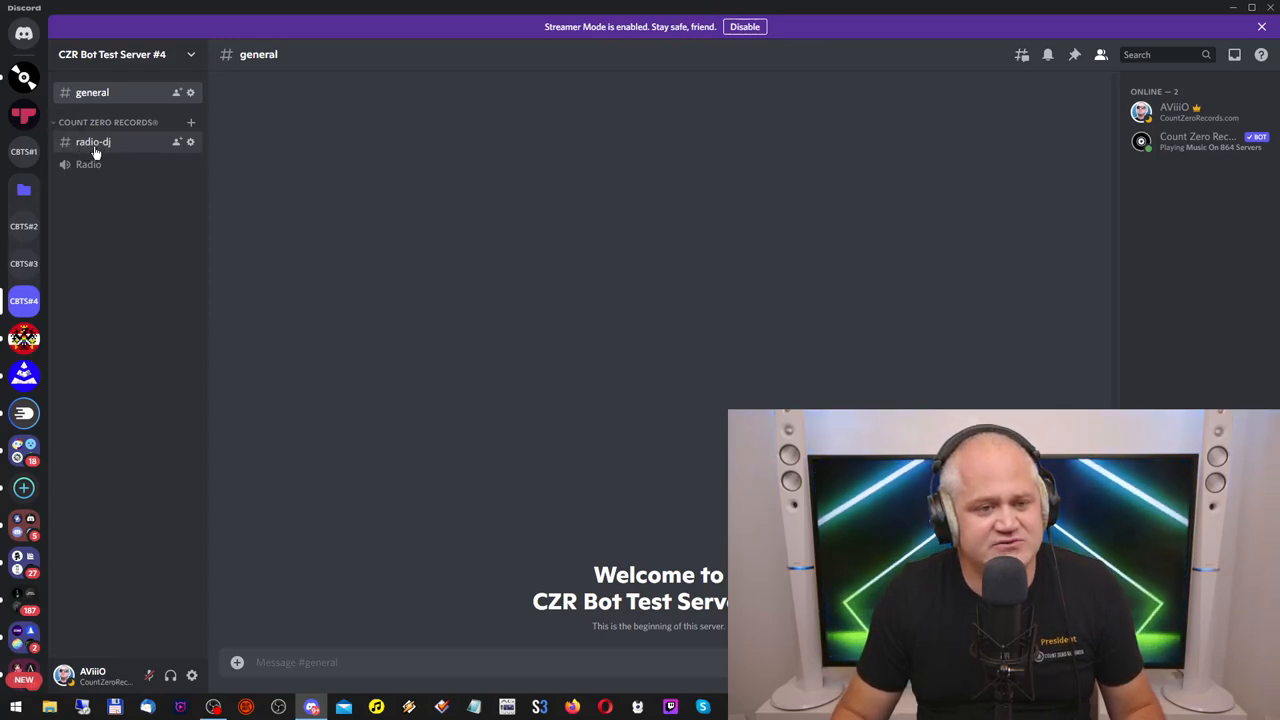
mouse_move(88, 164)
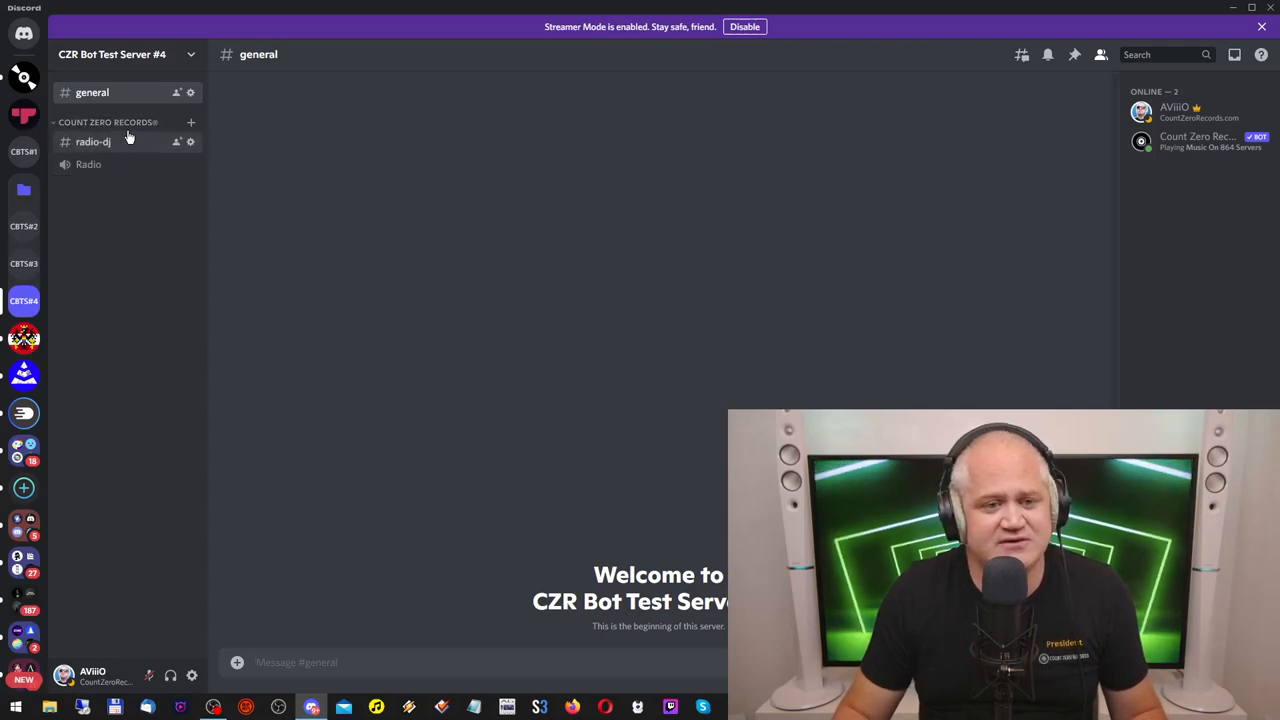
mouse_move(88, 164)
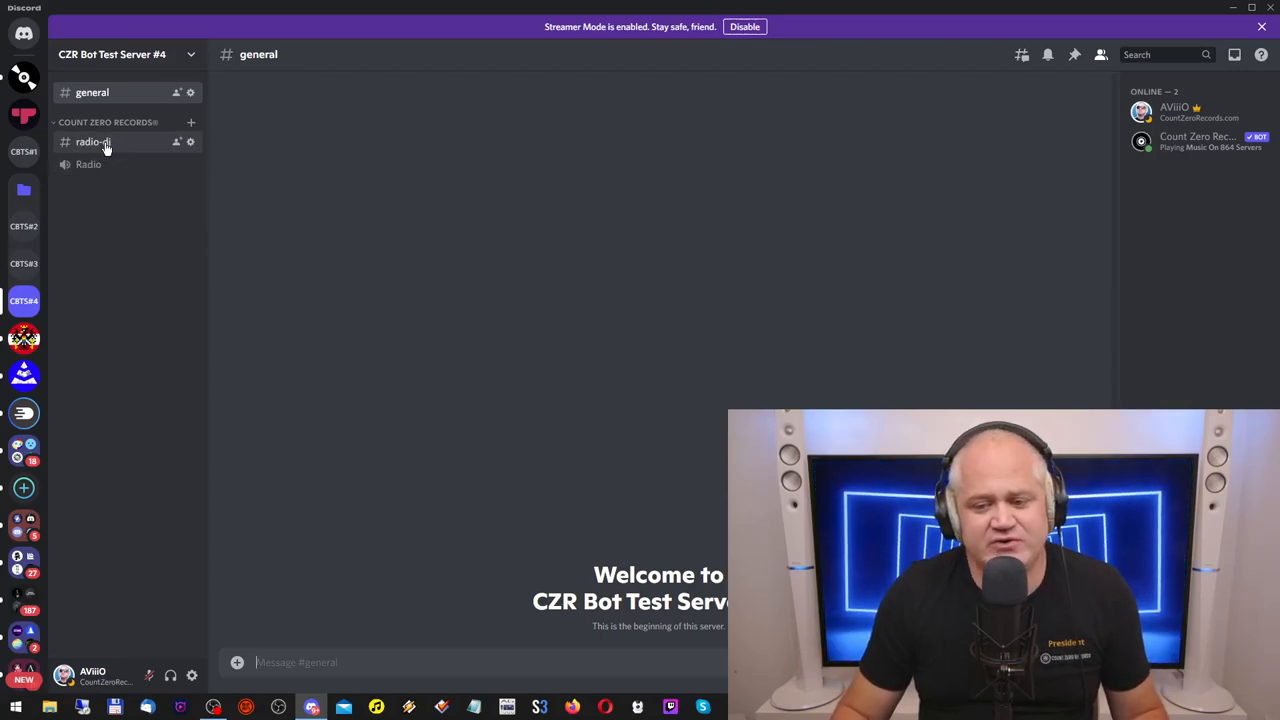
mouse_move(96, 160)
type("/")
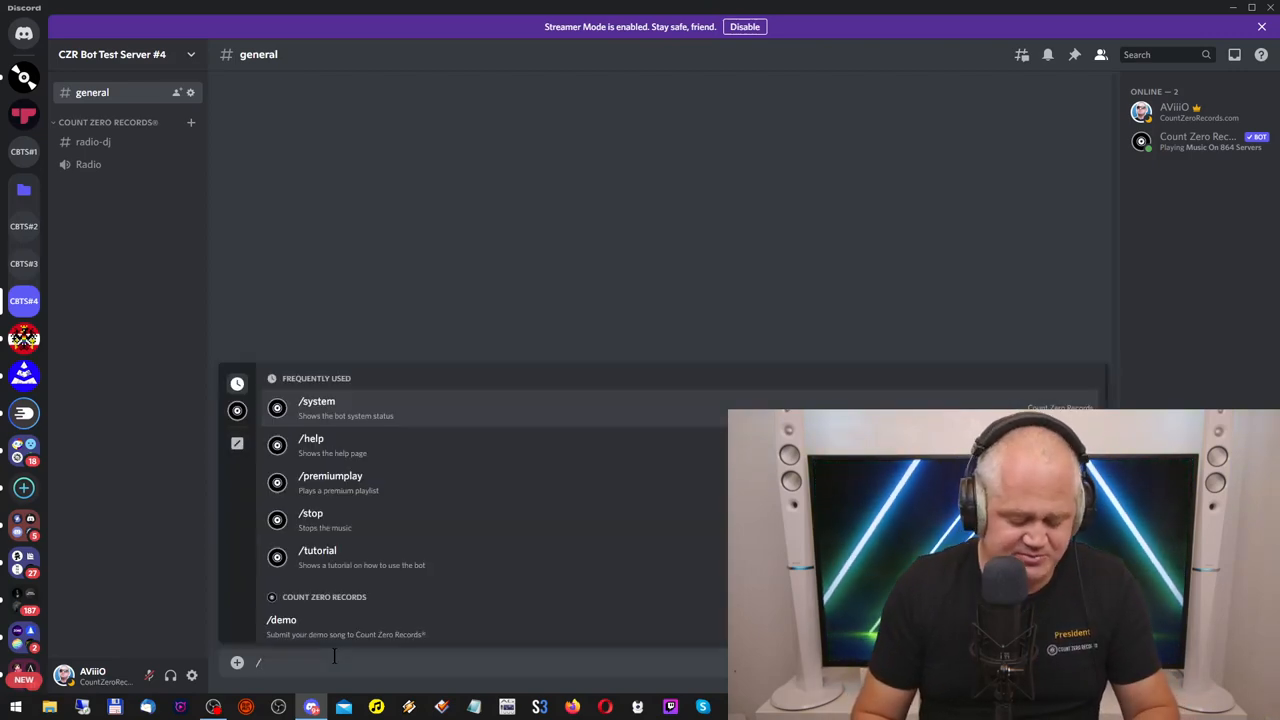
Run the bot's /help command in general to post its slash command overview.
type("help")
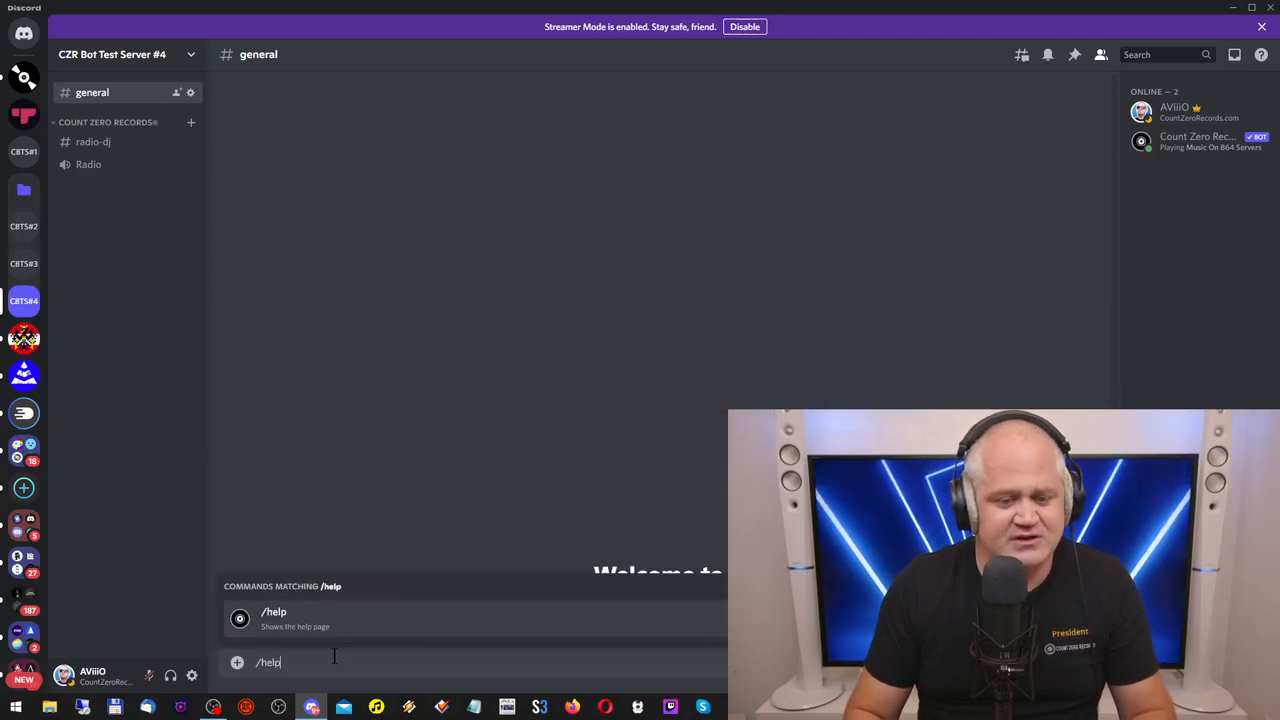
key("Backspace")
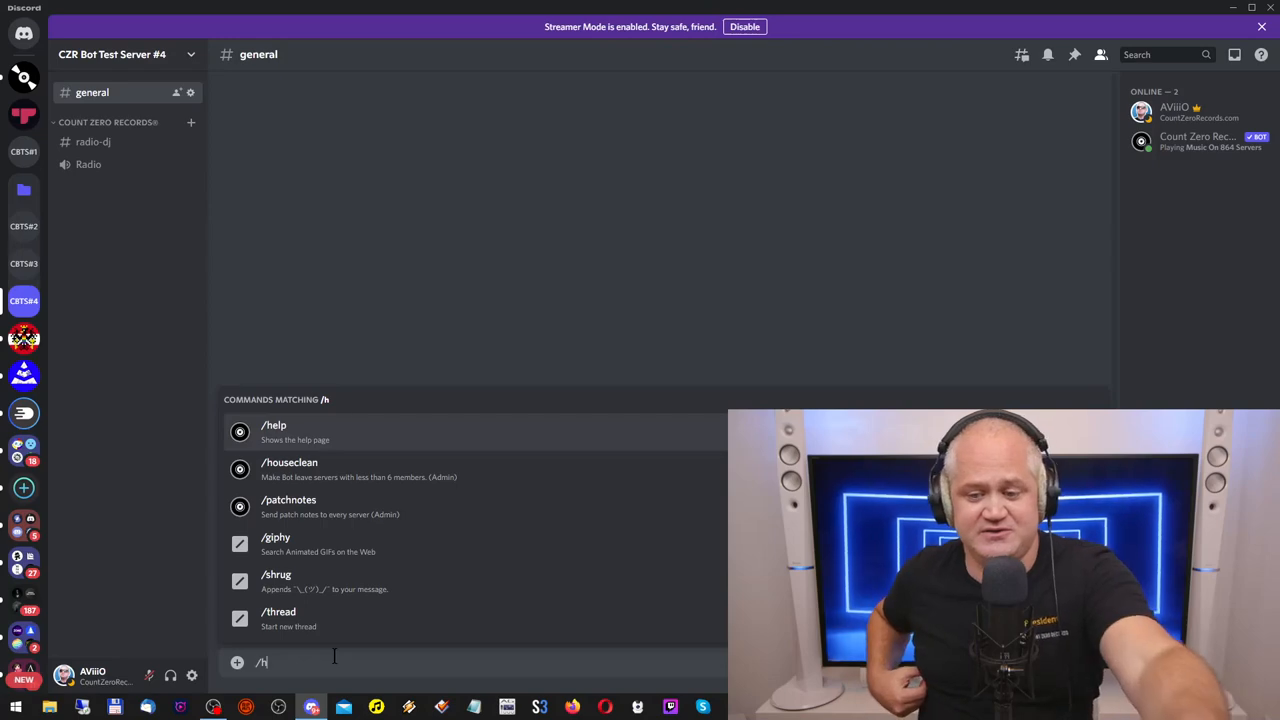
mouse_move(316, 470)
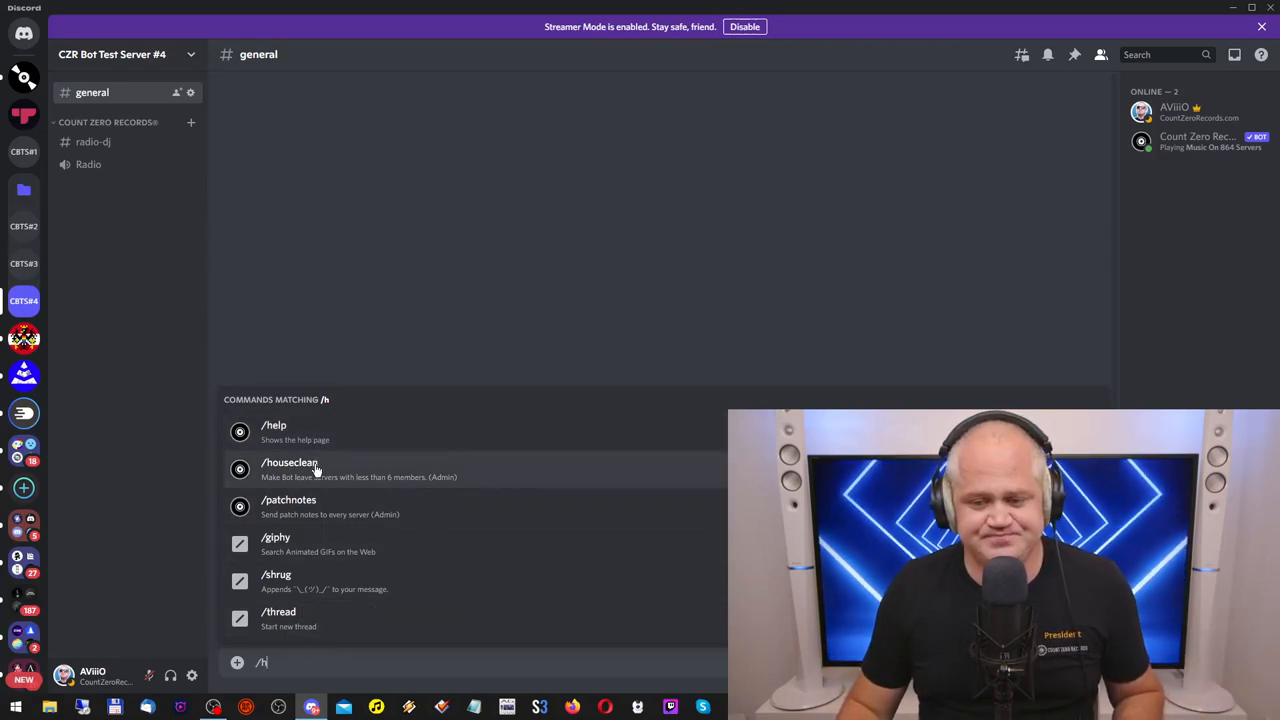
mouse_move(350, 456)
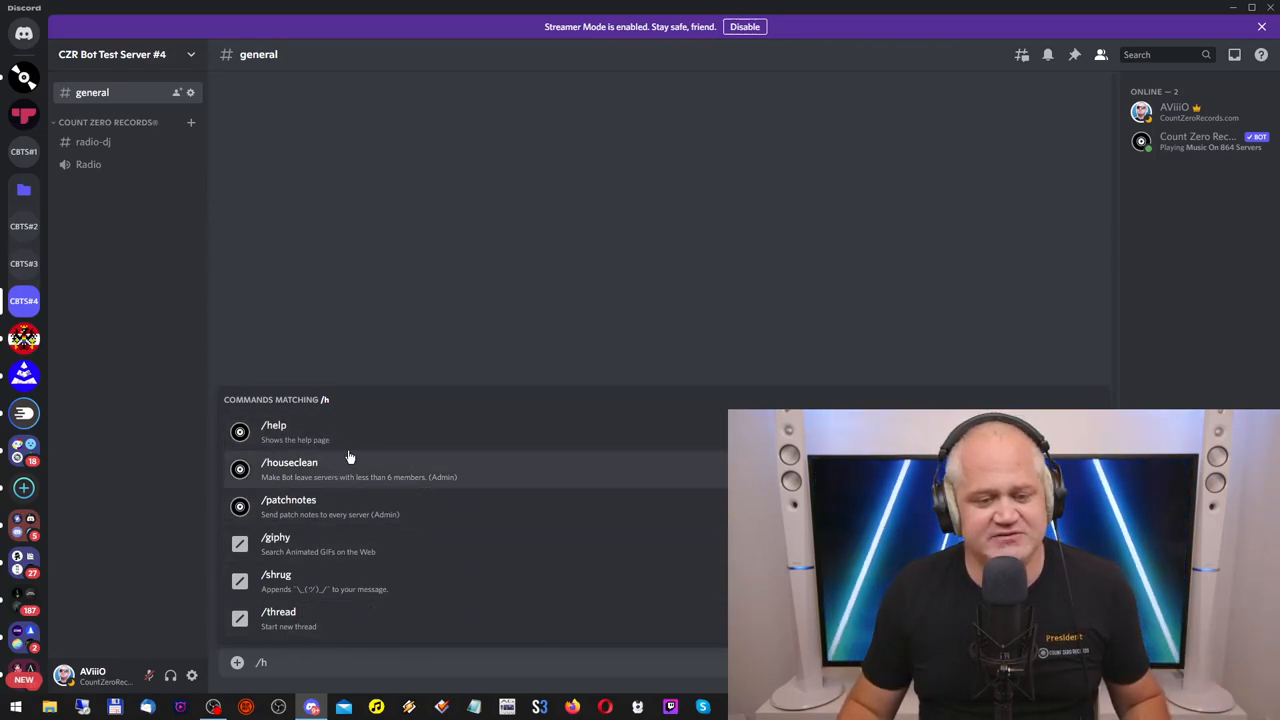
mouse_move(316, 508)
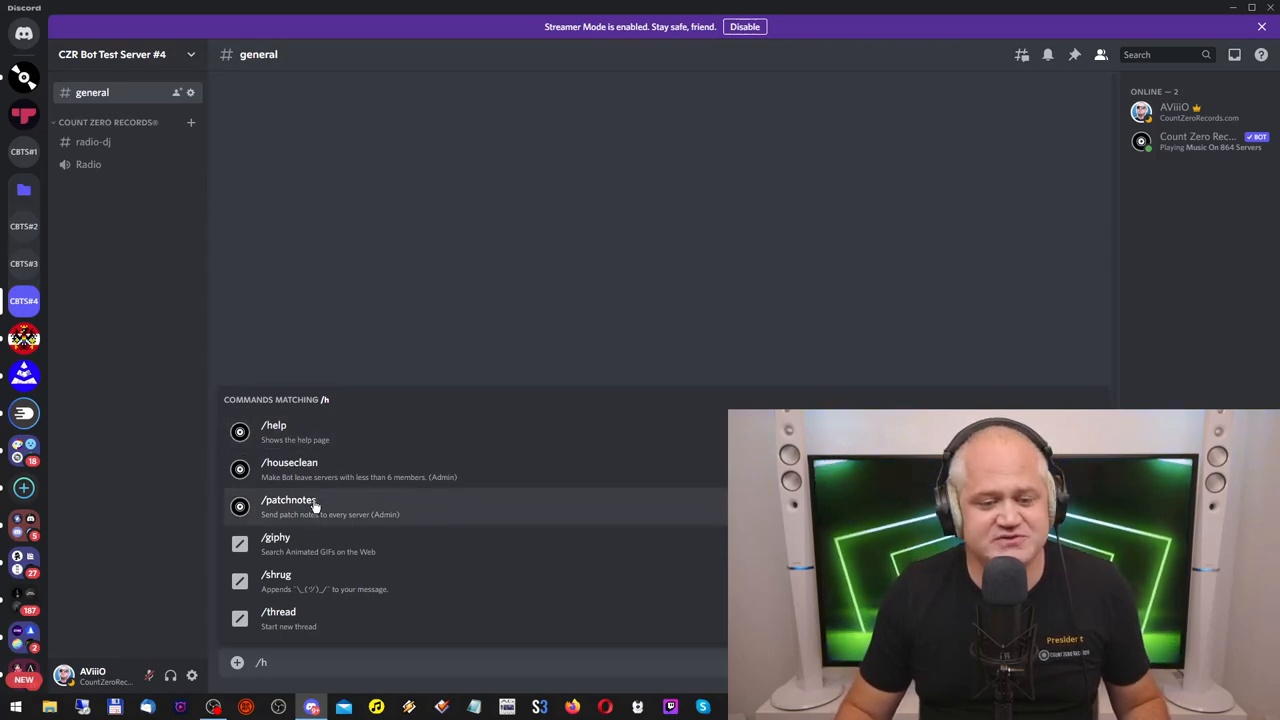
mouse_move(336, 438)
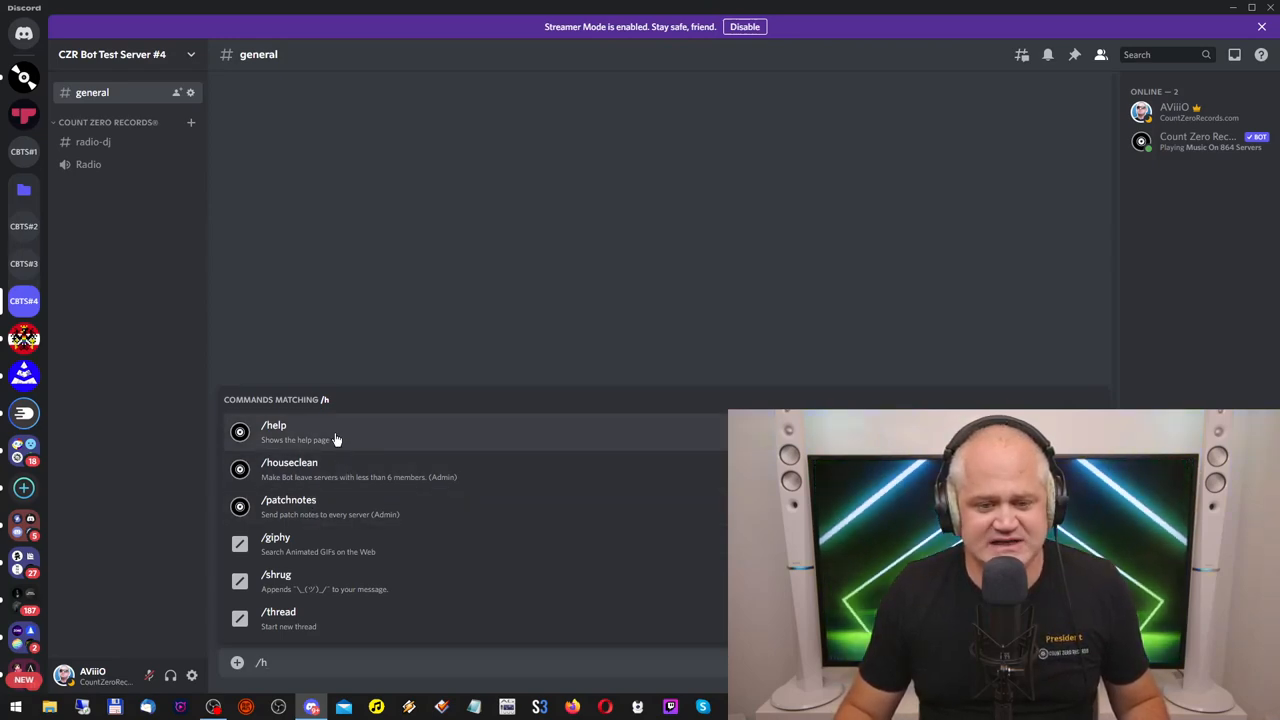
left_click(274, 424)
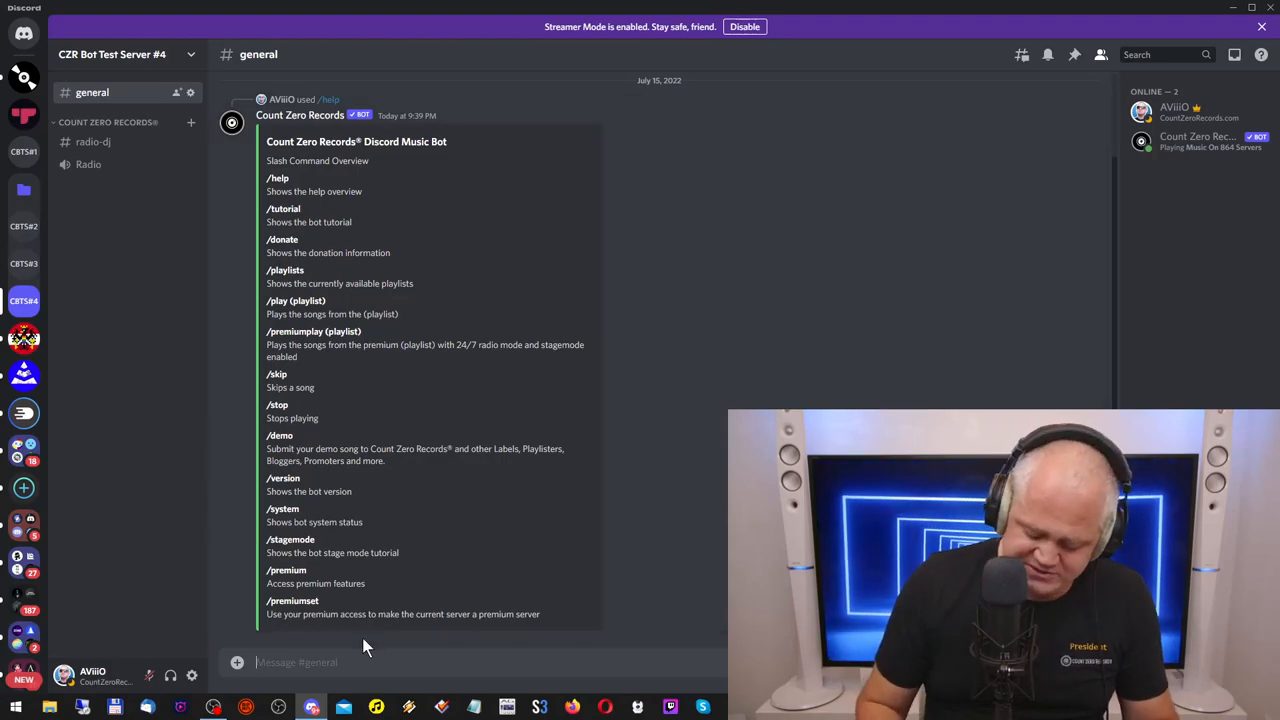
type("/tutorial")
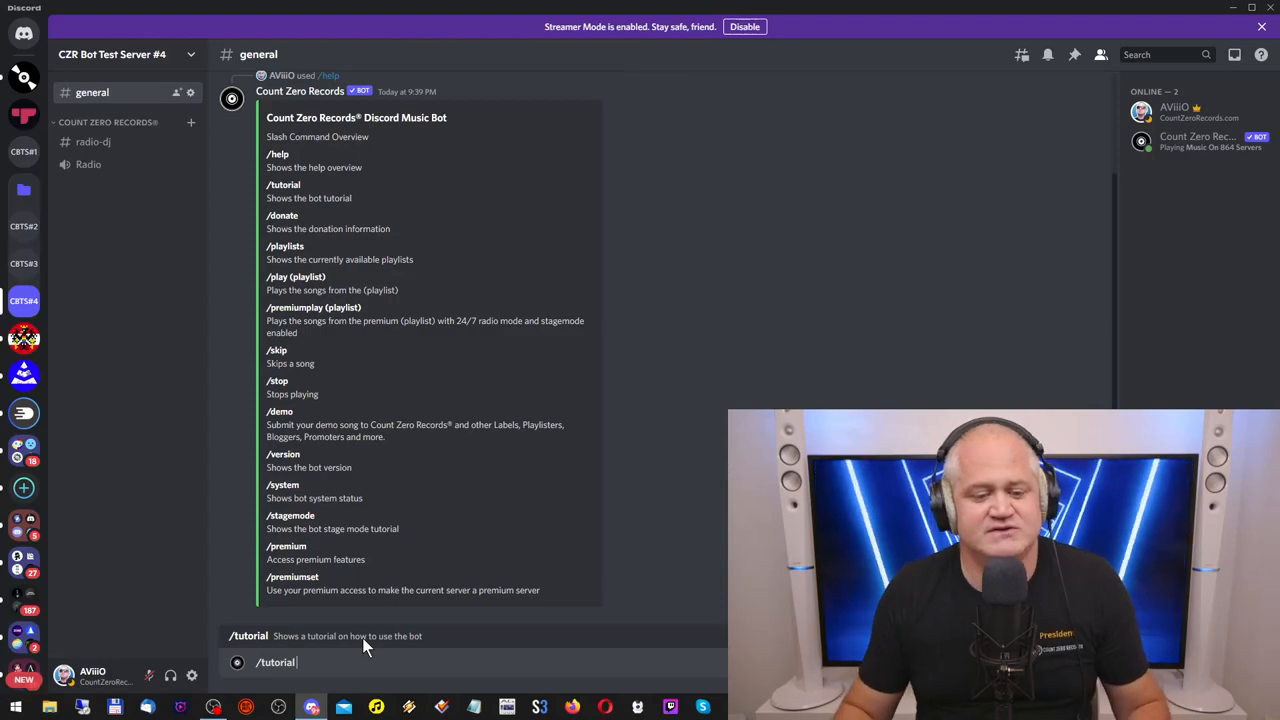
key("Return")
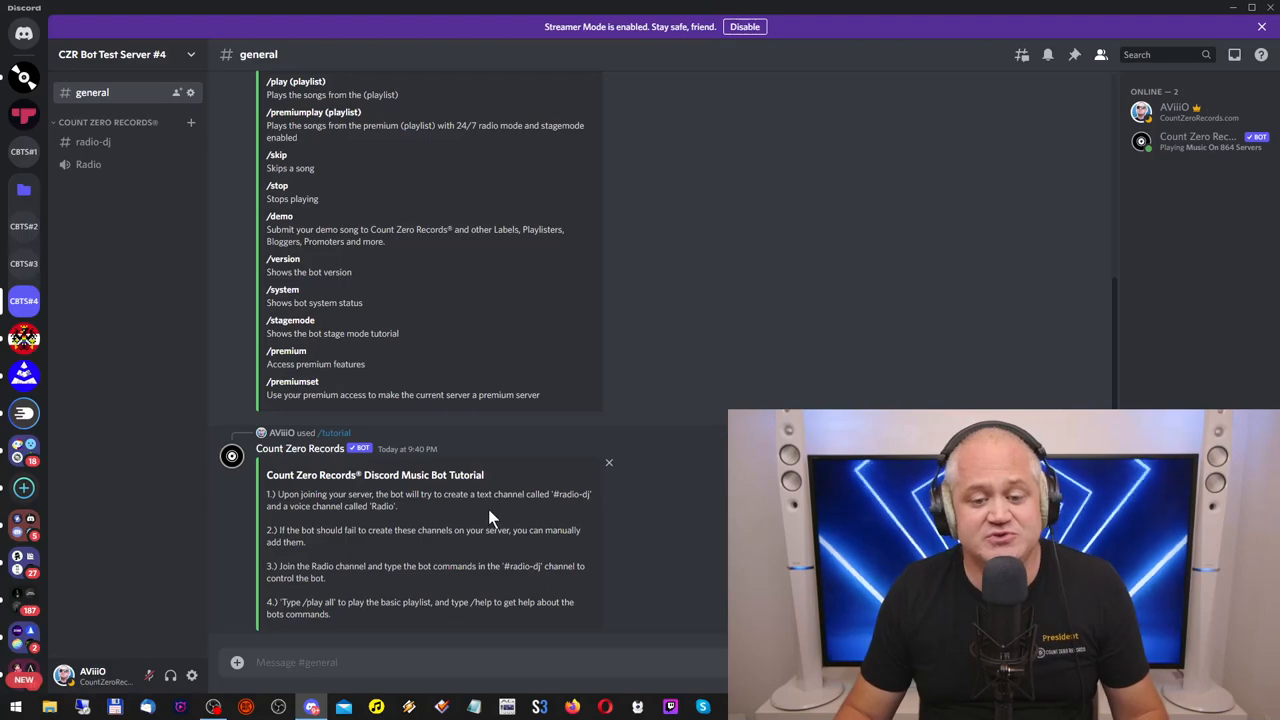
mouse_move(556, 516)
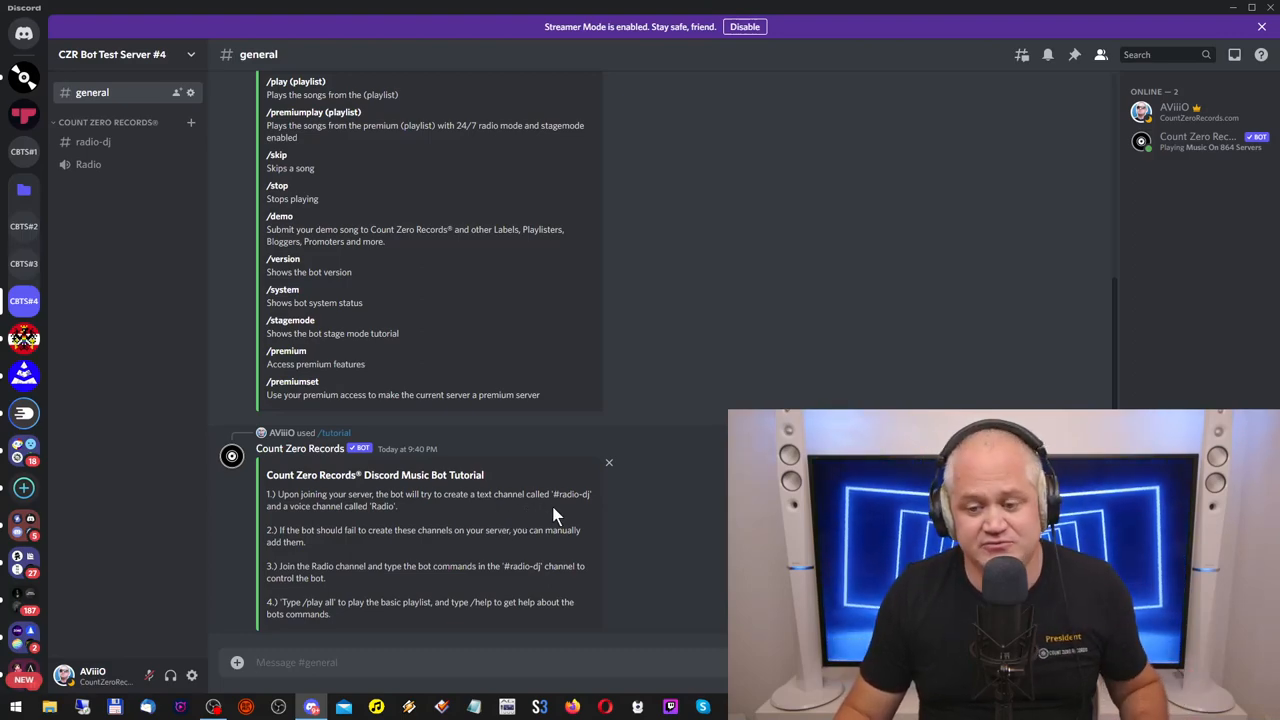
mouse_move(398, 524)
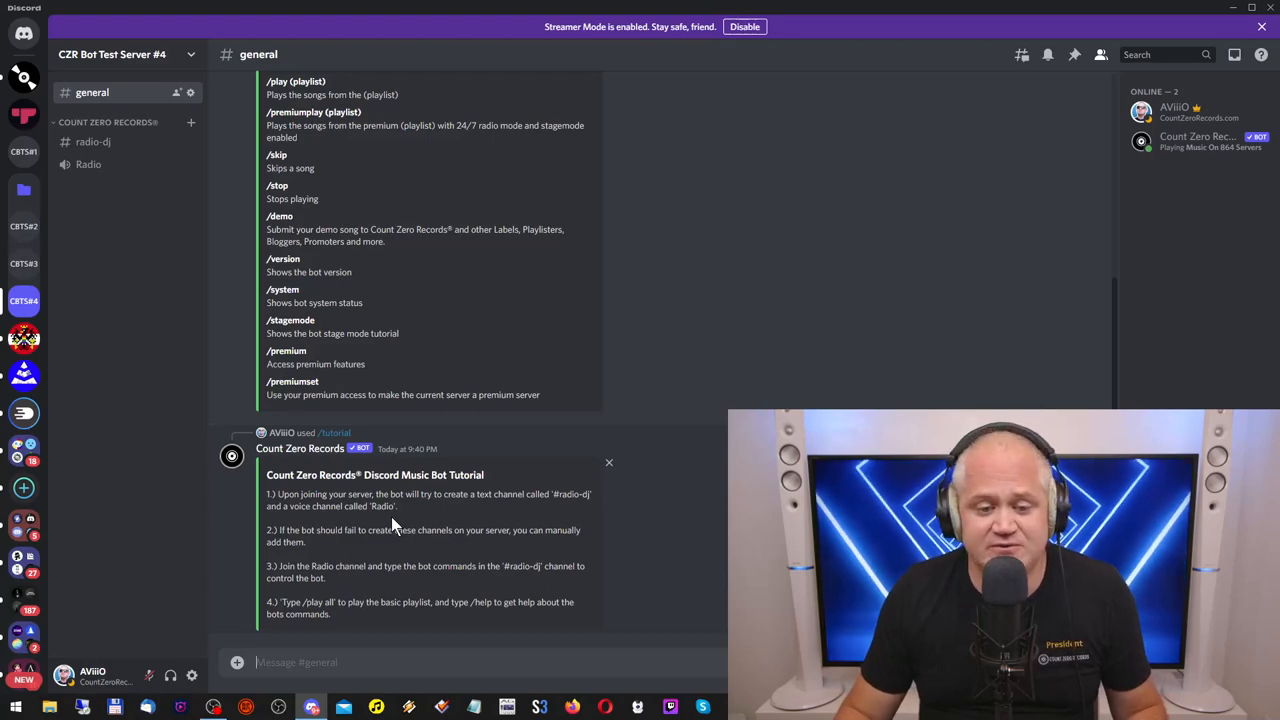
mouse_move(420, 550)
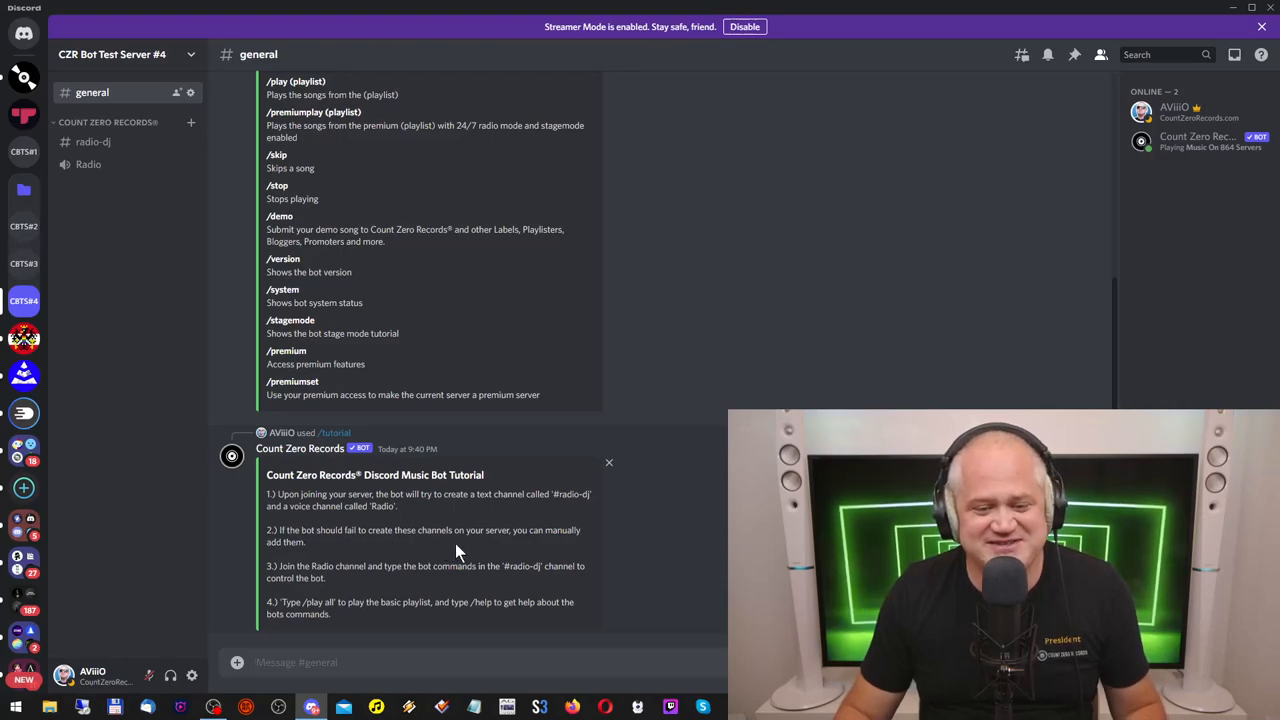
mouse_move(532, 548)
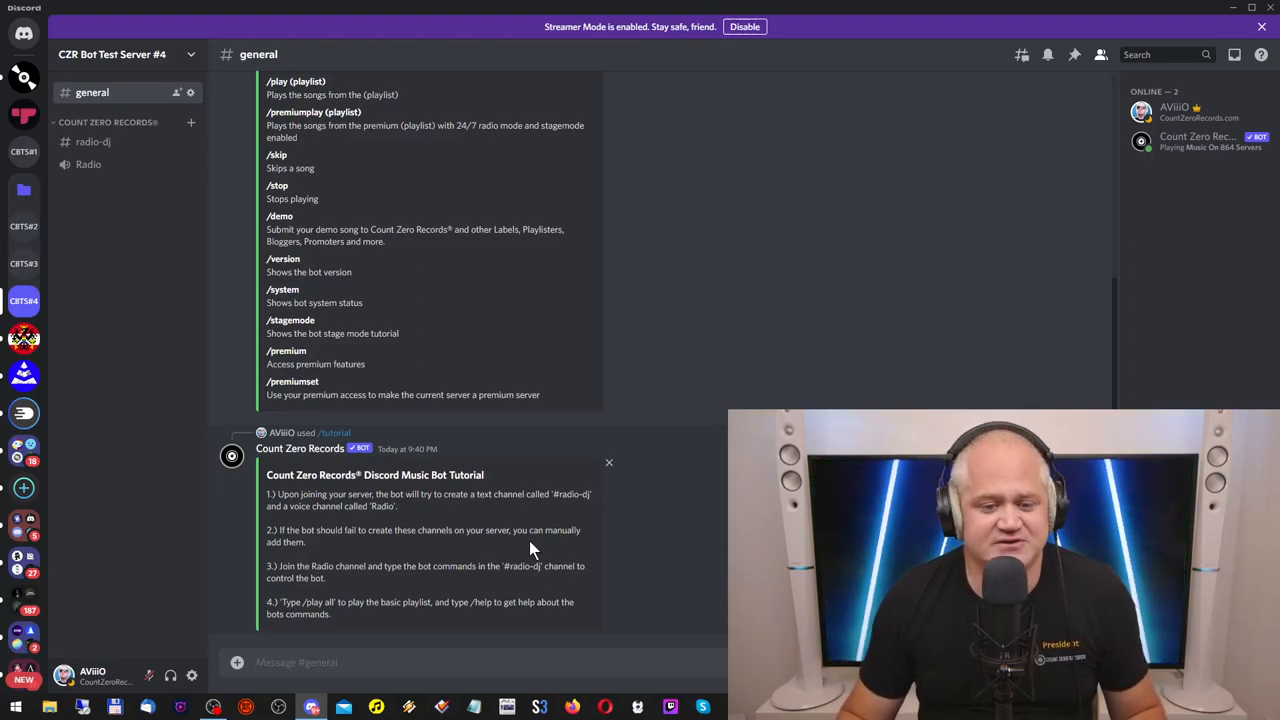
mouse_move(340, 592)
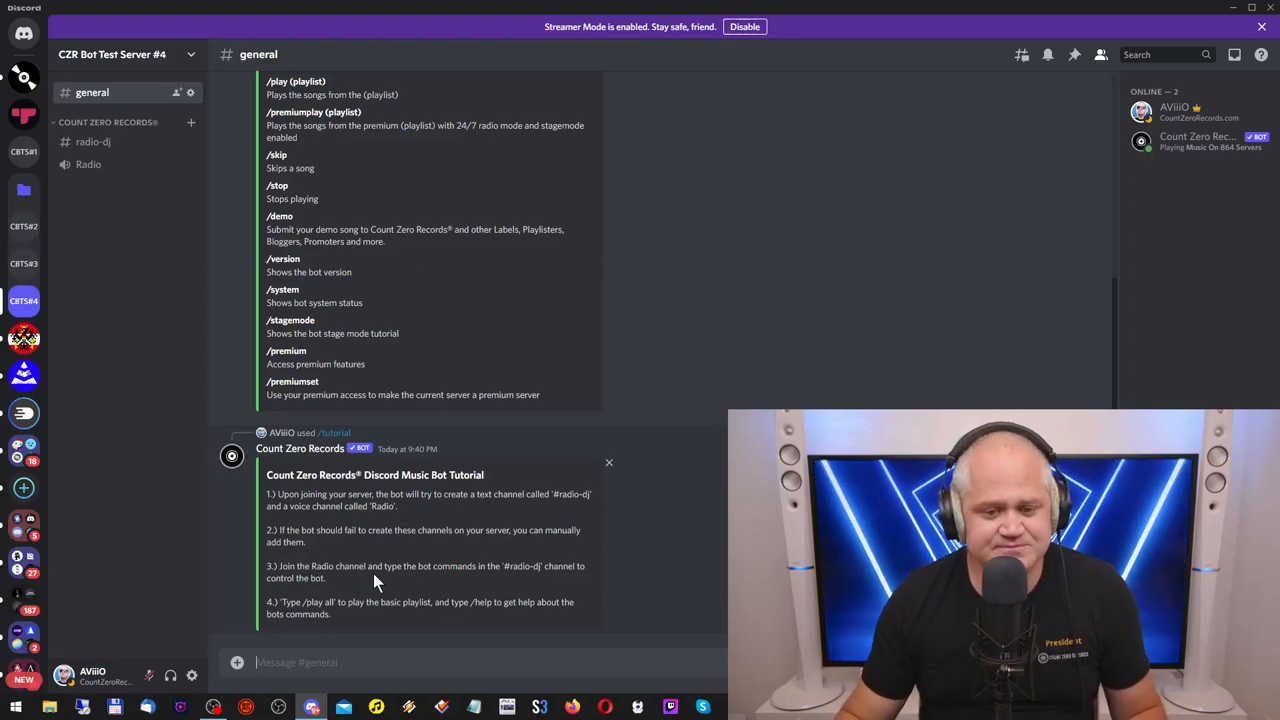
mouse_move(444, 580)
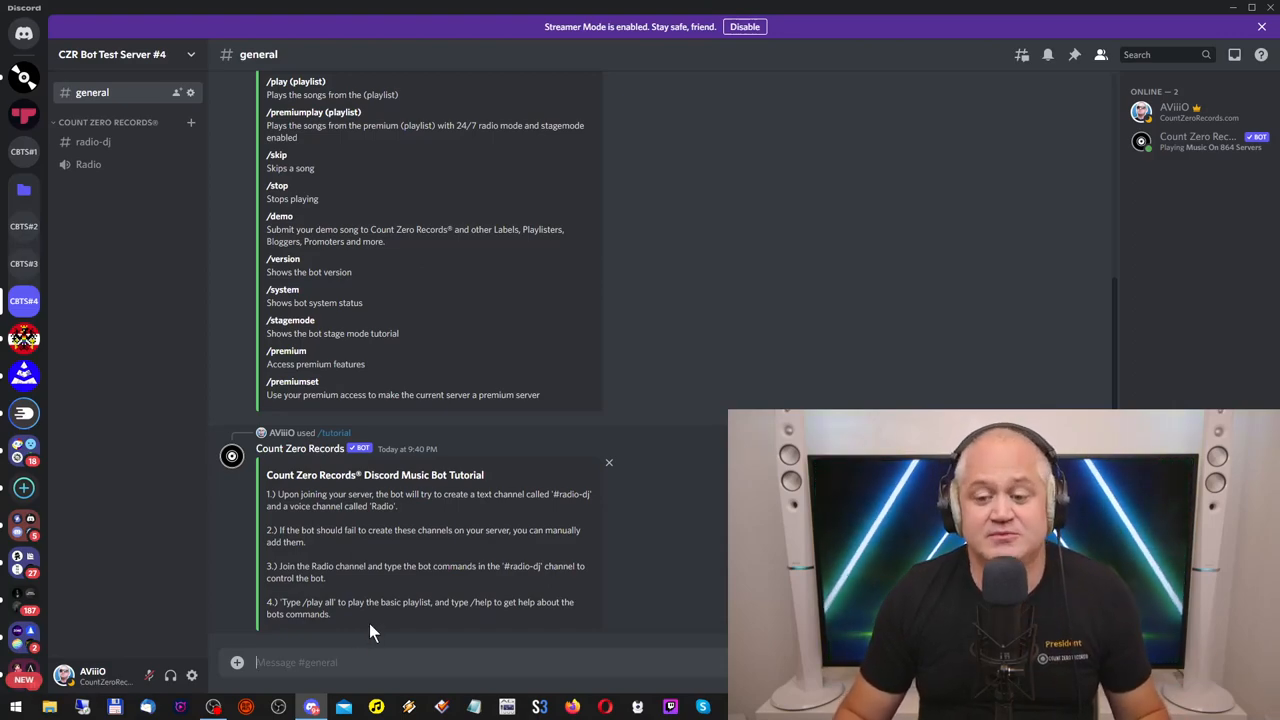
mouse_move(390, 624)
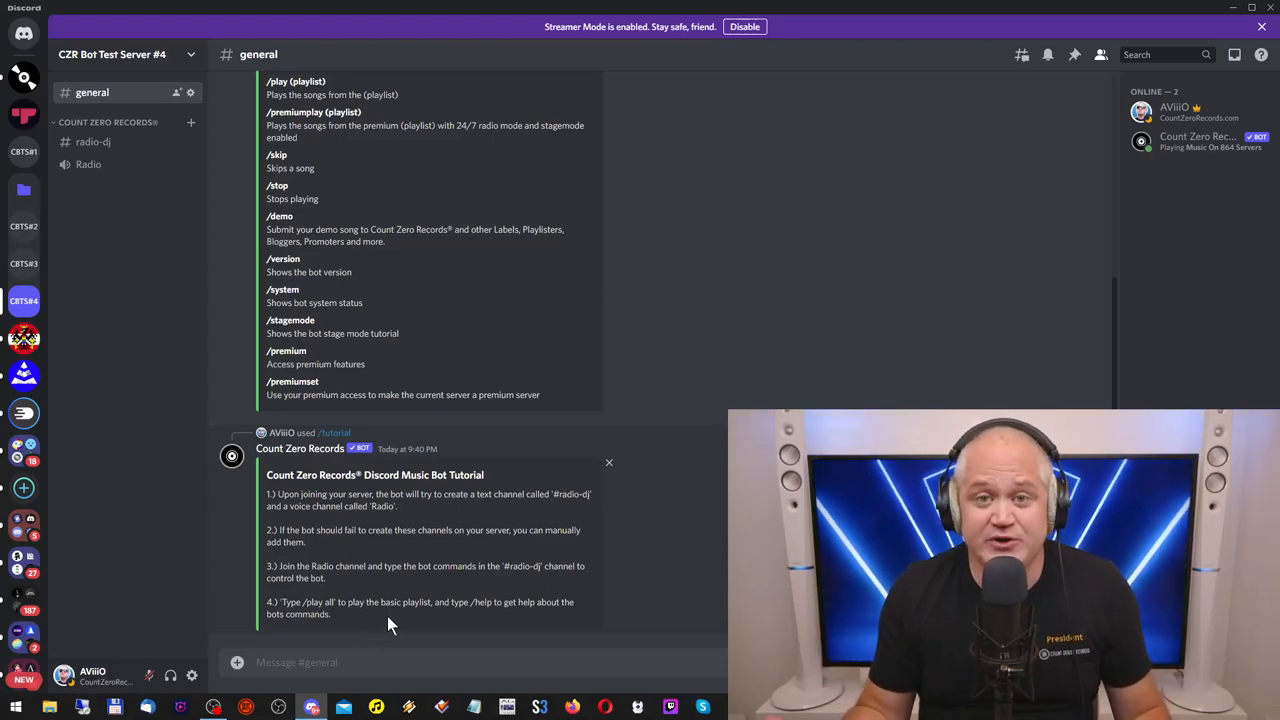
mouse_move(128, 176)
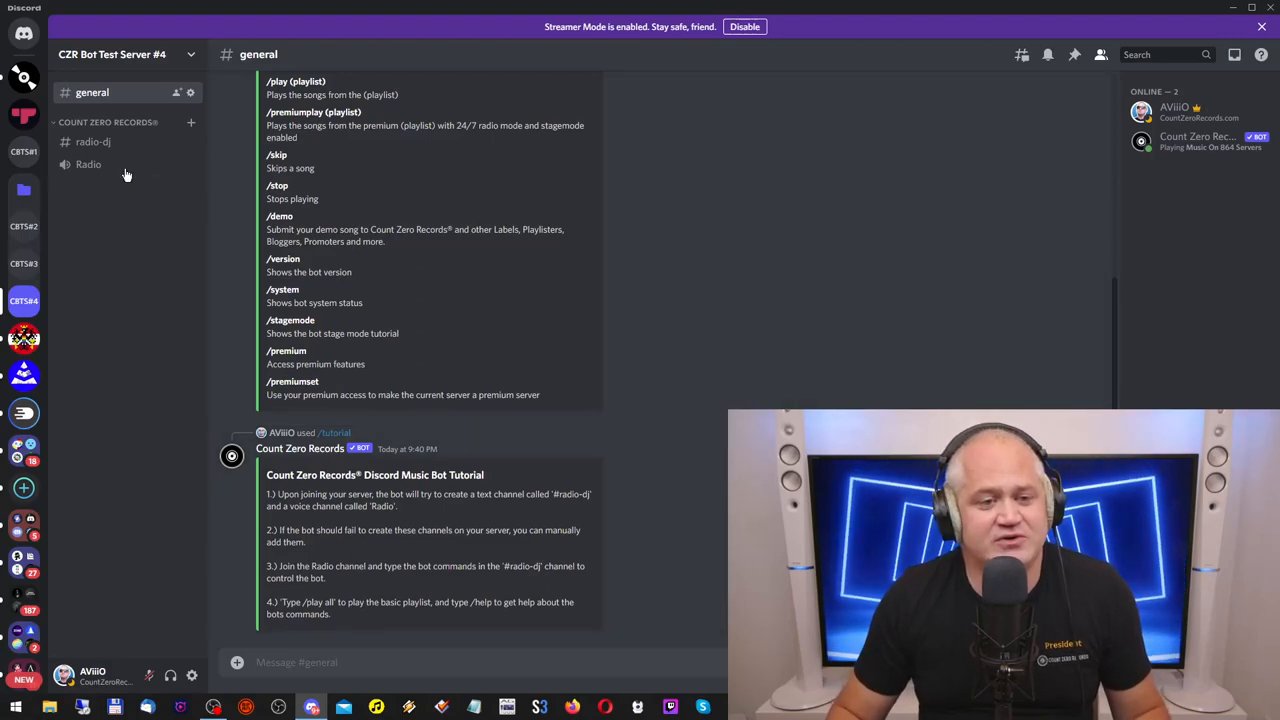
Go to the radio-dj text channel and join the Radio voice channel.
left_click(92, 140)
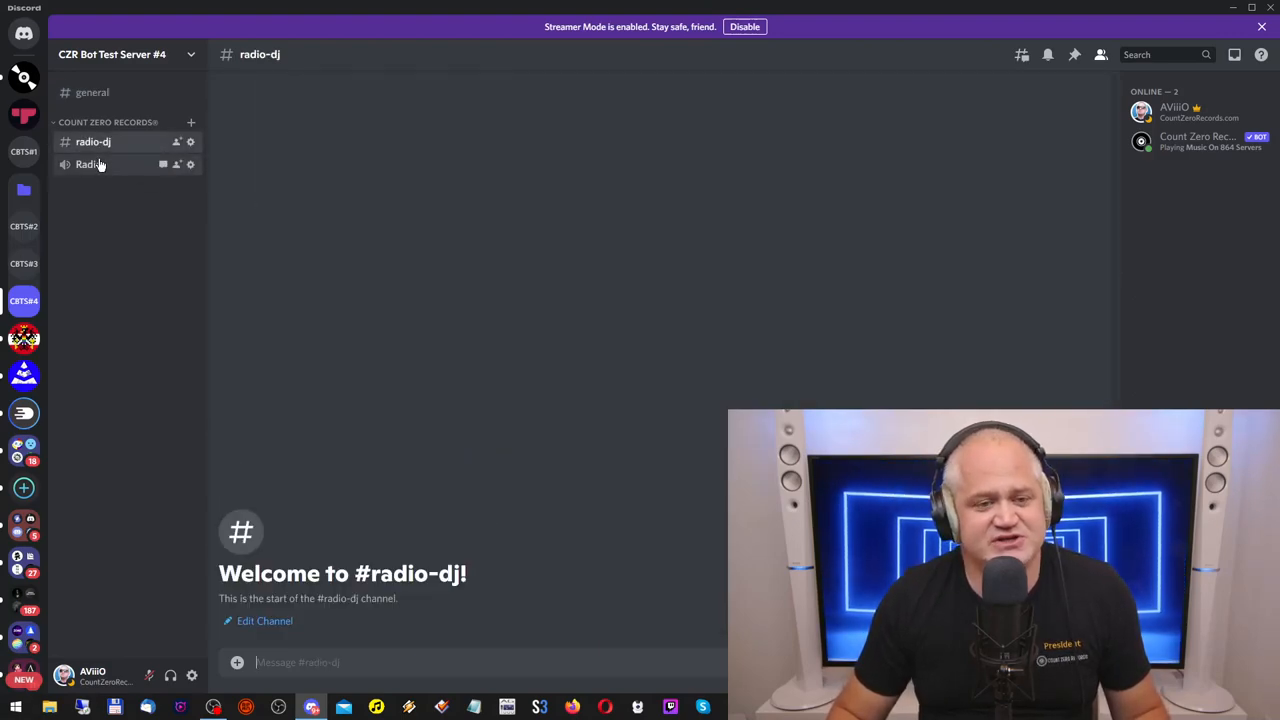
left_click(88, 164)
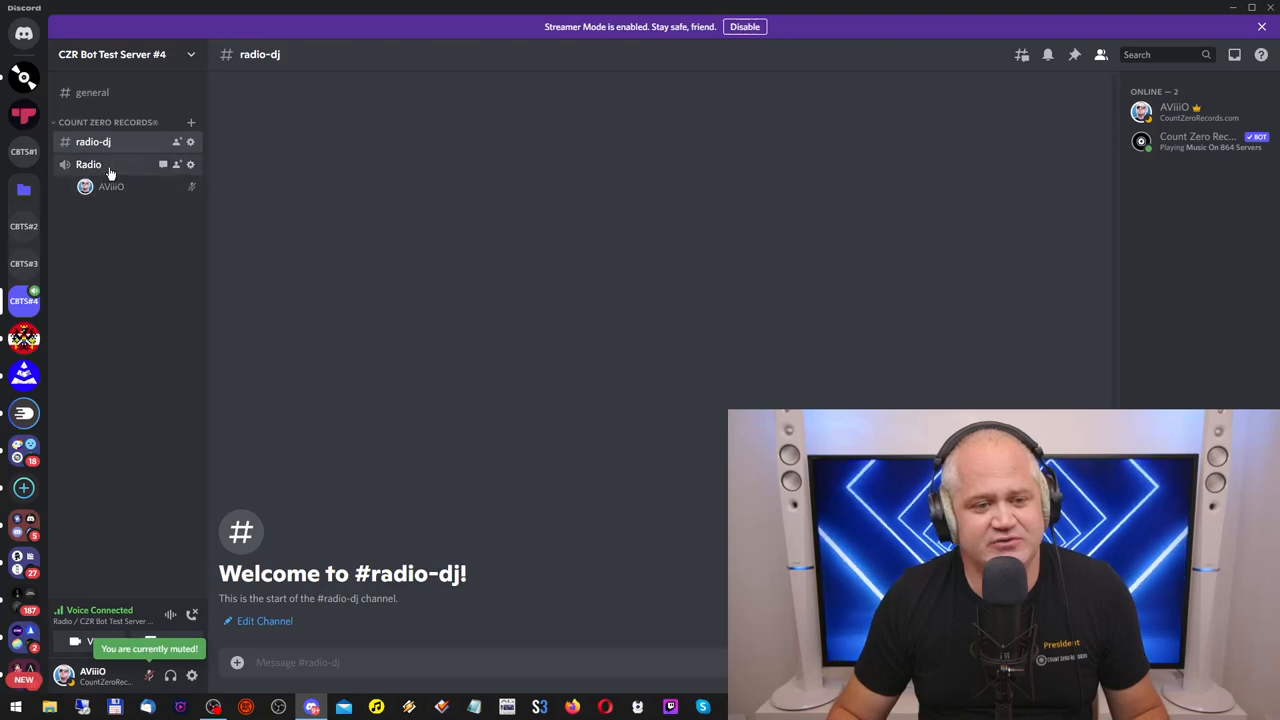
mouse_move(136, 688)
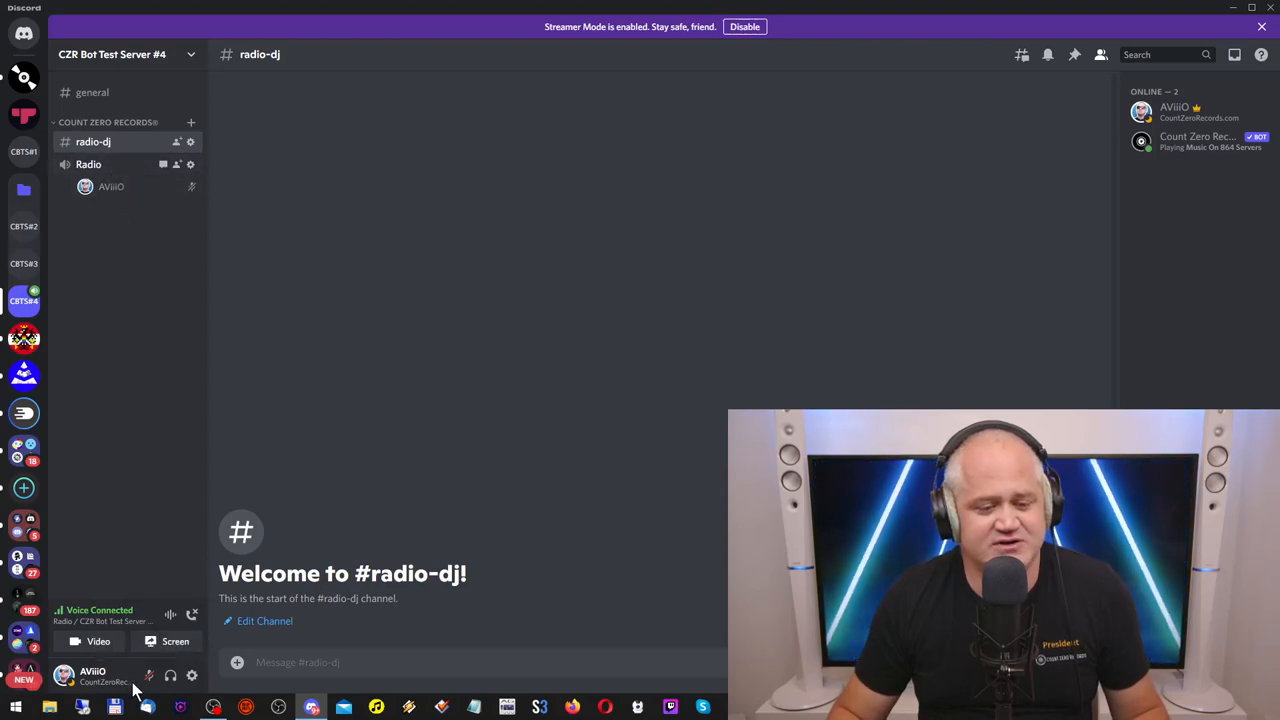
mouse_move(112, 188)
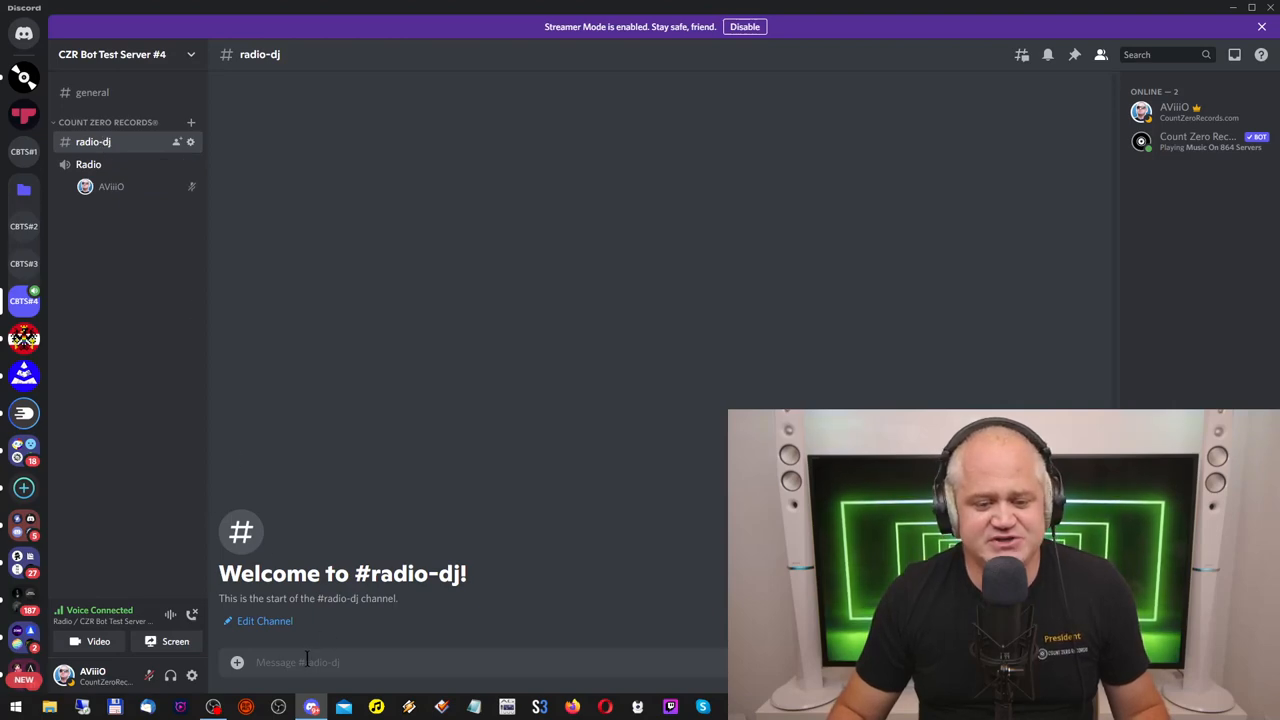
Send /play with a playlist chosen from All, Pop, Electronic, Rock, Rap, Instrumental, Country.
type("/")
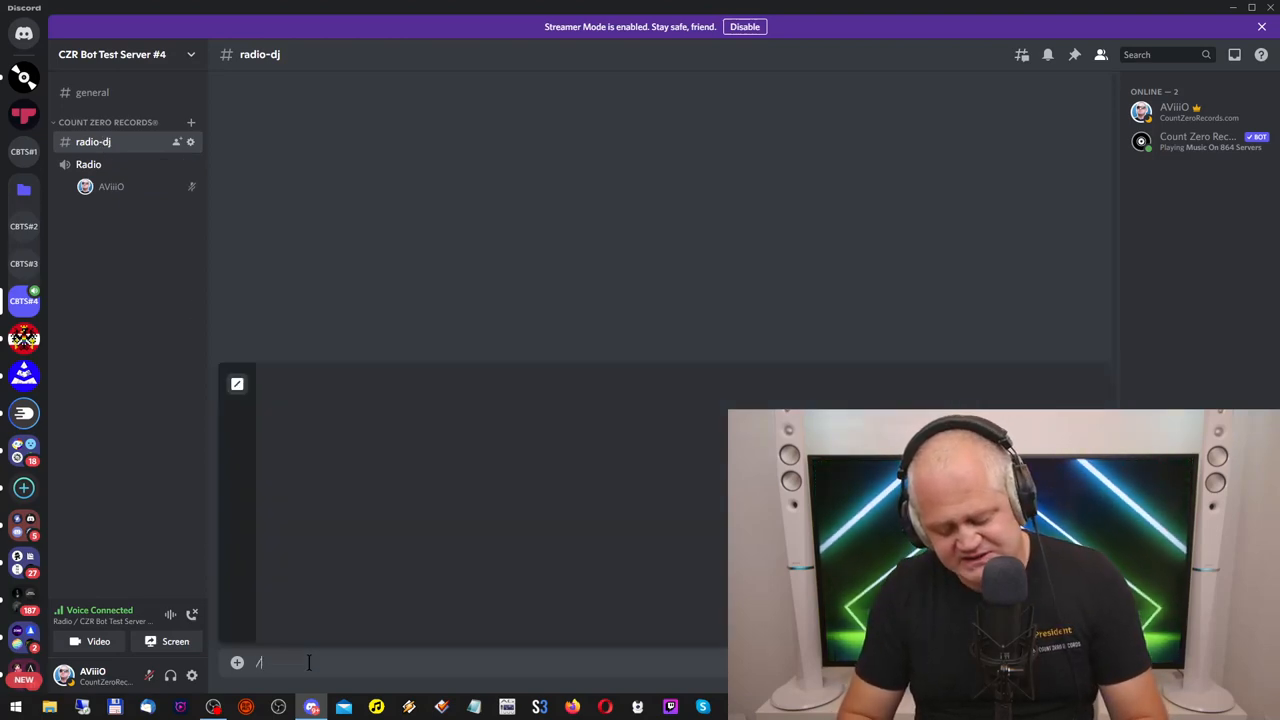
type("/play")
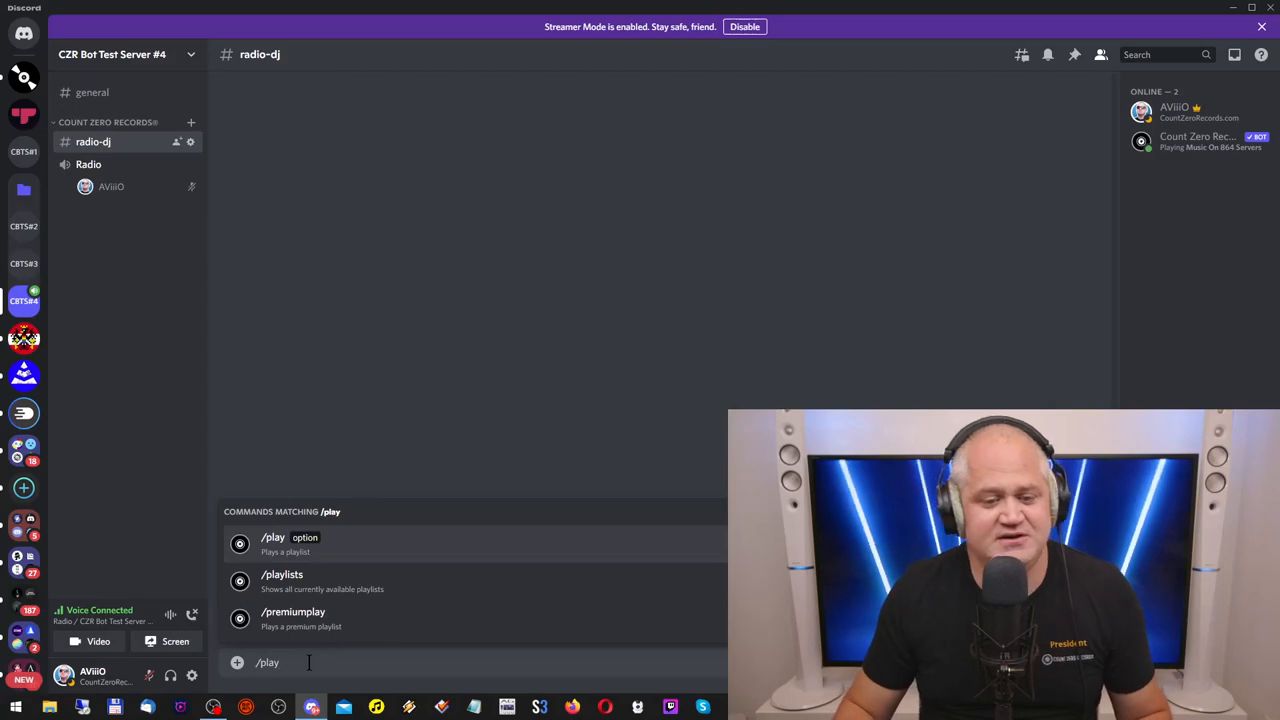
left_click(272, 536)
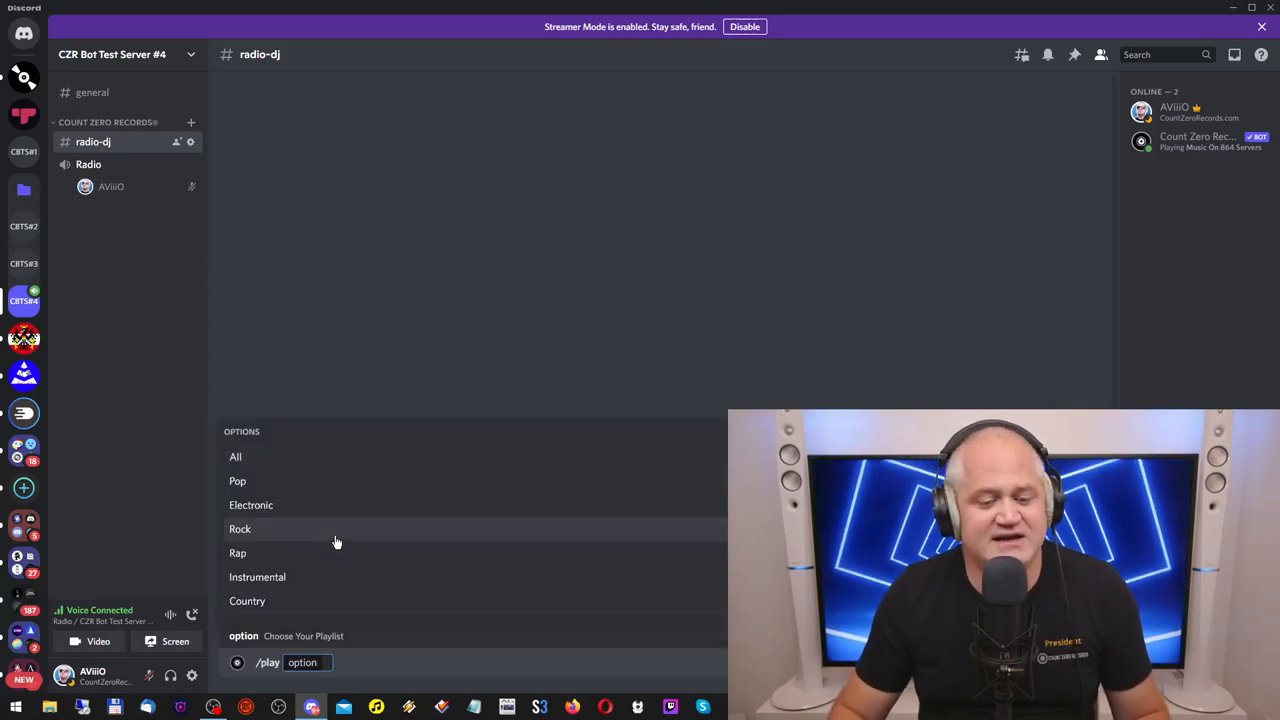
mouse_move(320, 576)
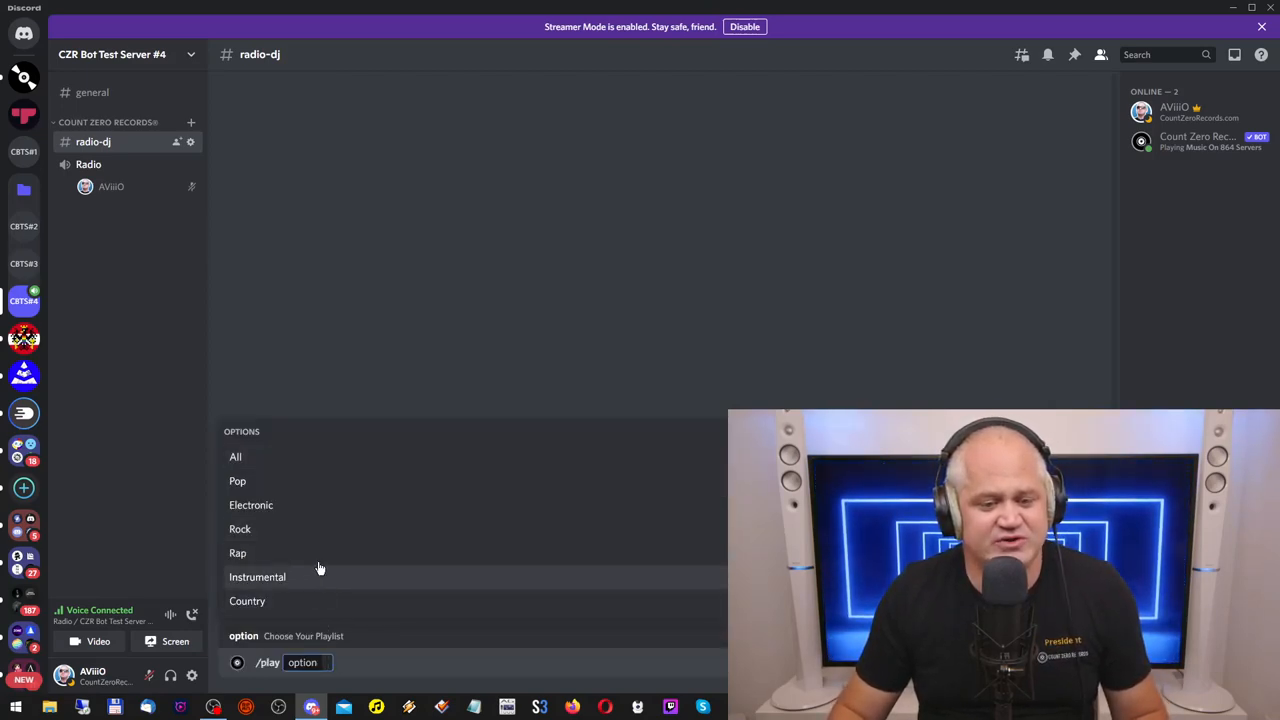
mouse_move(300, 544)
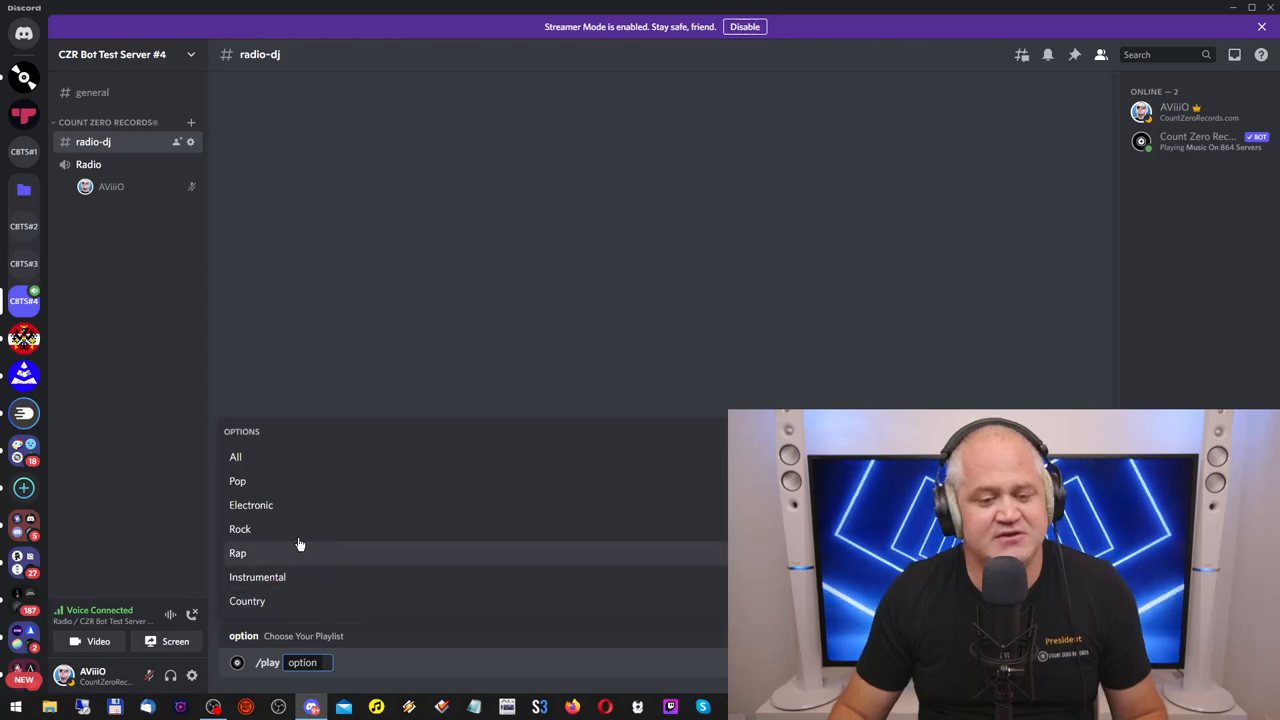
mouse_move(298, 480)
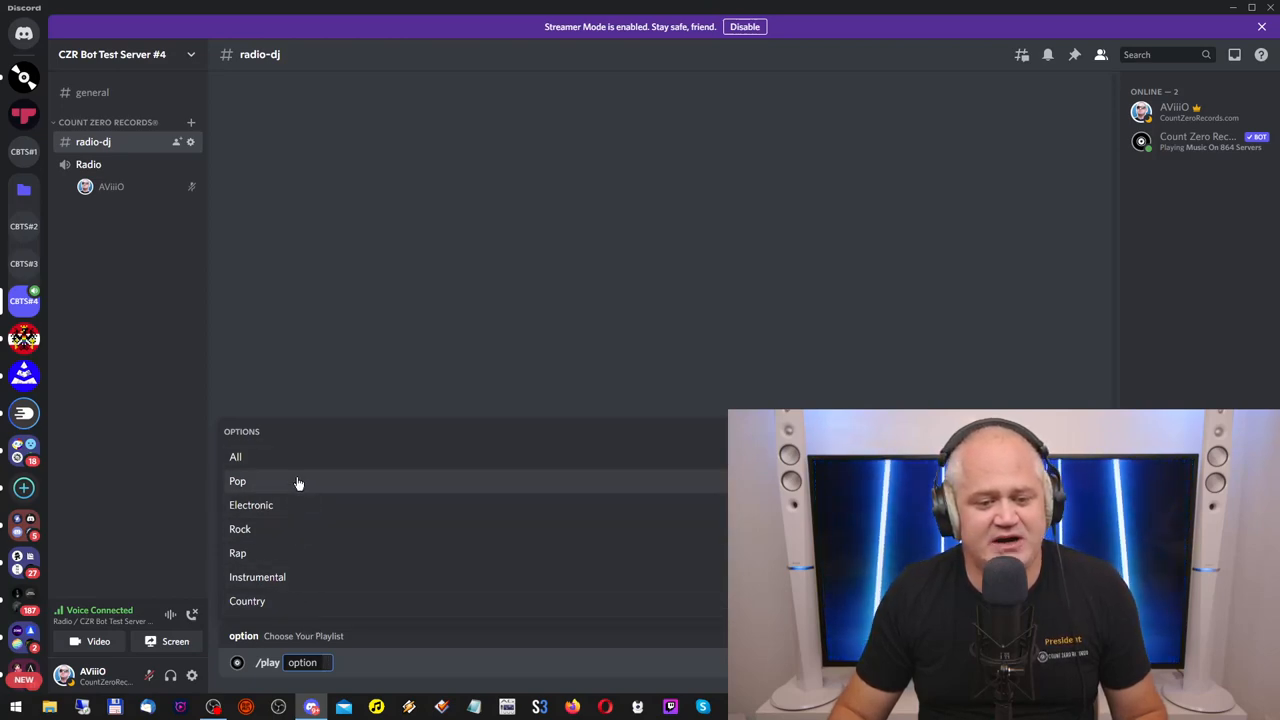
mouse_move(296, 600)
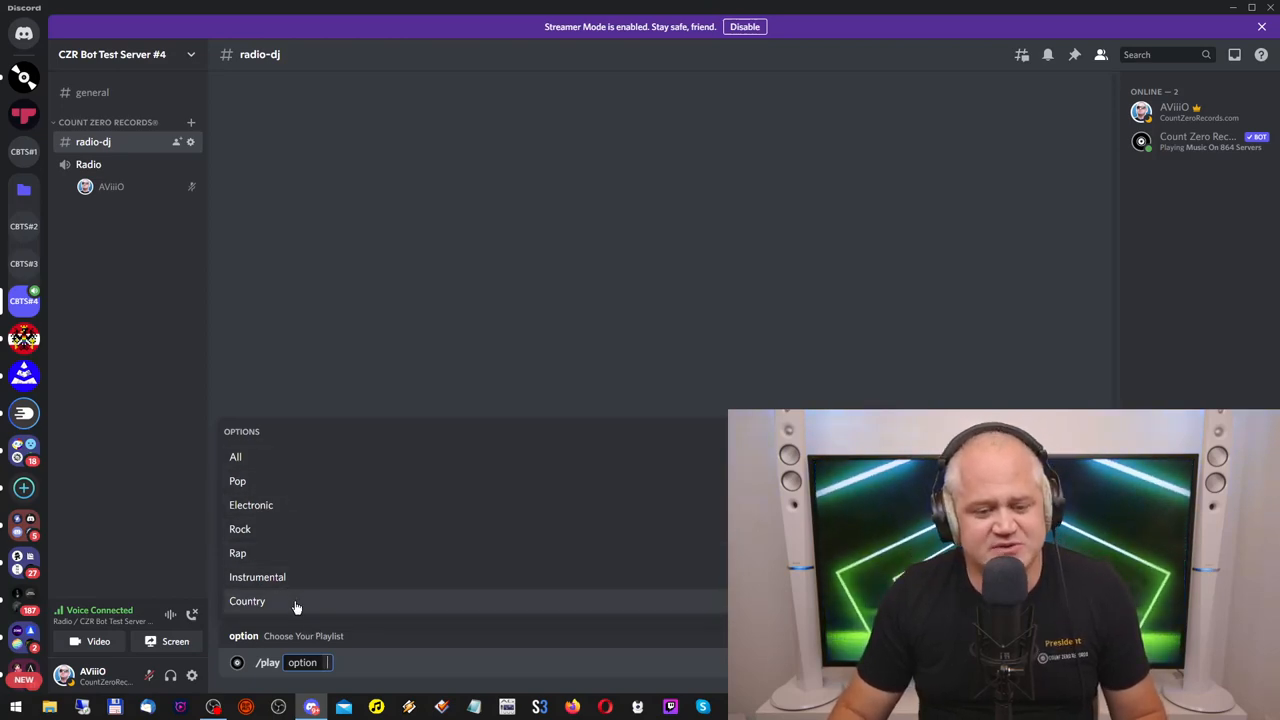
mouse_move(288, 480)
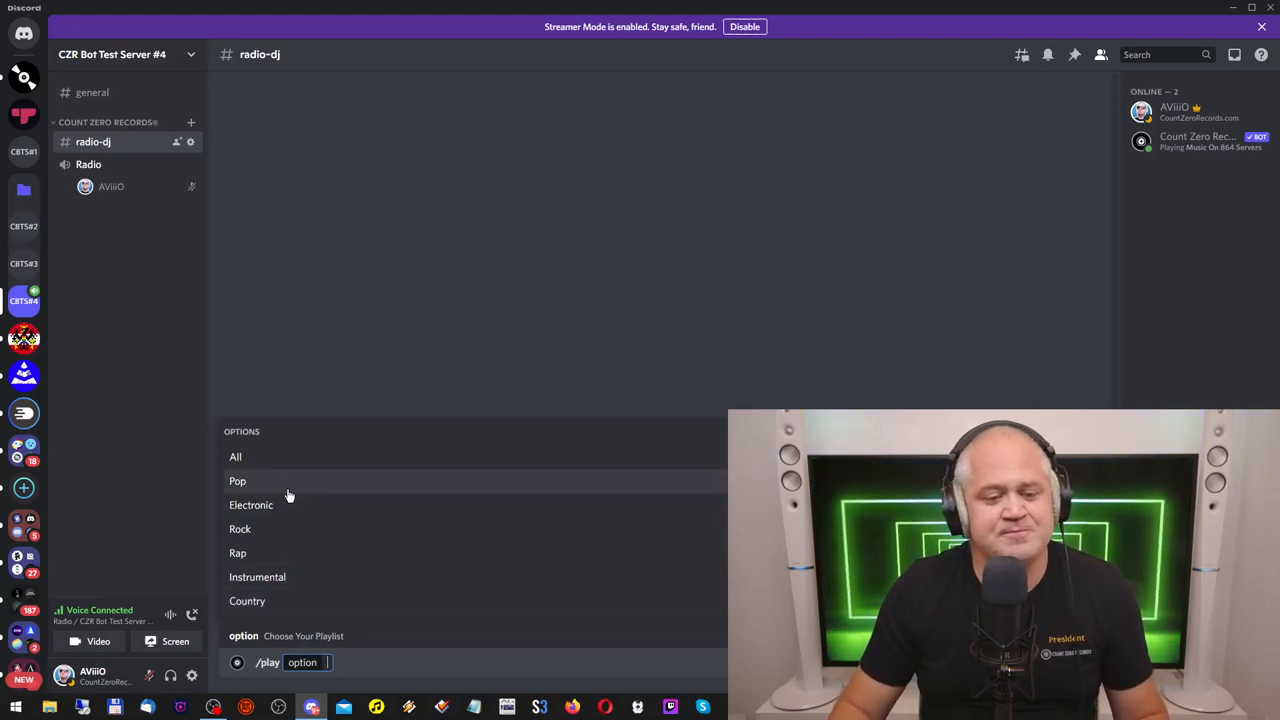
mouse_move(264, 540)
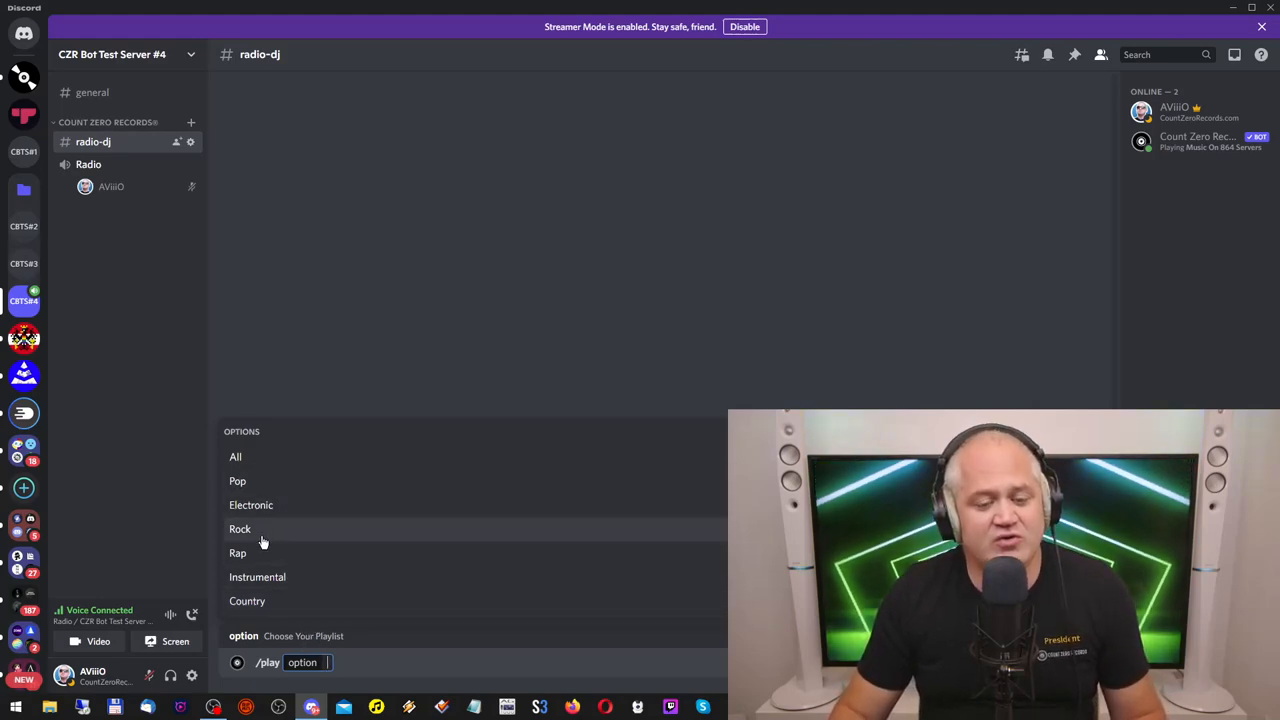
left_click(240, 528)
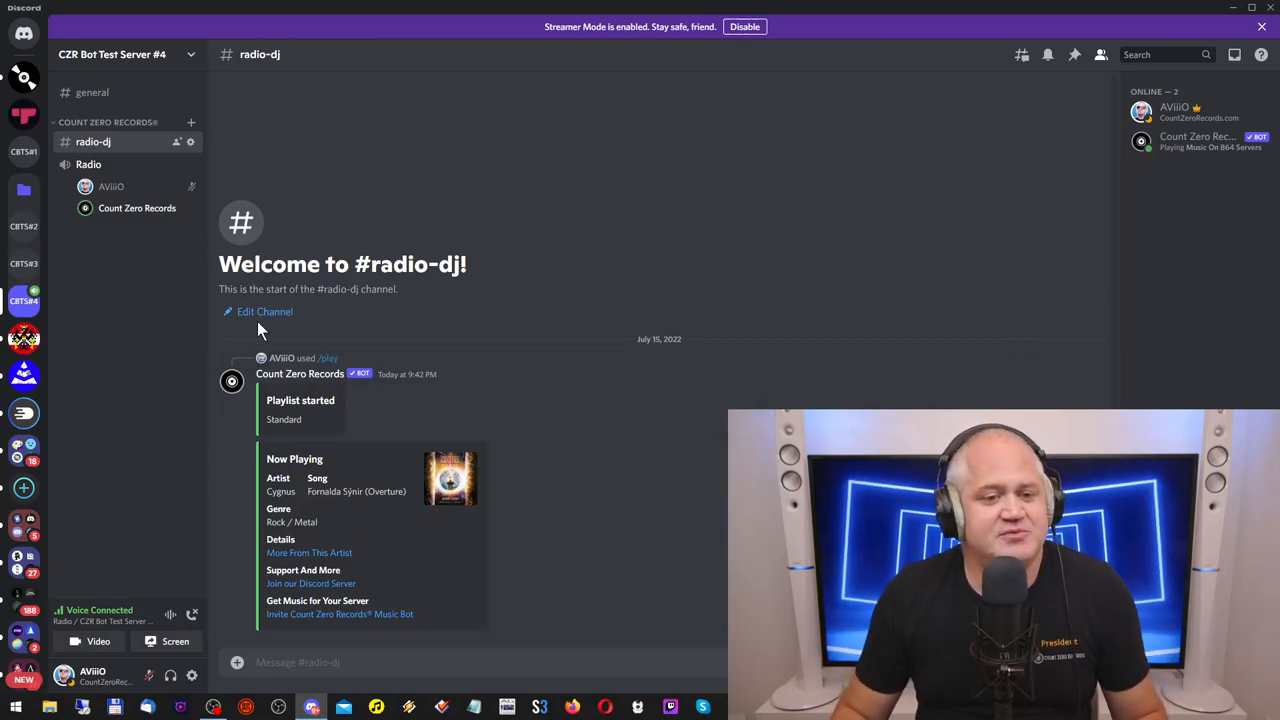
mouse_move(112, 188)
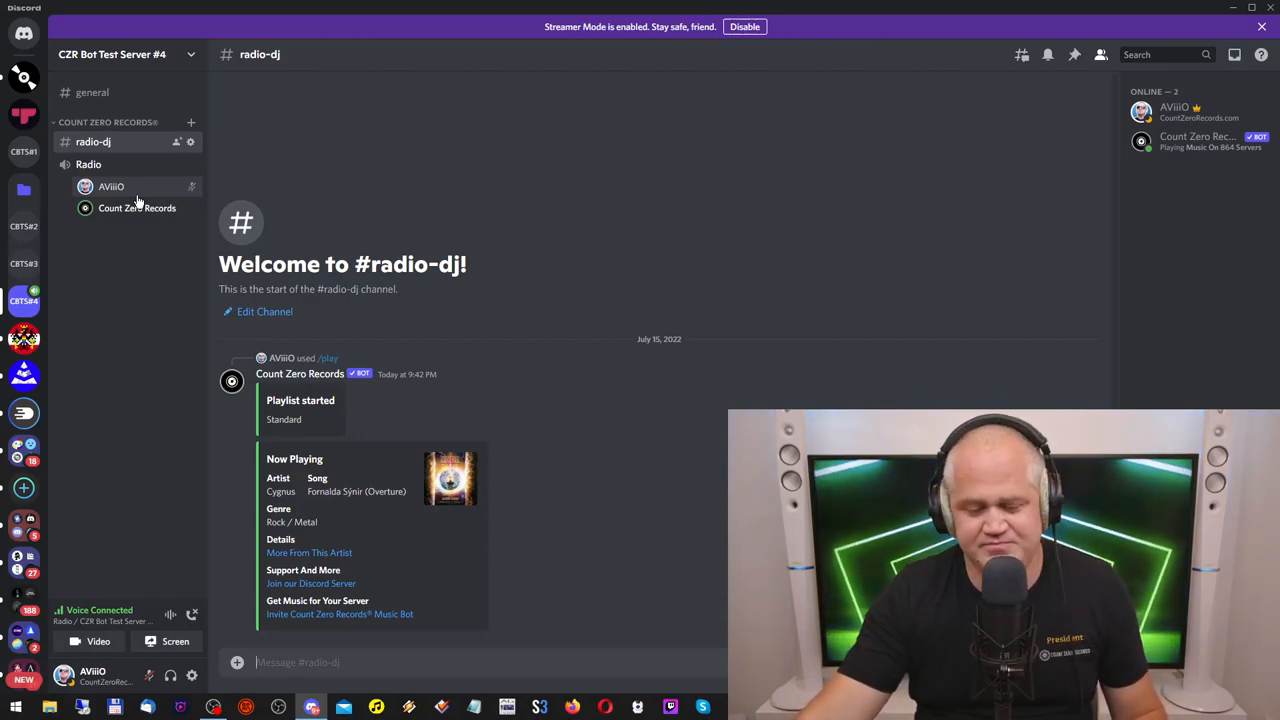
mouse_move(584, 656)
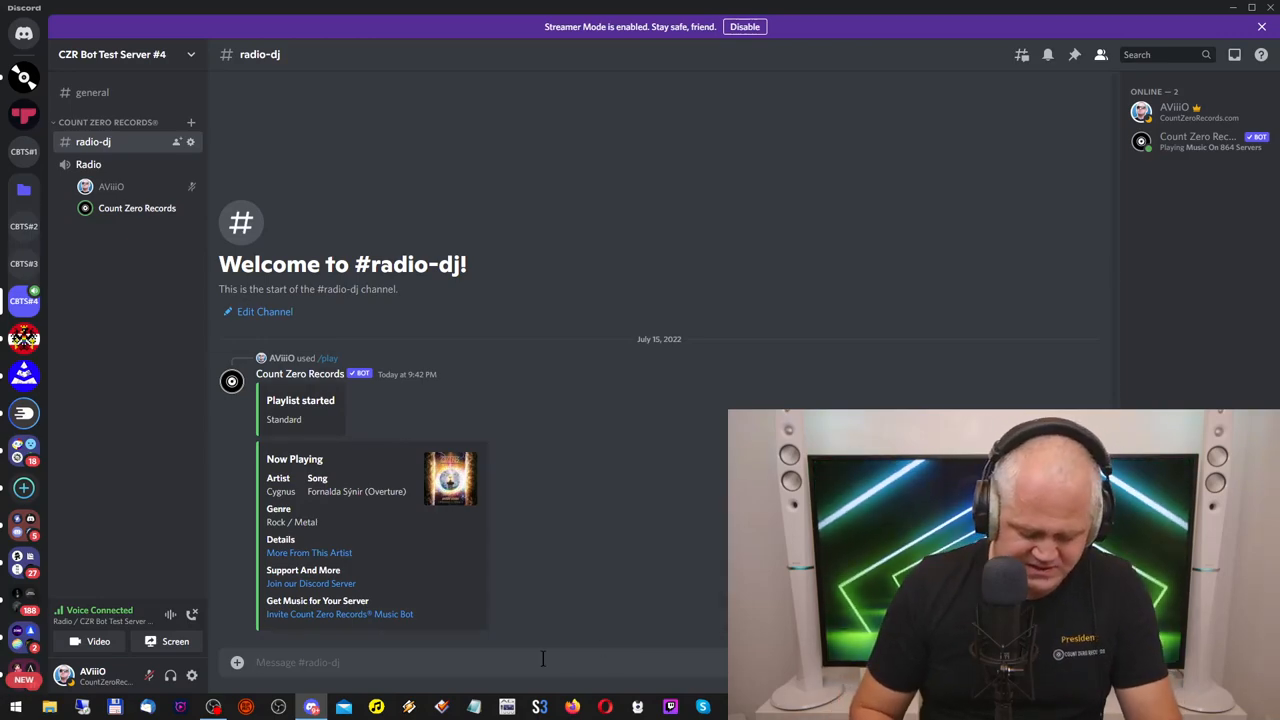
Send /stop so the bot replies Stopped. and leaves the Radio voice channel.
type("/stop")
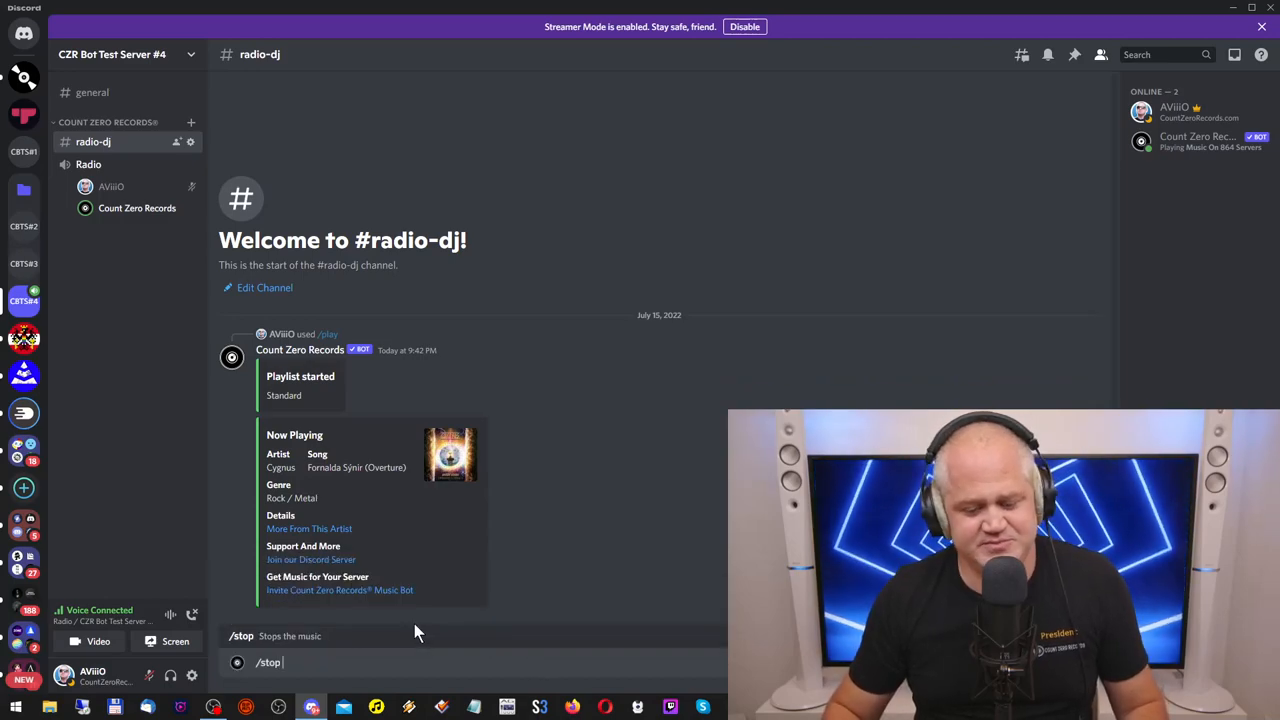
key("Return")
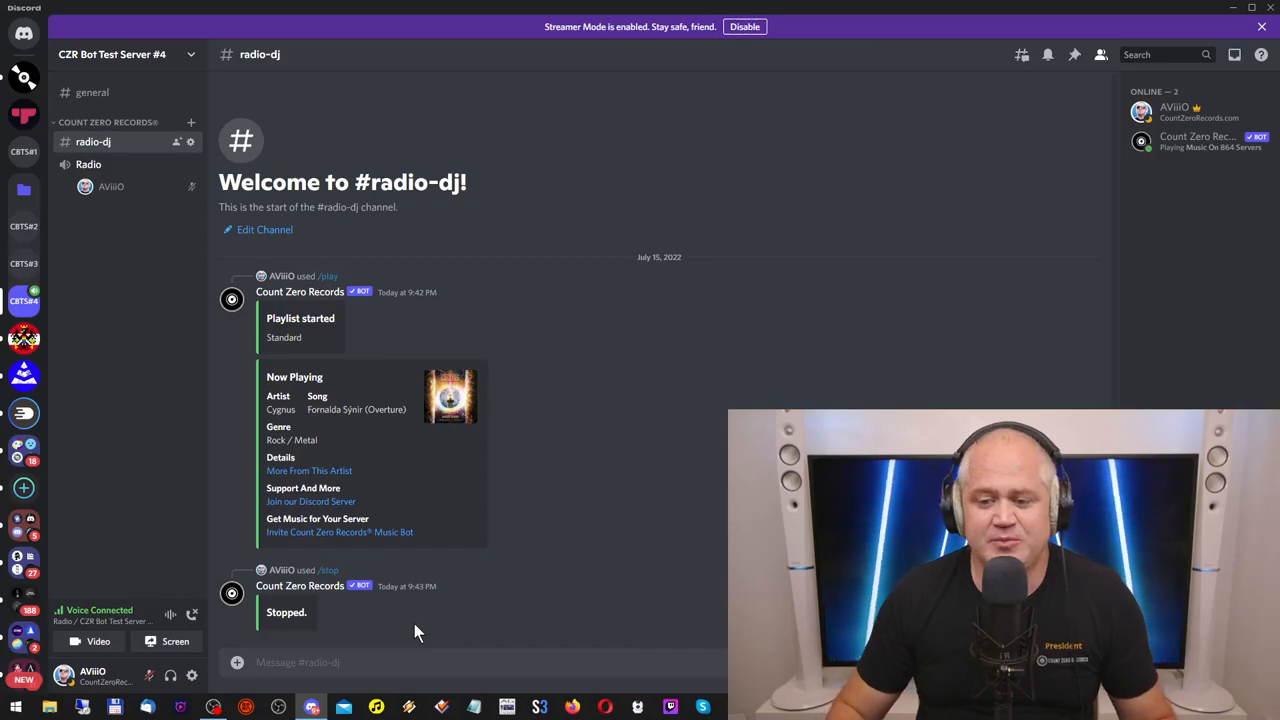
mouse_move(310, 408)
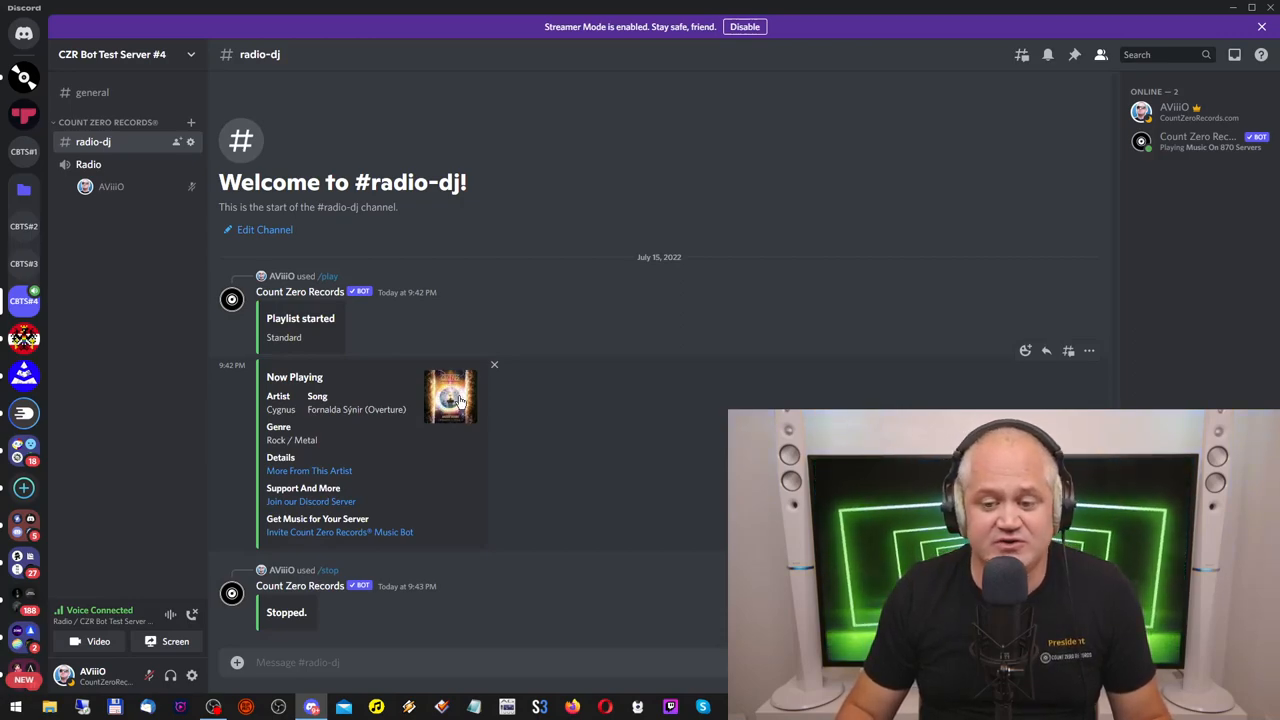
mouse_move(420, 420)
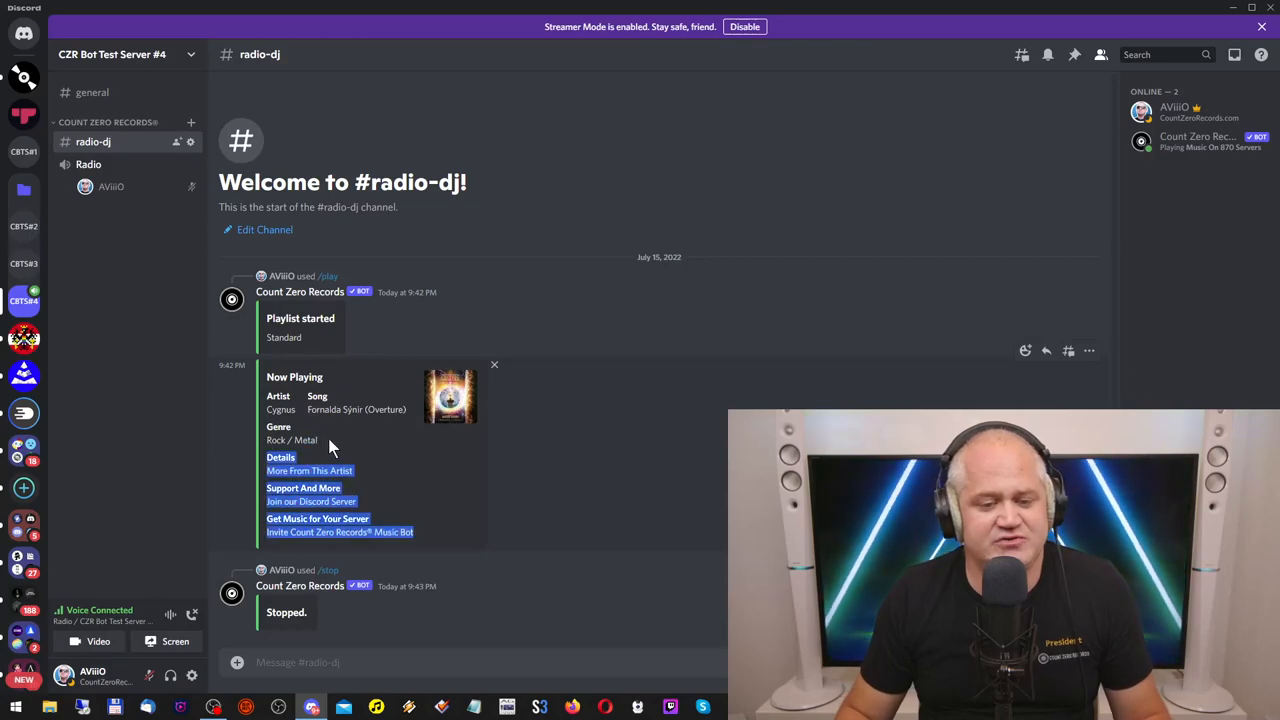
mouse_move(308, 470)
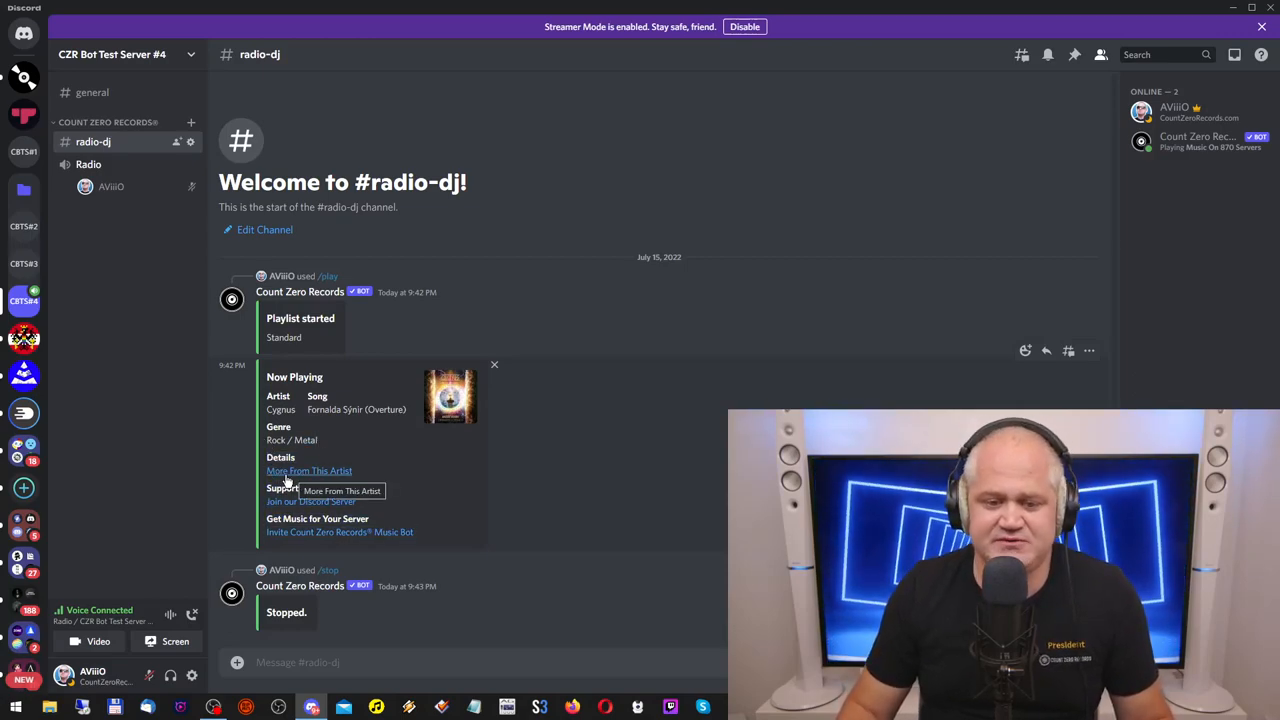
mouse_move(322, 516)
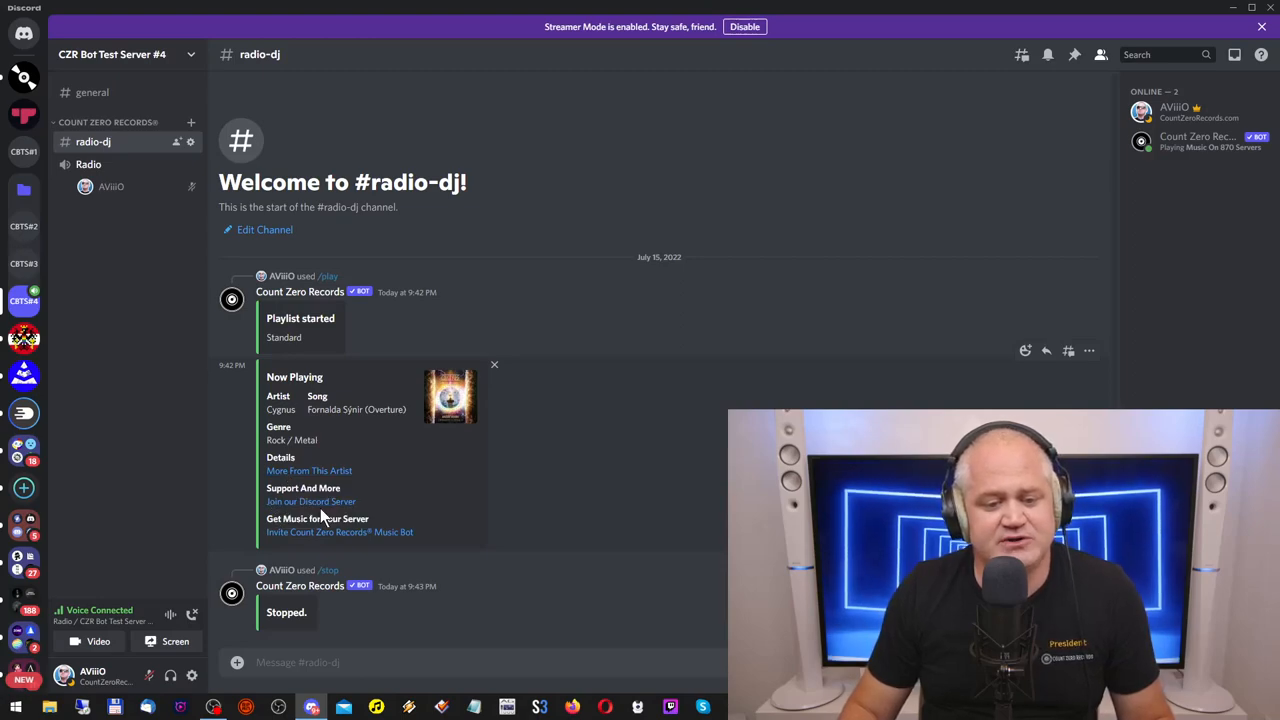
mouse_move(312, 500)
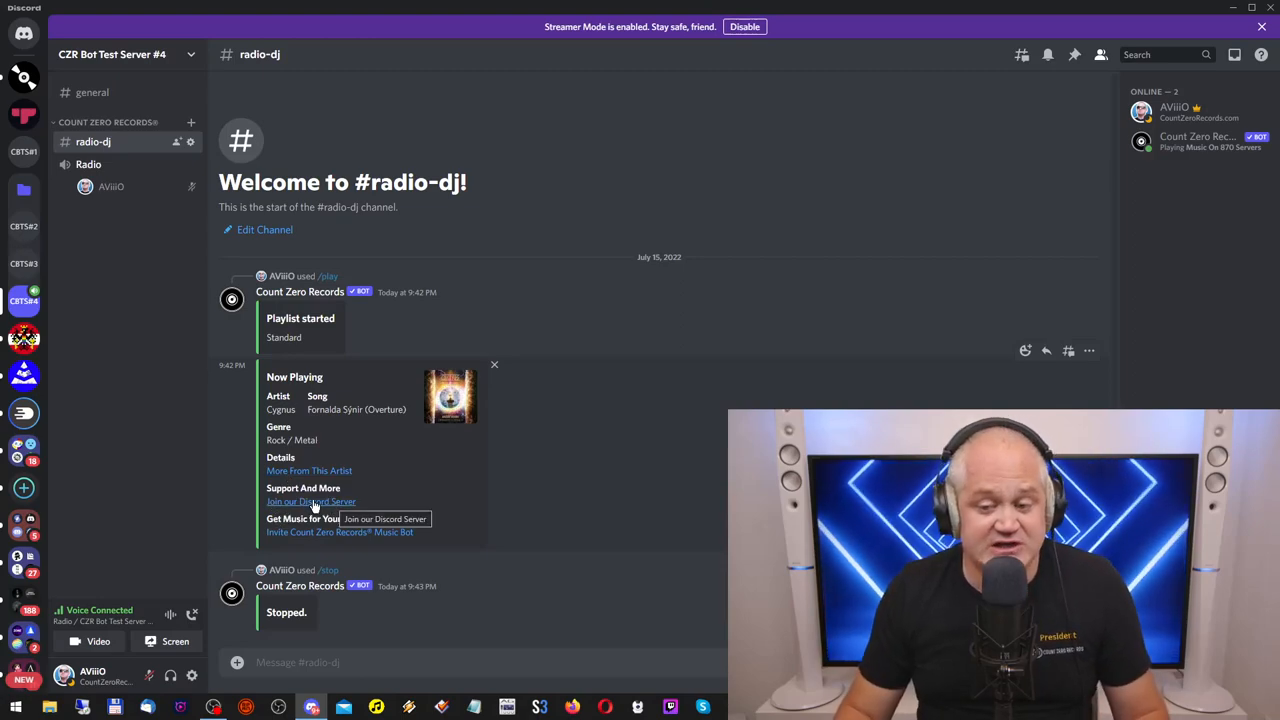
mouse_move(304, 548)
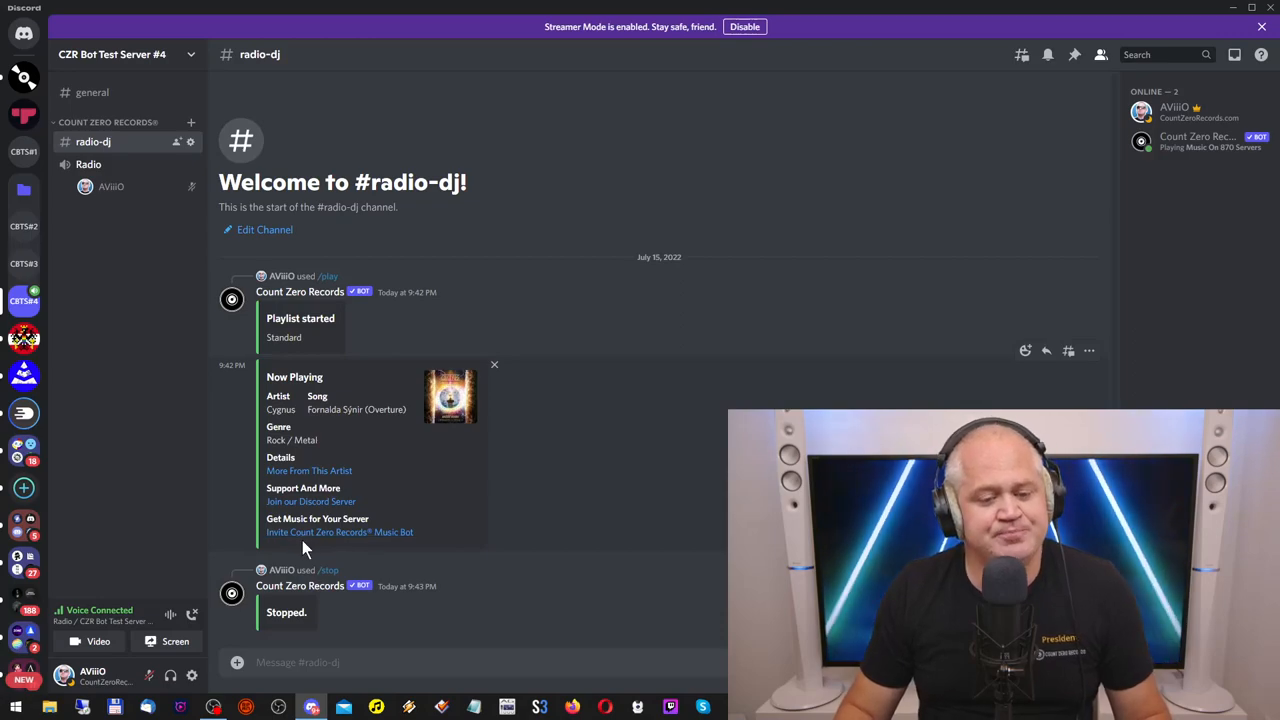
mouse_move(340, 532)
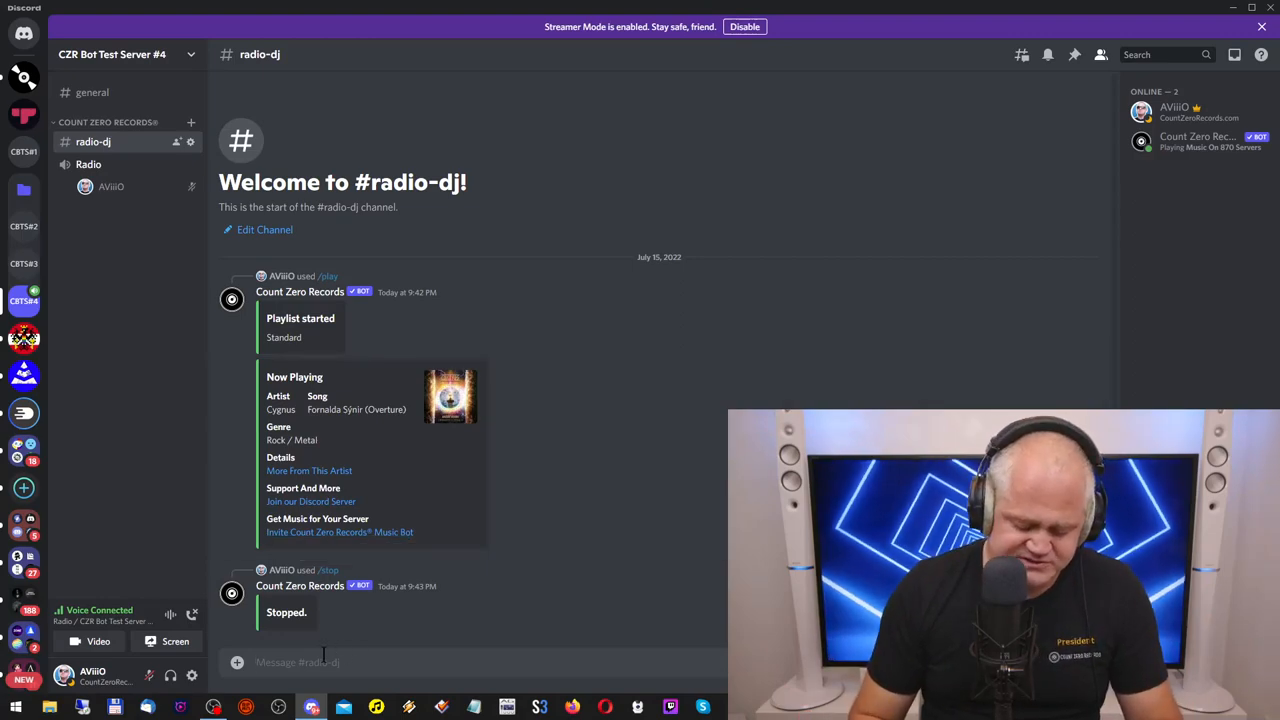
Send /skip, getting a Nothing playing. reply, and begin drafting a help command.
type("/sk")
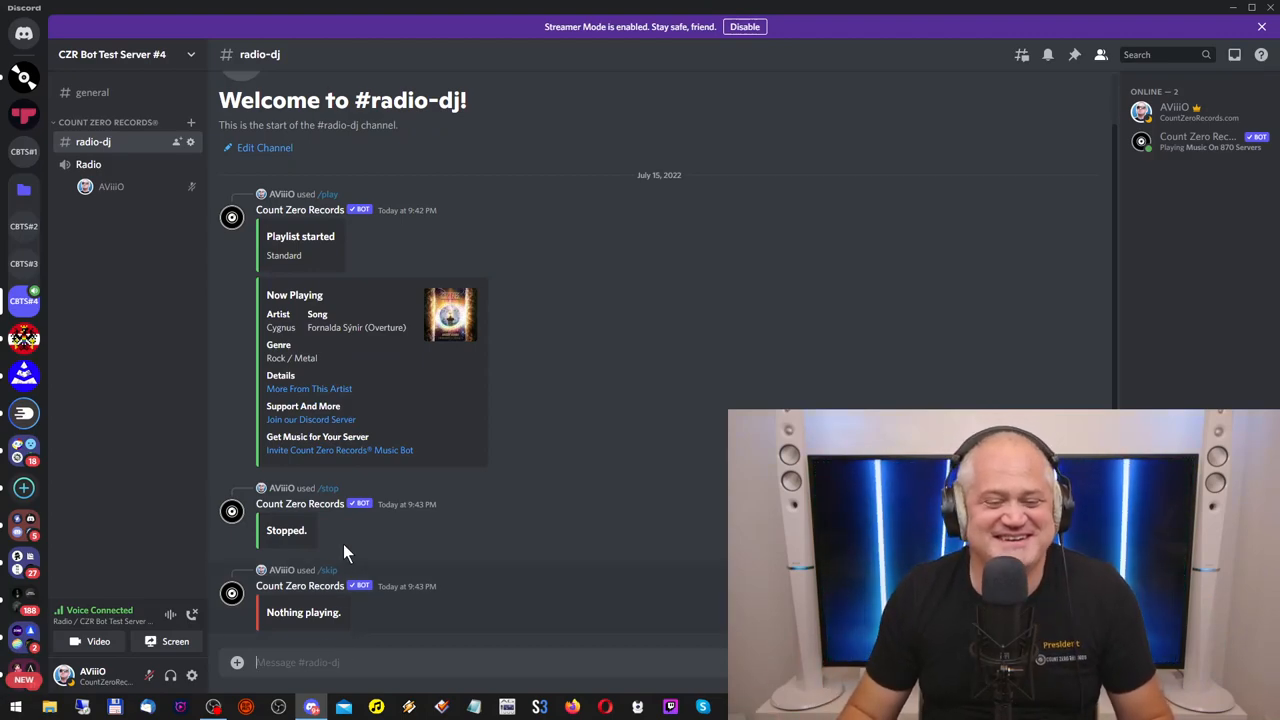
type("/help")
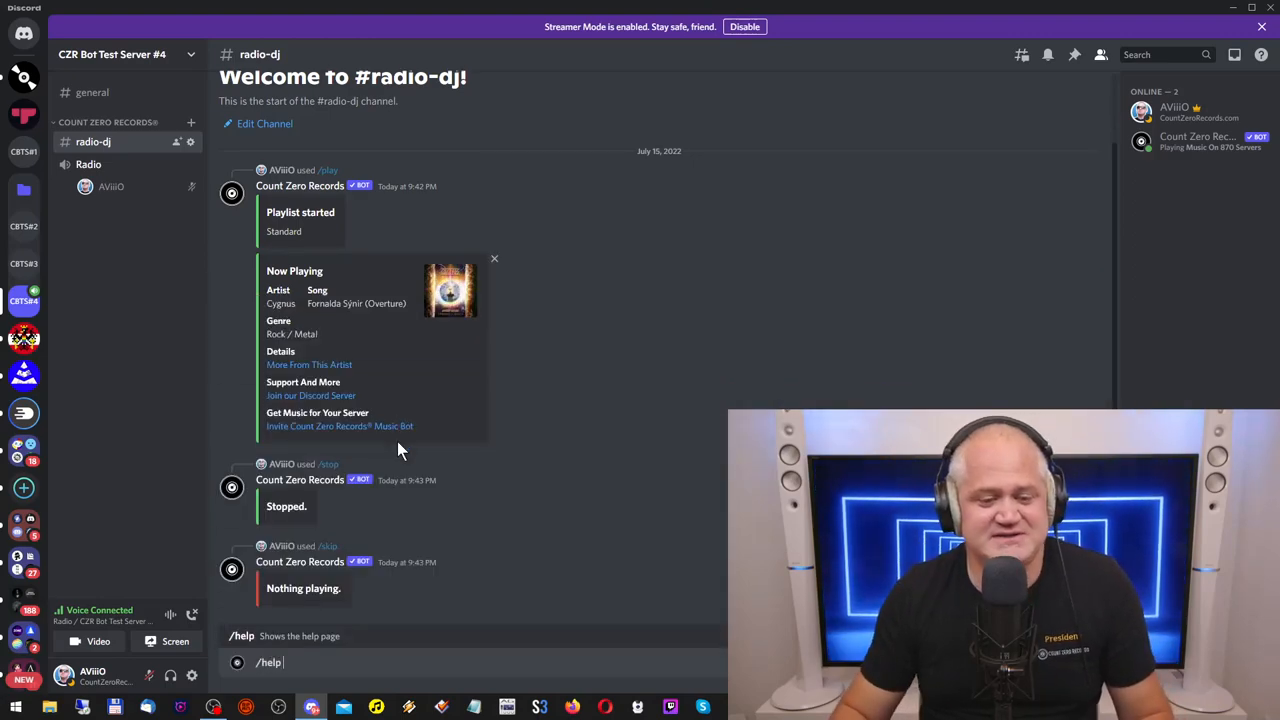
Send /help for the command overview, then /donate for the bot's donation message.
key("Return")
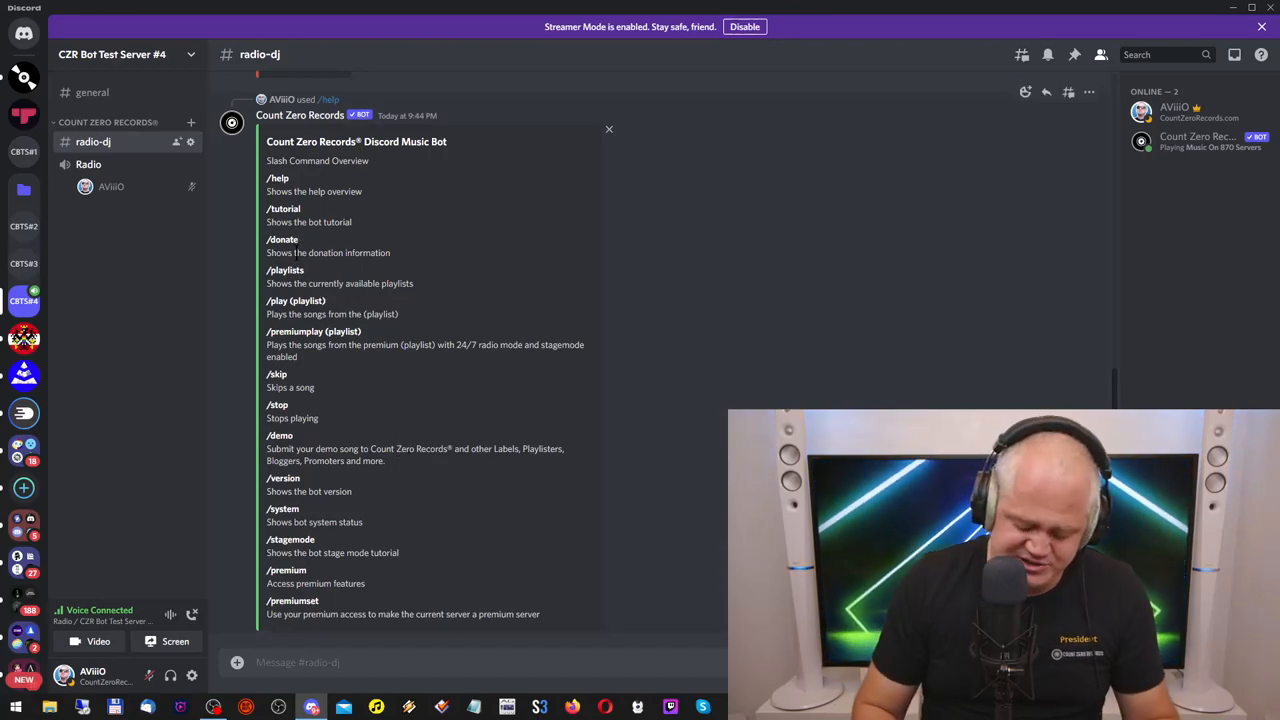
type("/don")
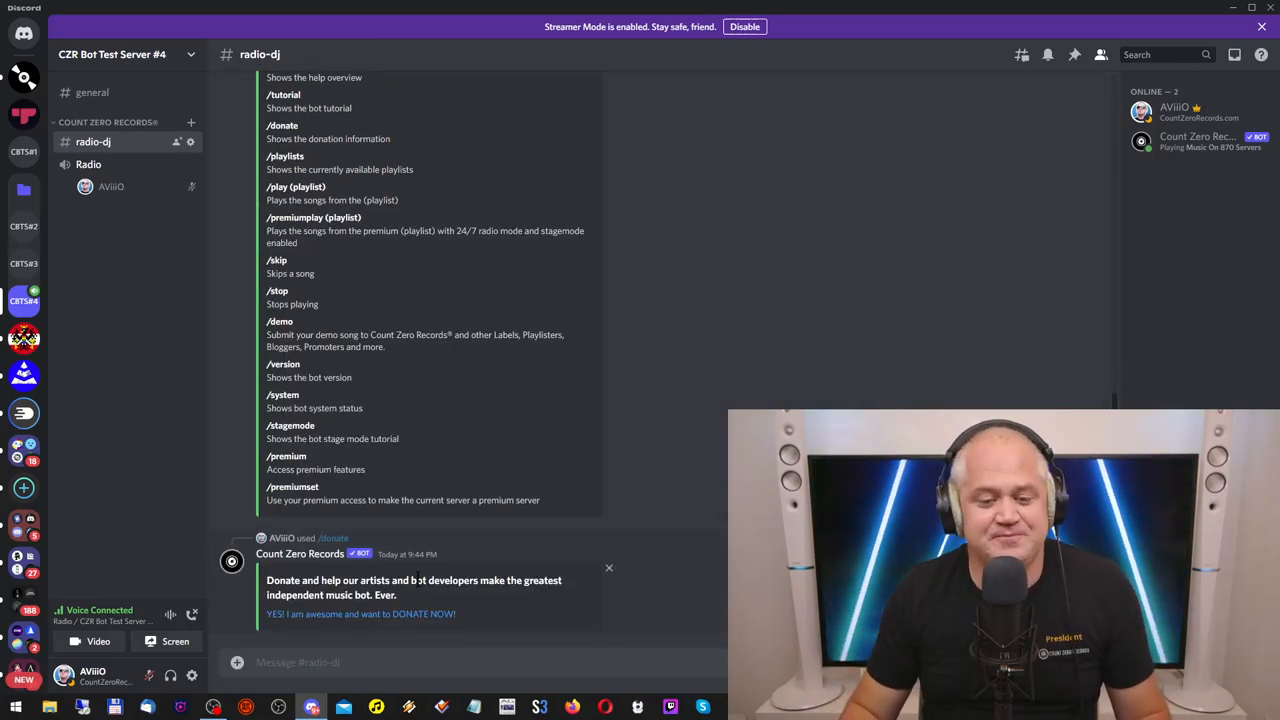
Follow the DONATE NOW link and confirm, reaching the Count Zero Records checkout on donatebot.io.
left_click(360, 614)
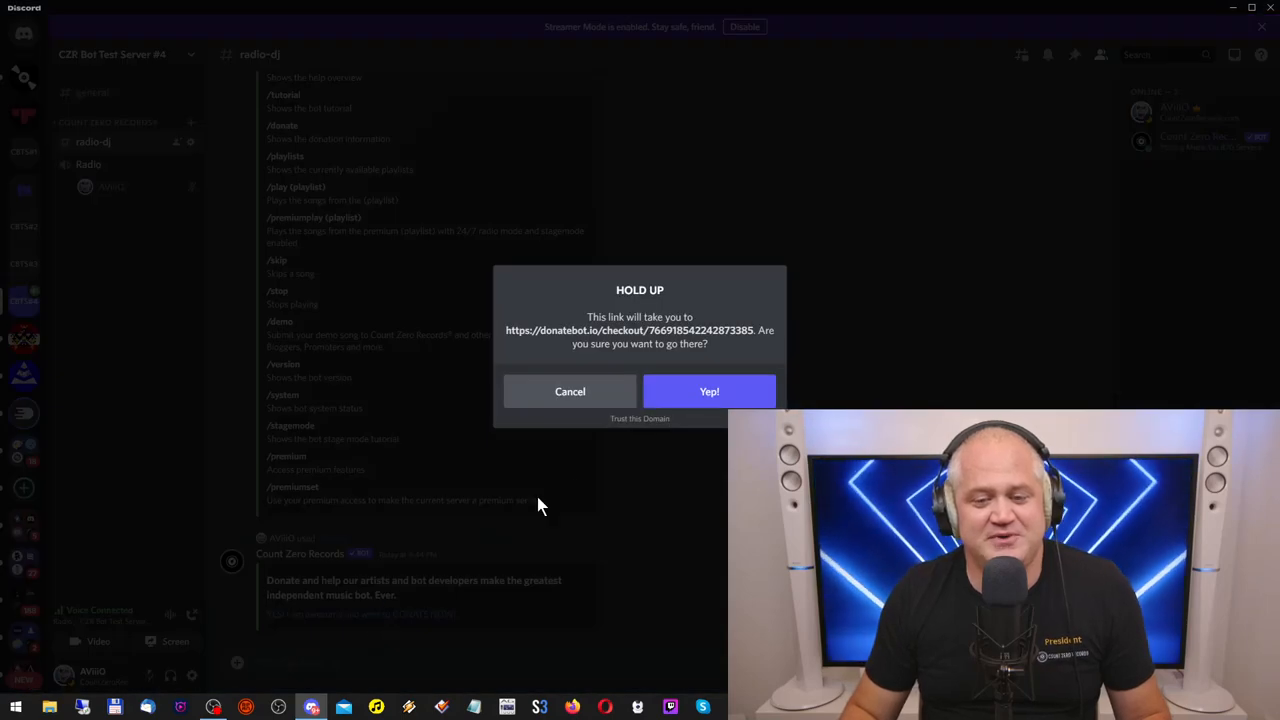
left_click(708, 390)
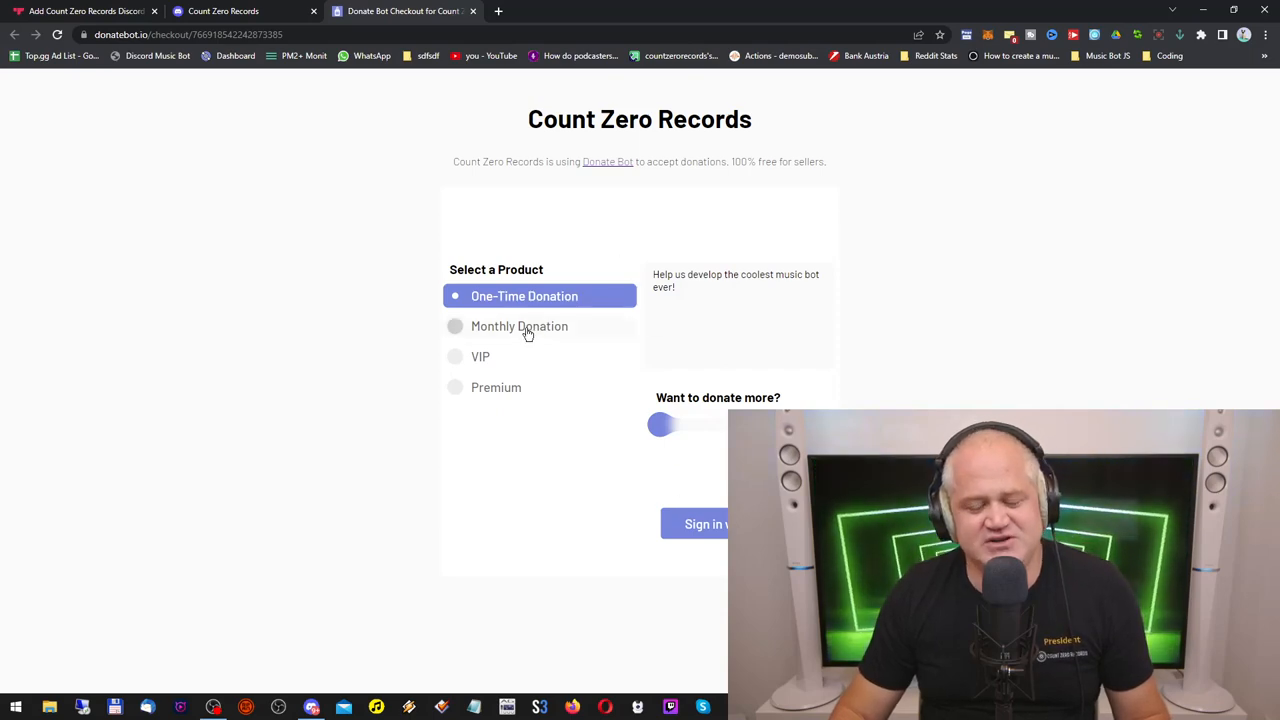
Review the Monthly, VIP and Premium donation products on the checkout, then close the checkout tab.
left_click(520, 326)
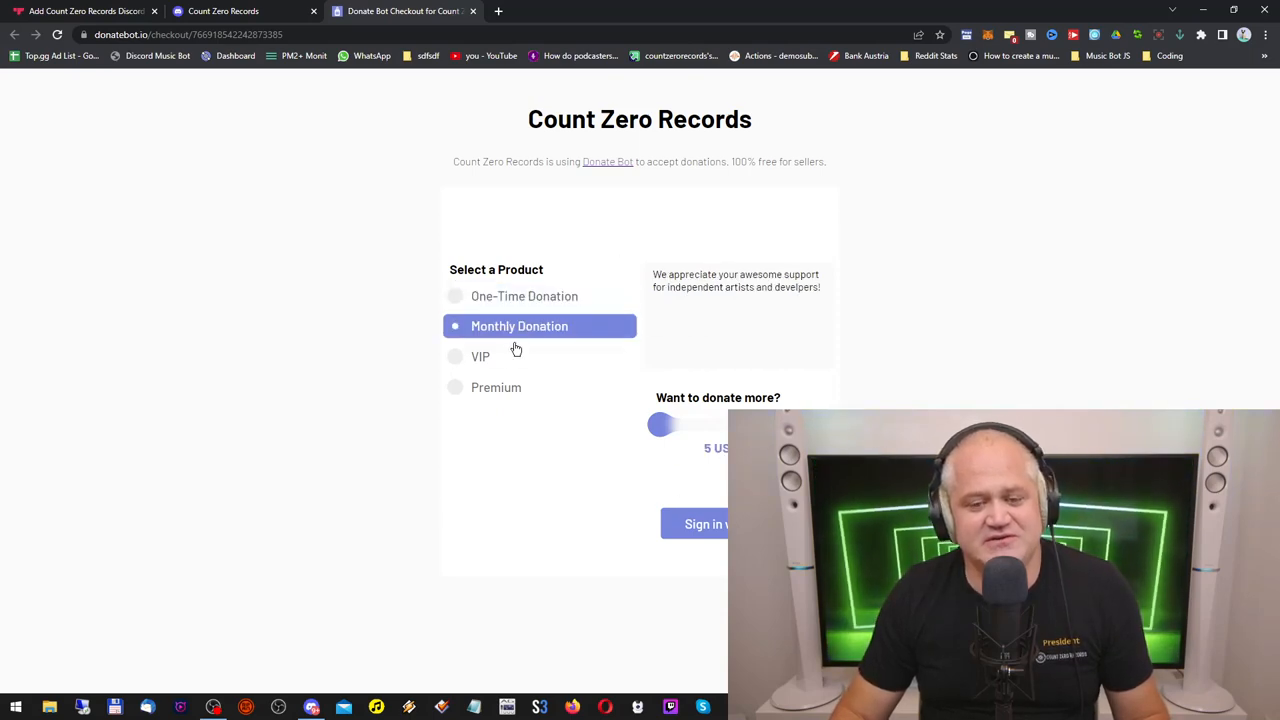
left_click(496, 388)
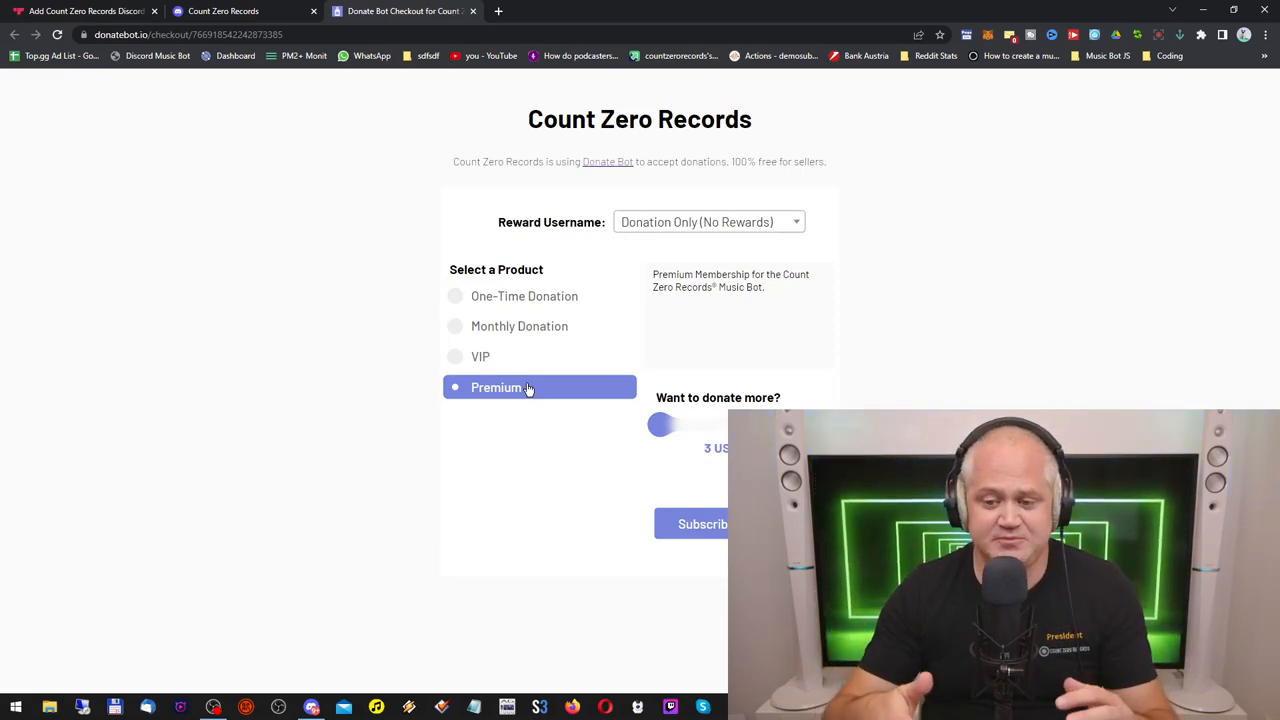
mouse_move(528, 362)
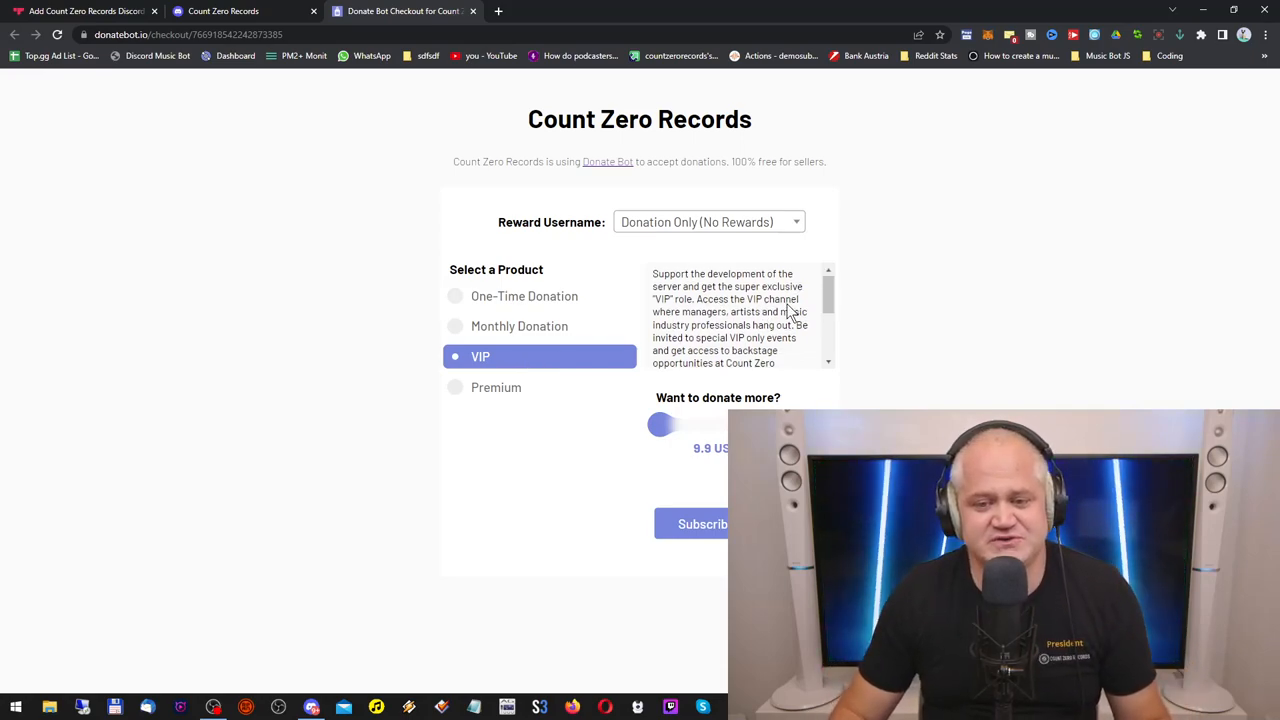
scroll("down", 3)
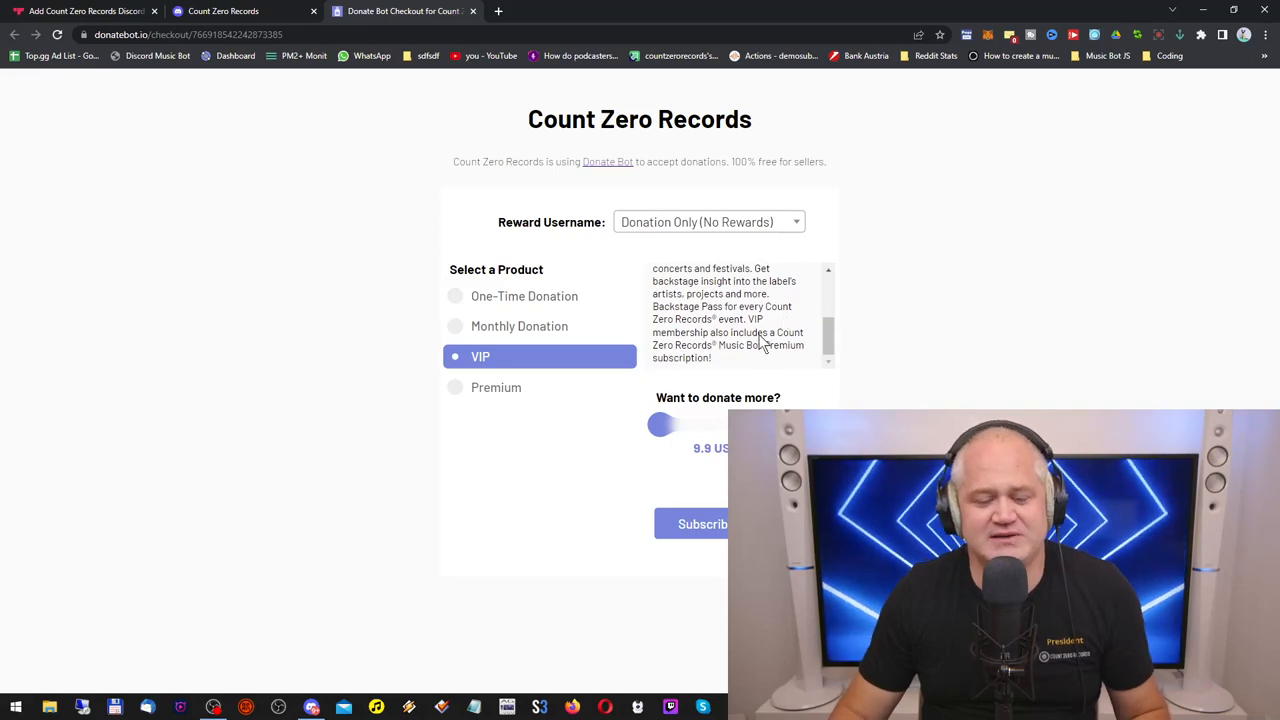
scroll("up", 3)
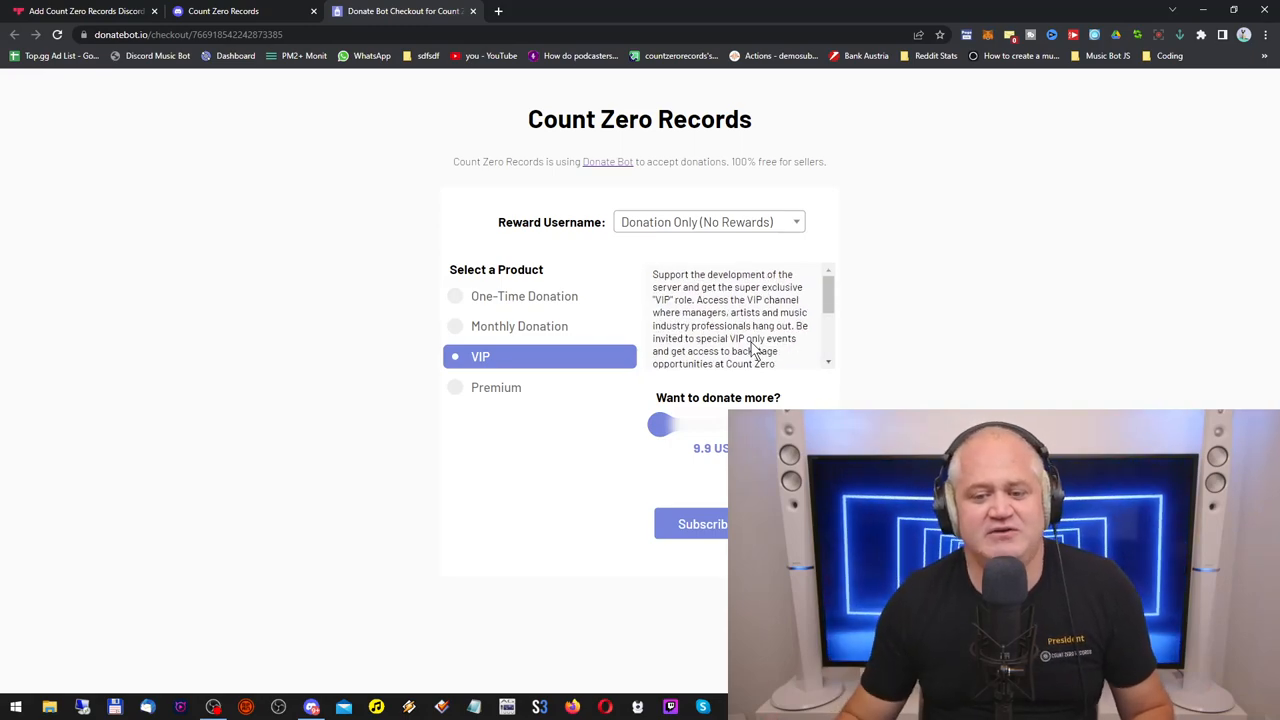
scroll("down", 3)
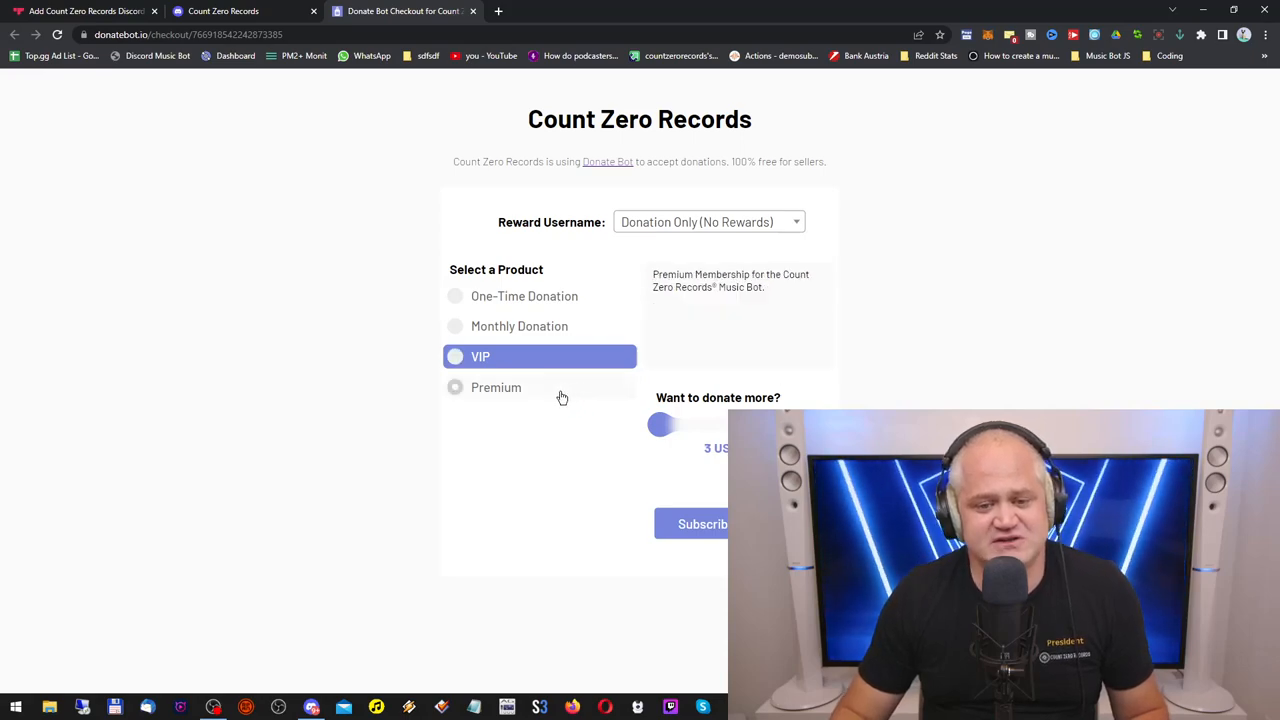
left_click(496, 388)
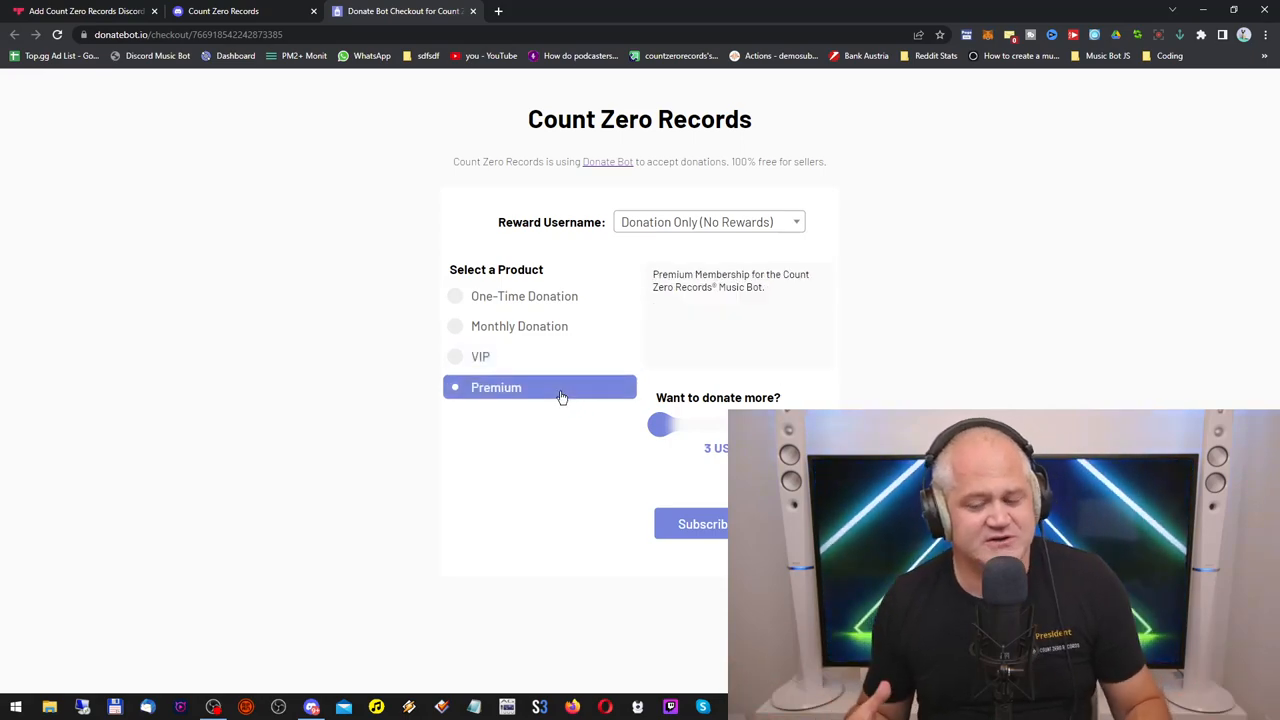
mouse_move(476, 140)
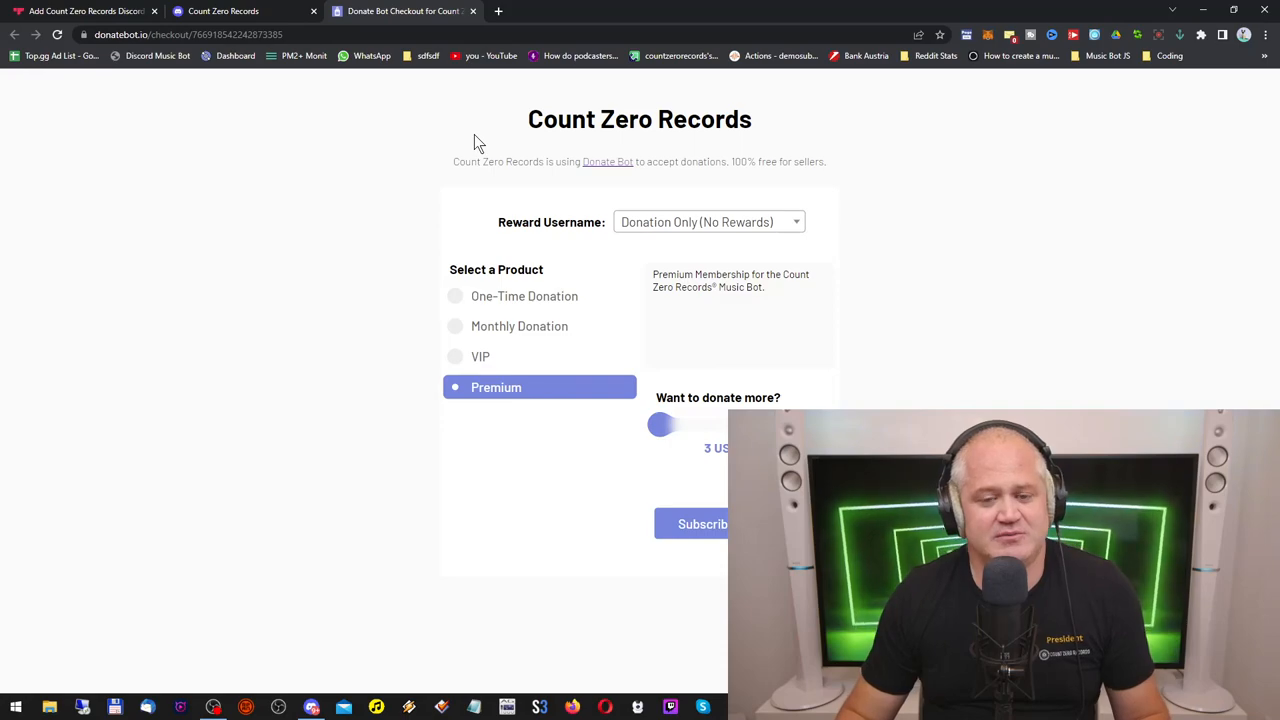
left_click(524, 296)
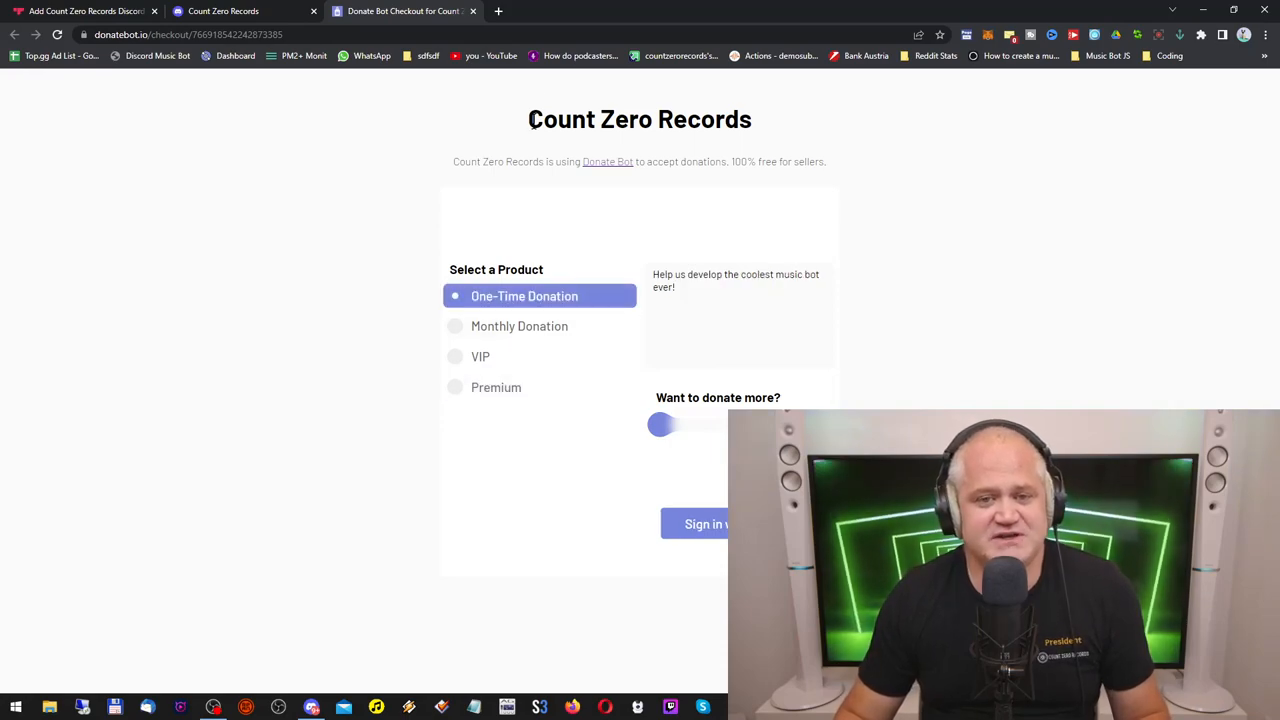
left_click(472, 12)
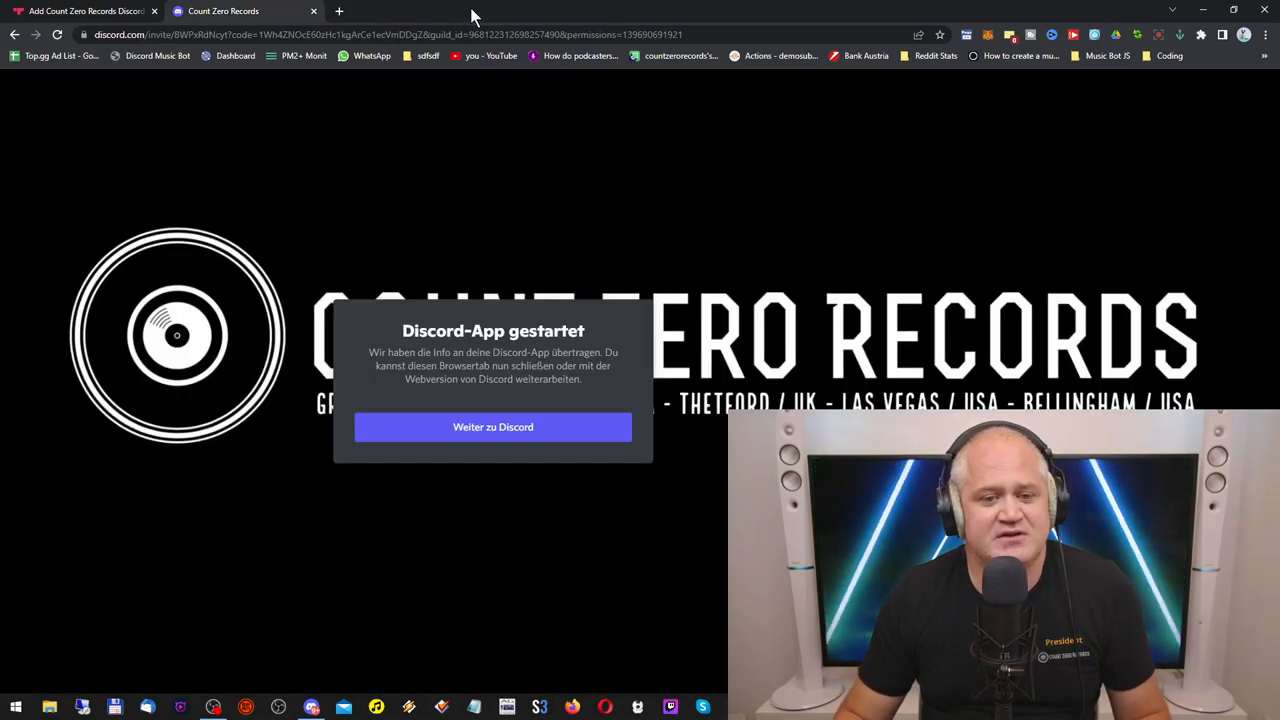
mouse_move(400, 492)
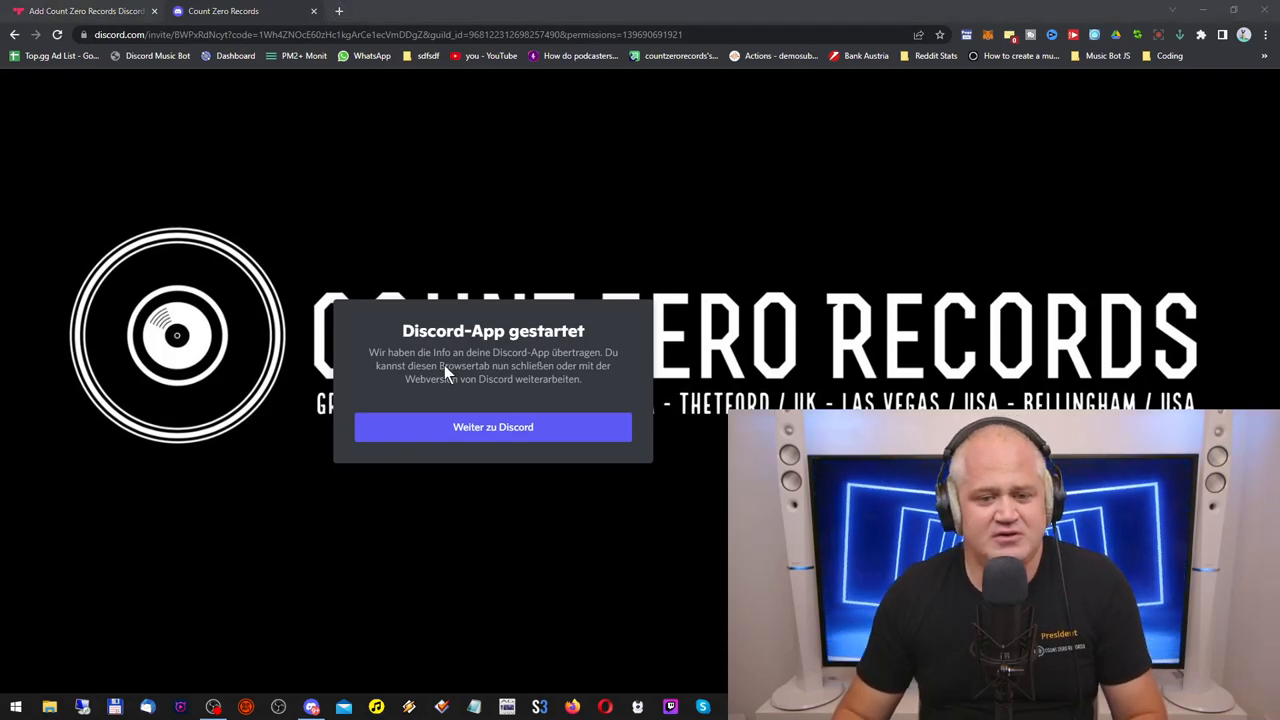
Continue from the invite page notice back into the Discord desktop app.
left_click(492, 428)
type("/playlists")
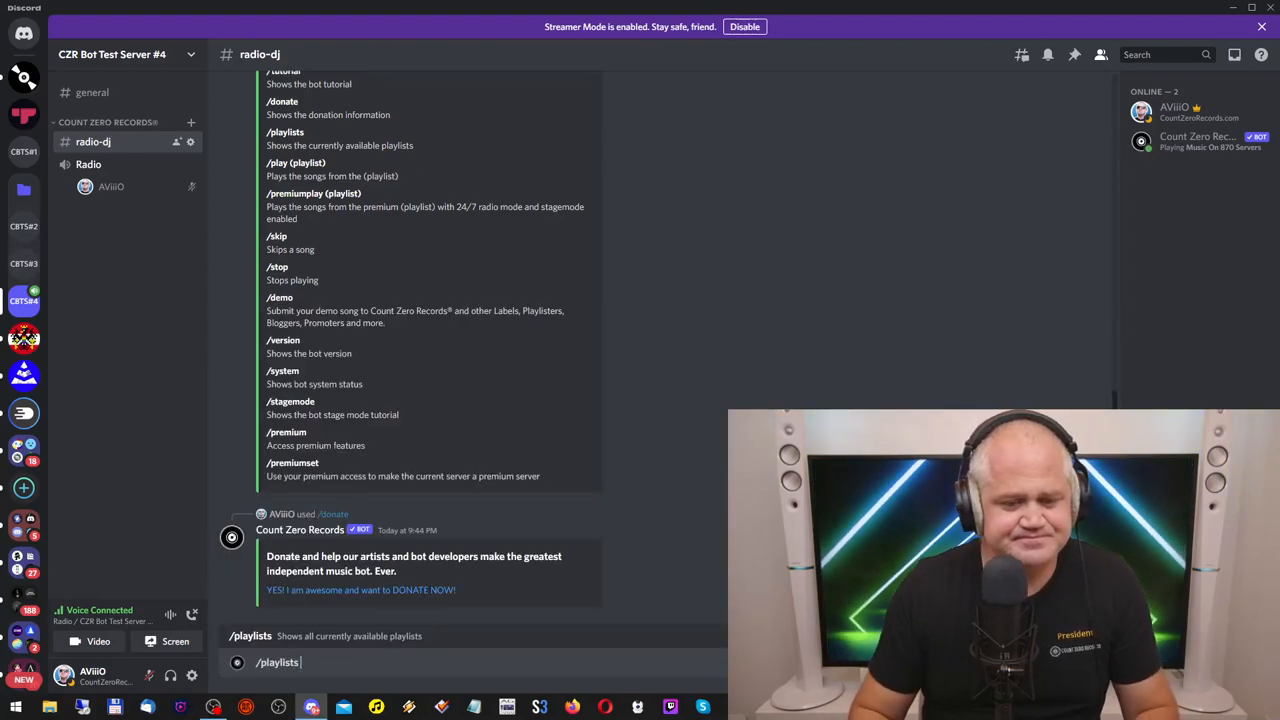
Send the playlists command and read the bot's Standard and Premium Playlists embeds in radio-dj.
key("Return")
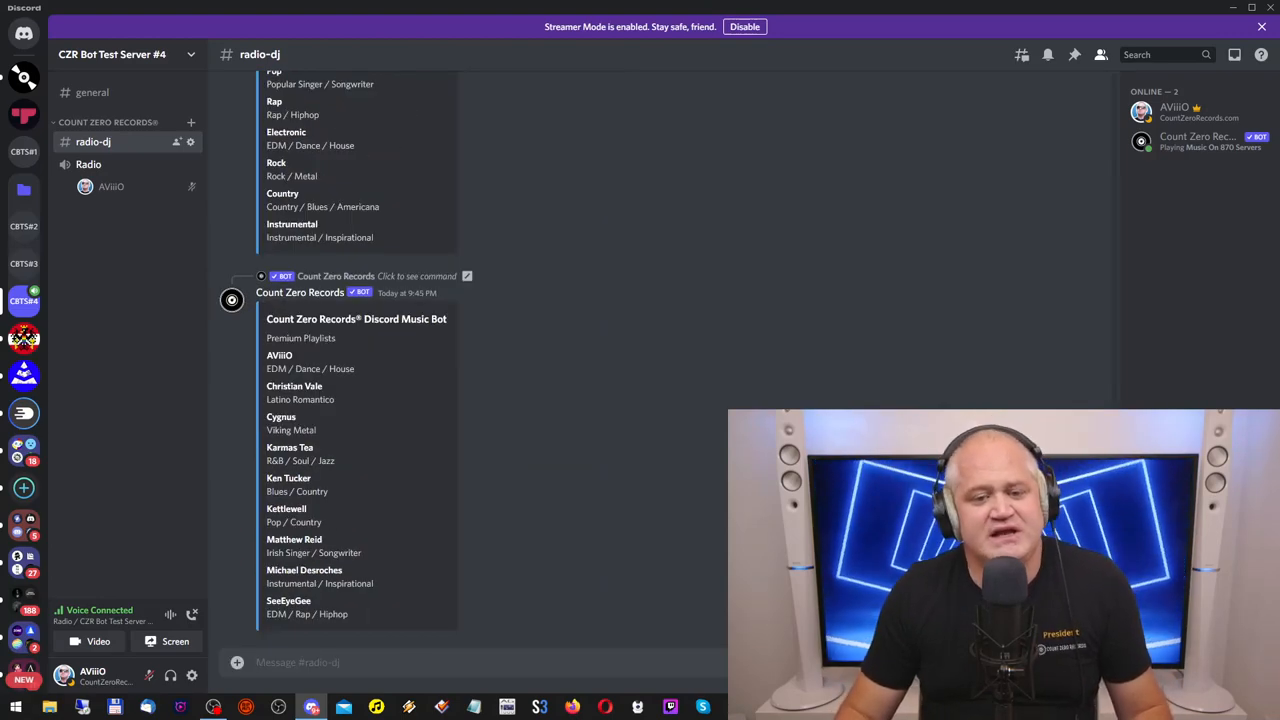
scroll("up", 3)
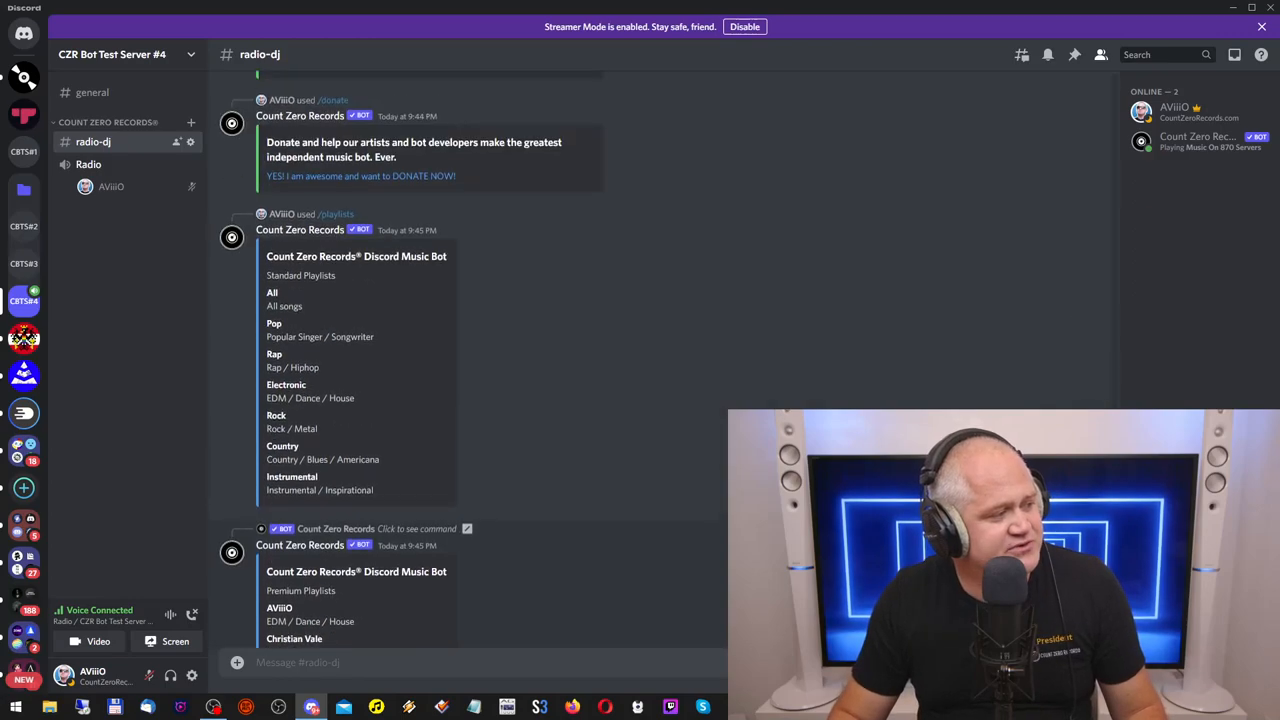
scroll("up", 3)
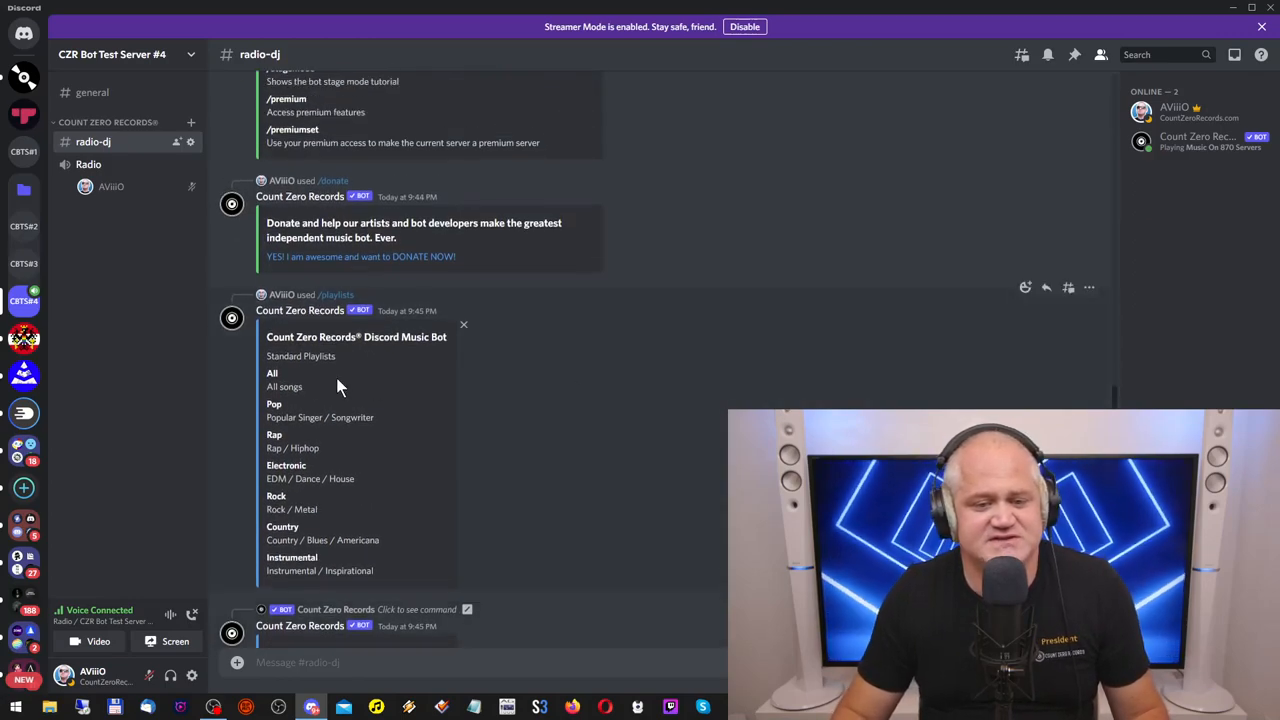
scroll("down", 3)
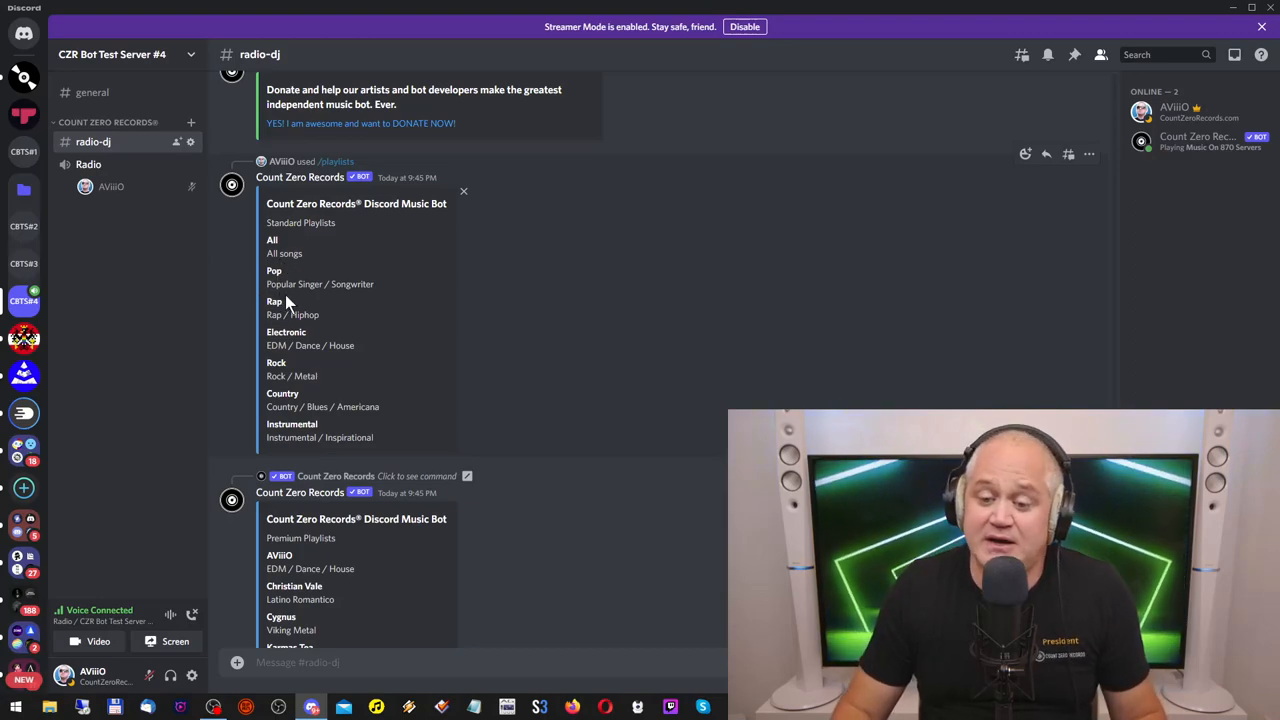
mouse_move(300, 348)
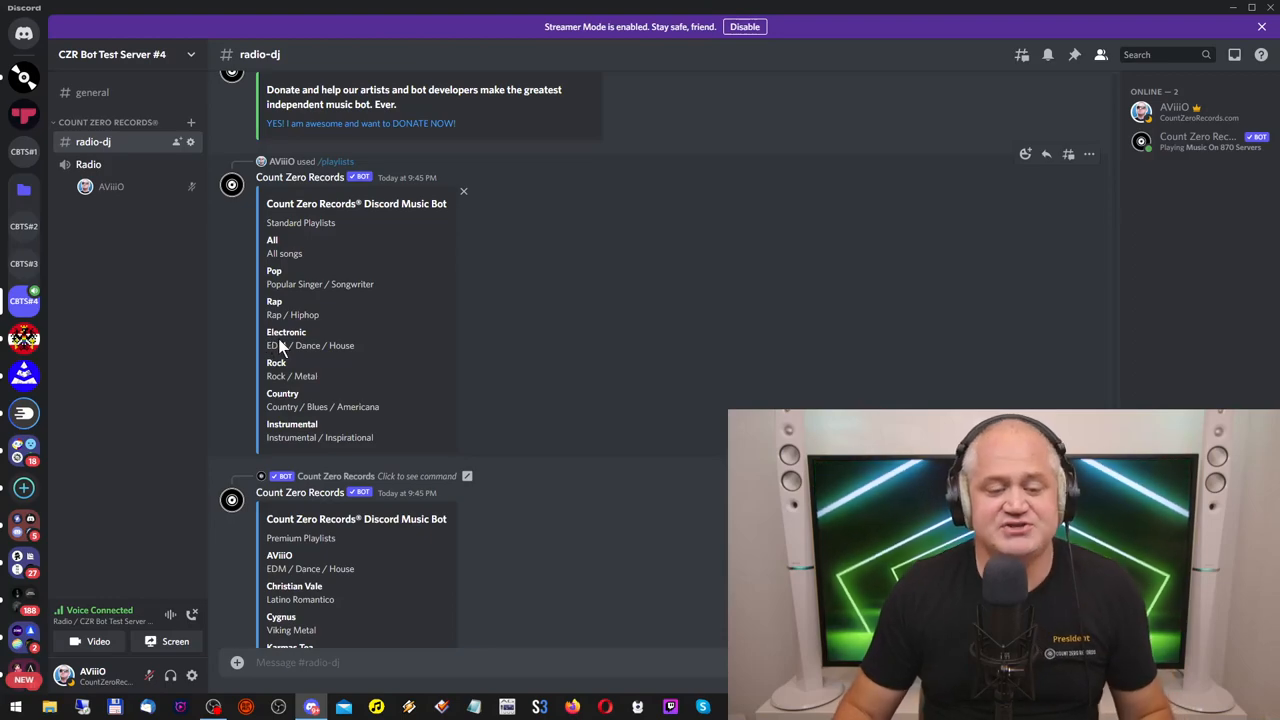
mouse_move(284, 350)
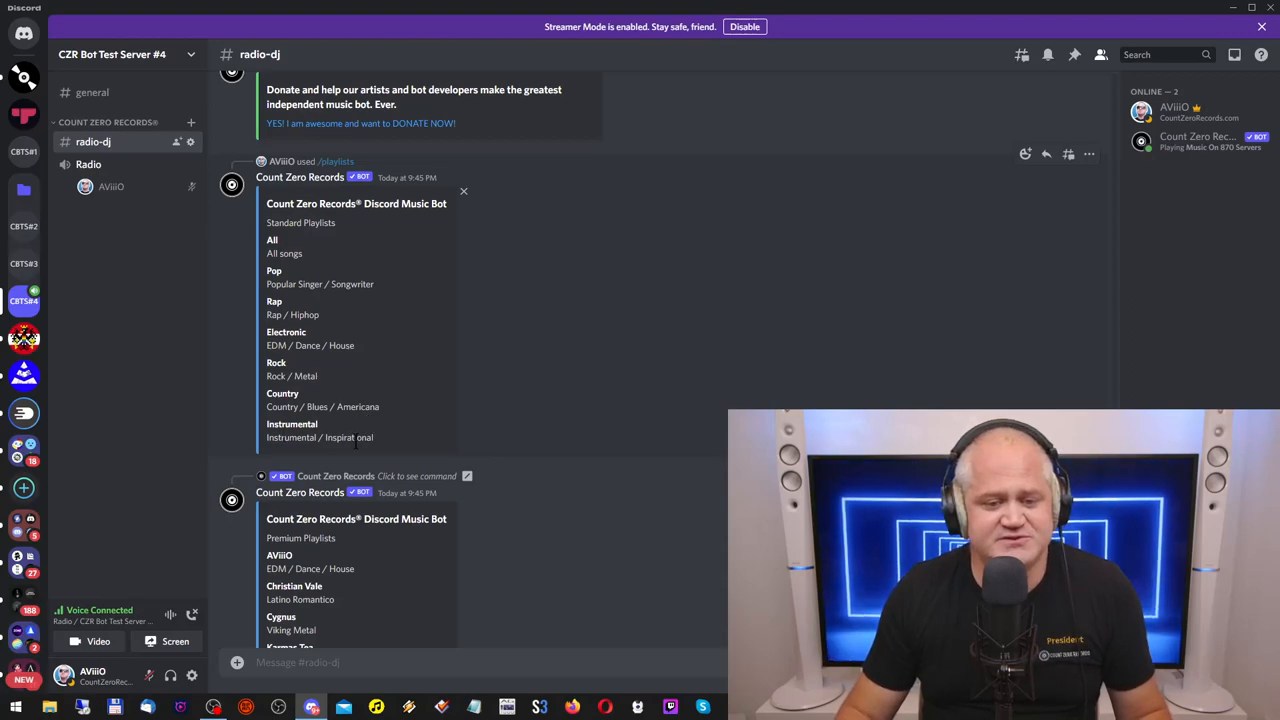
mouse_move(388, 438)
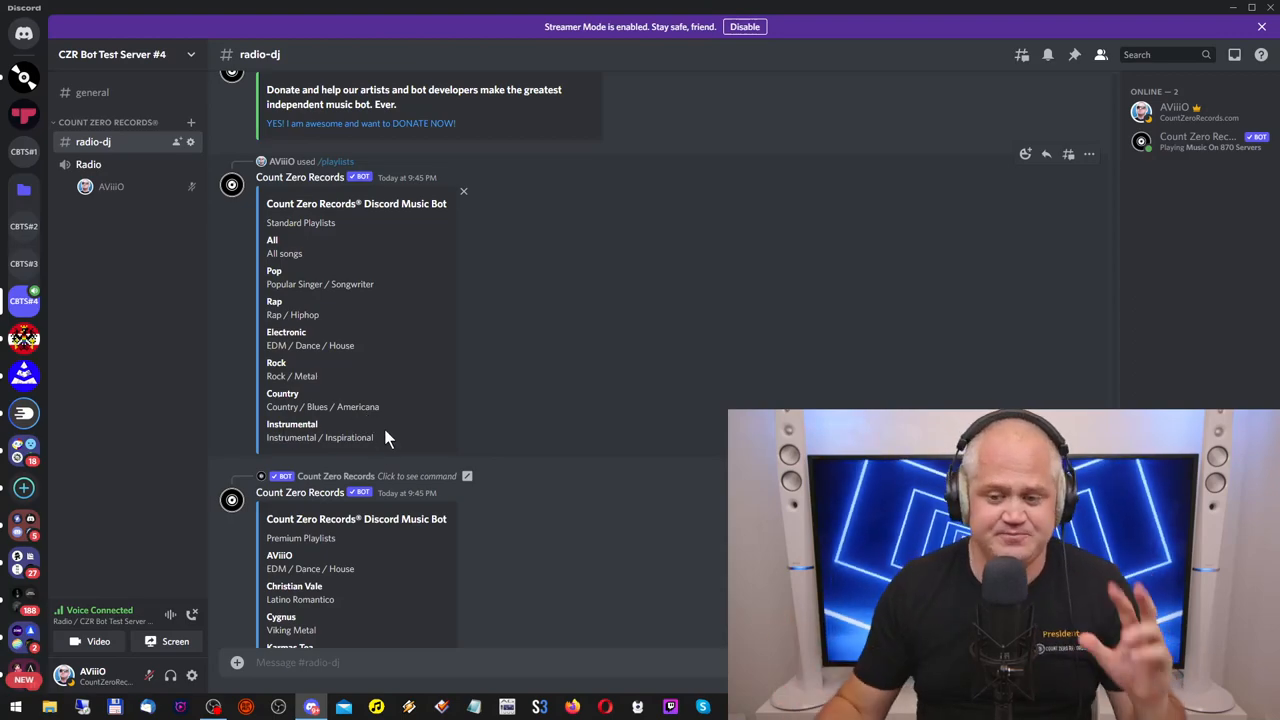
scroll("down", 3)
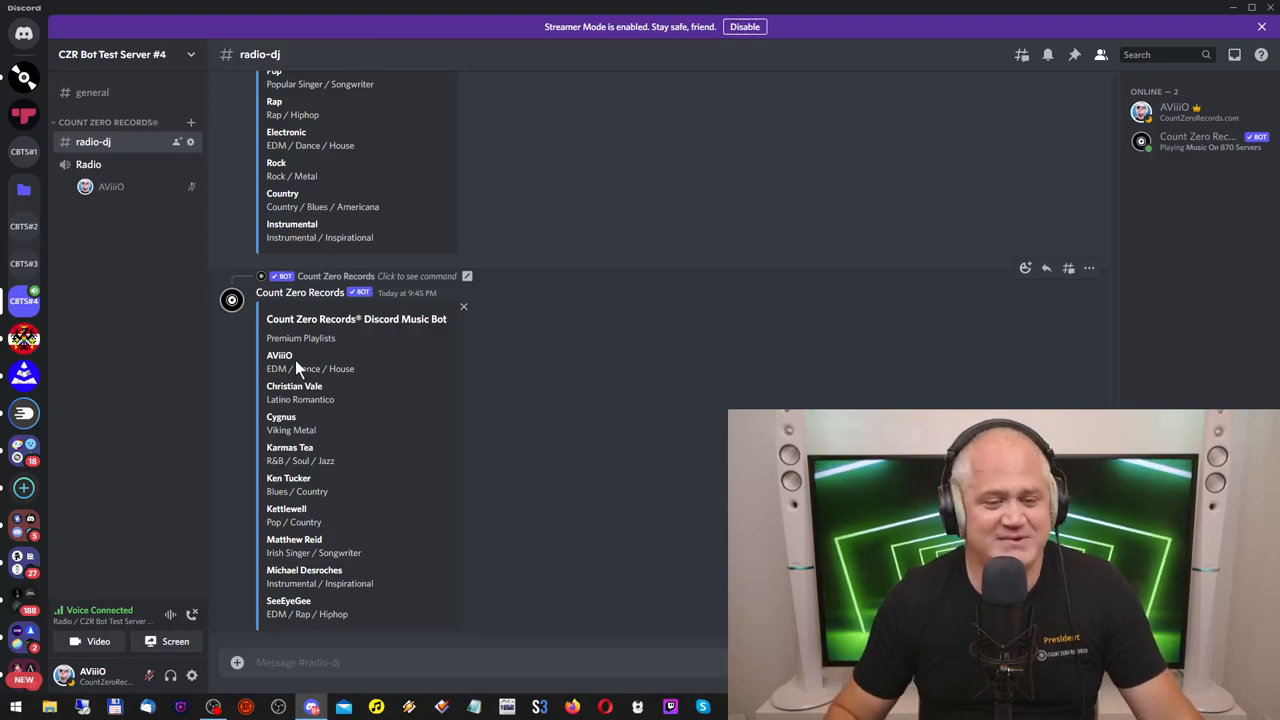
mouse_move(336, 478)
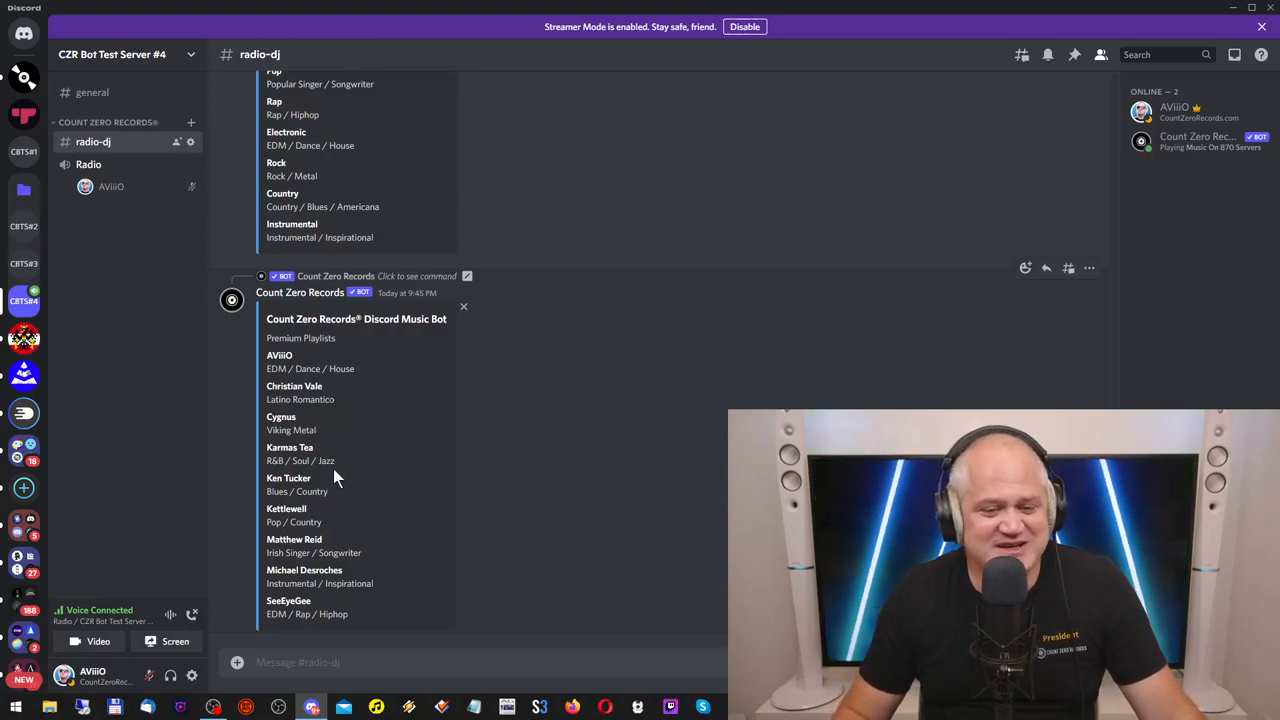
mouse_move(322, 570)
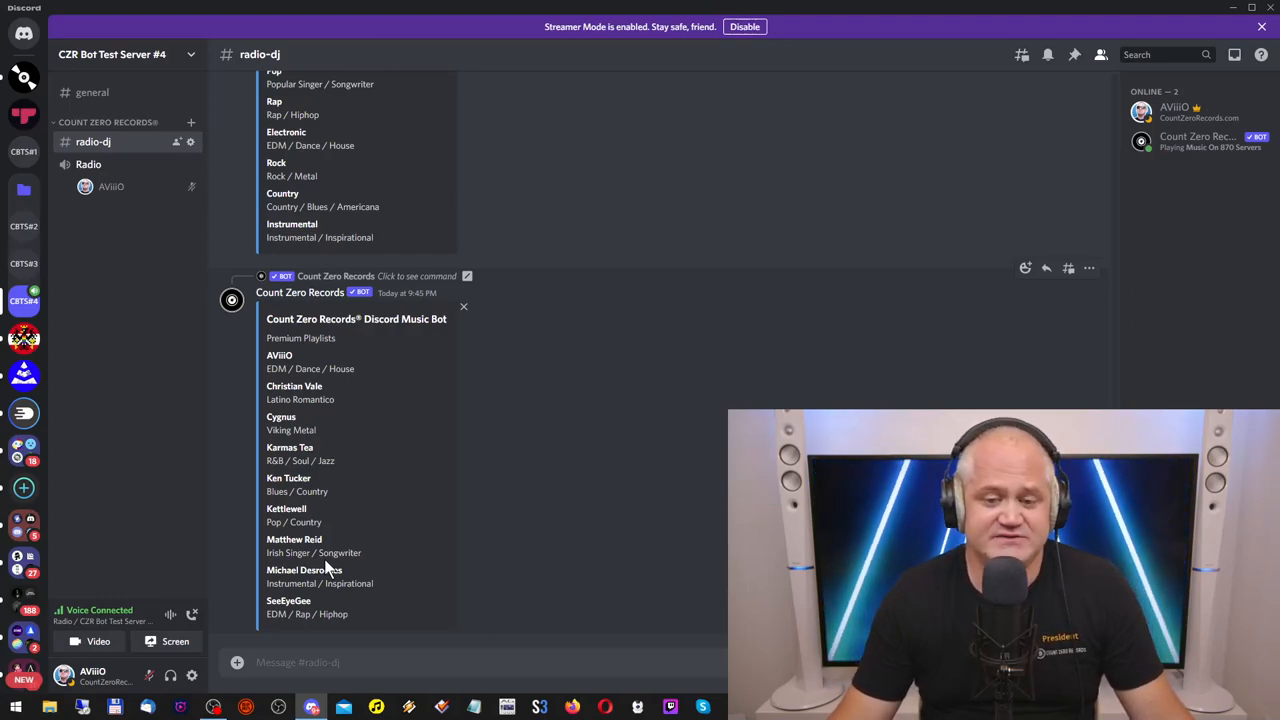
scroll("up", 3)
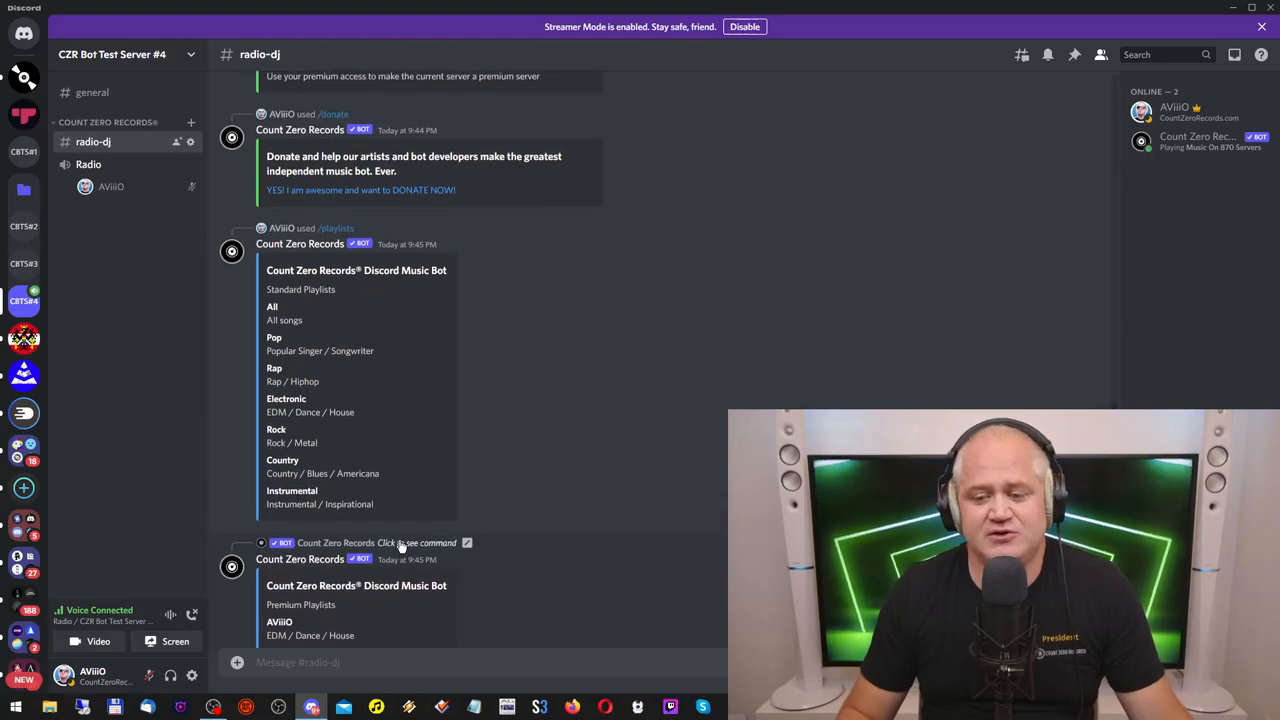
scroll("down", 3)
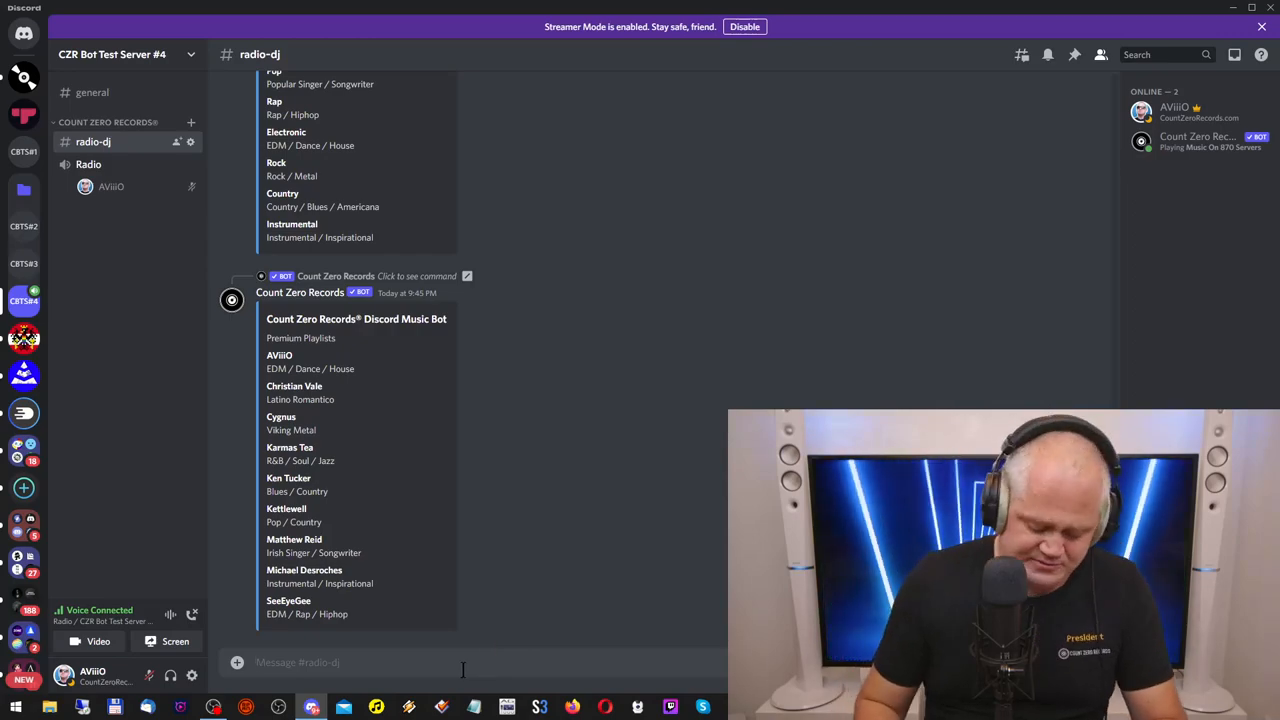
Send /help so the bot posts its Slash Command Overview in radio-dj.
type("/help")
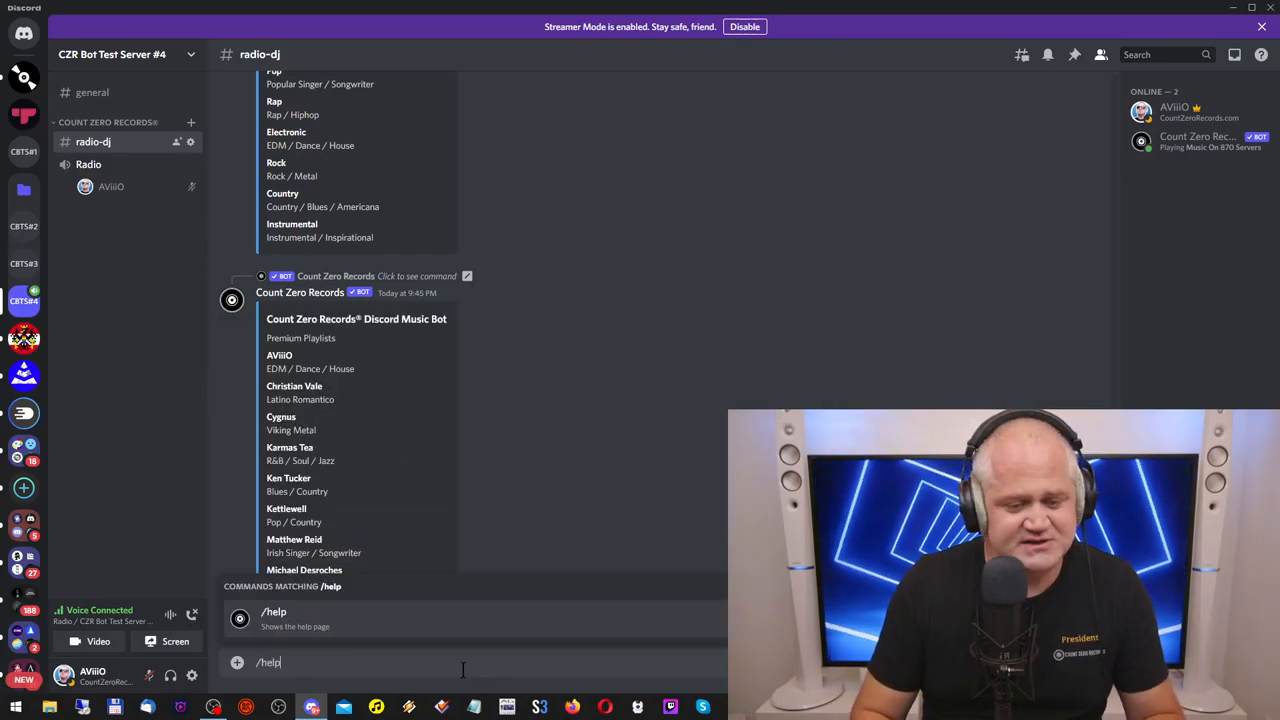
key("Return")
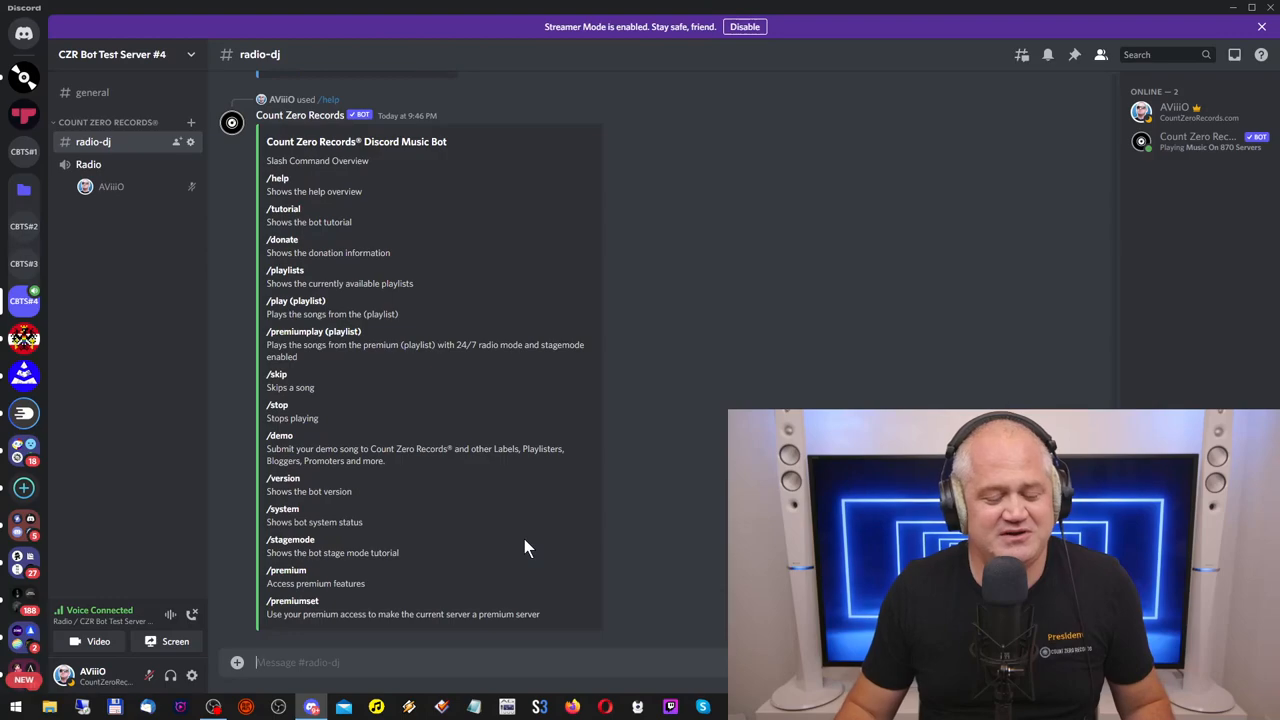
mouse_move(316, 362)
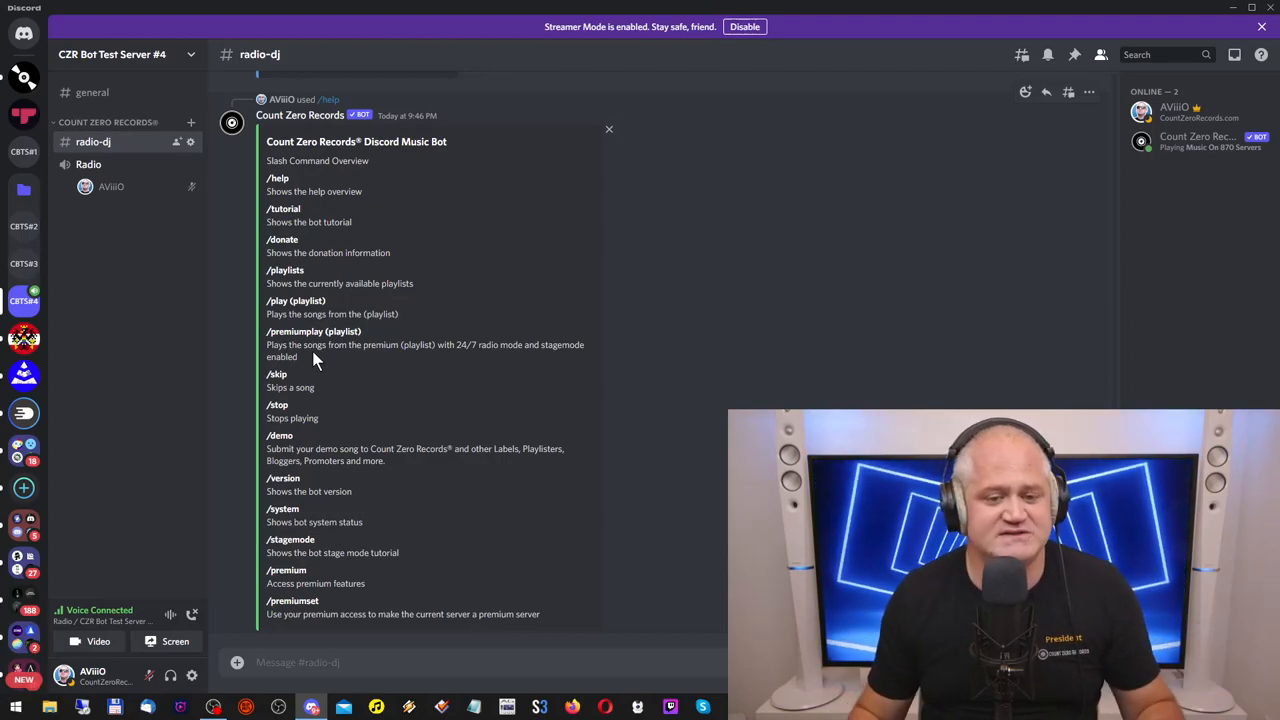
mouse_move(318, 420)
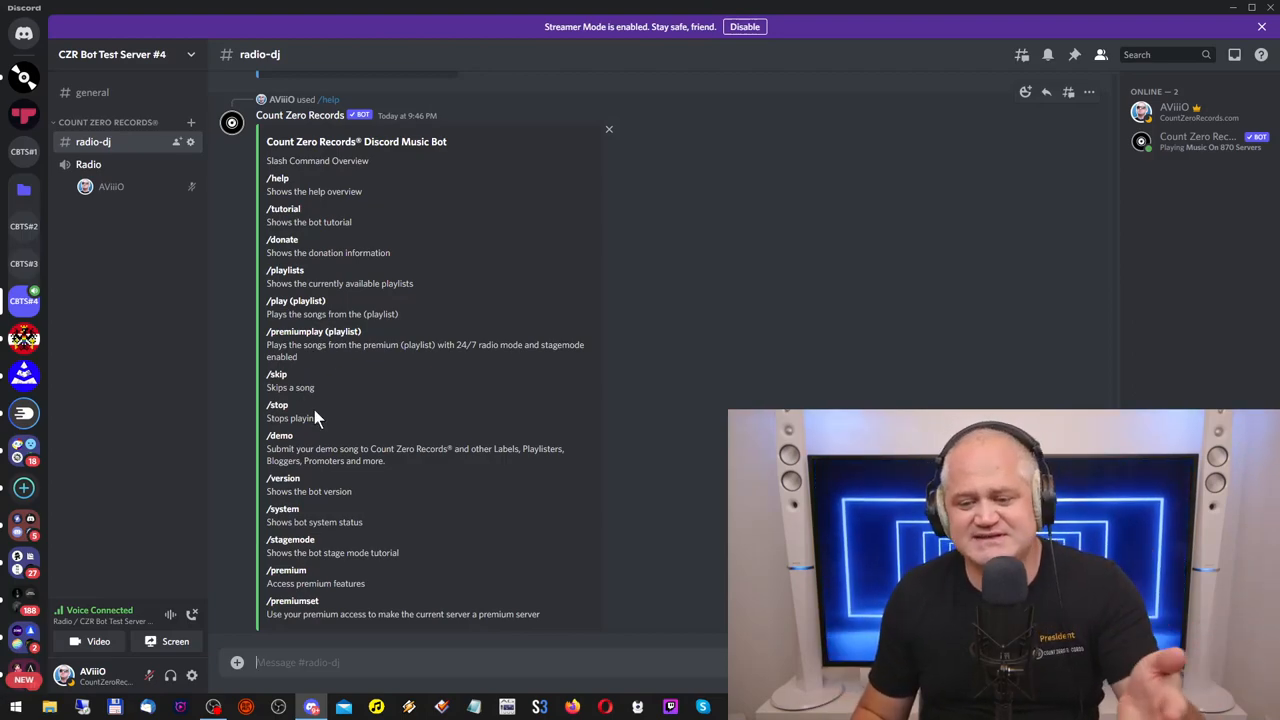
mouse_move(408, 544)
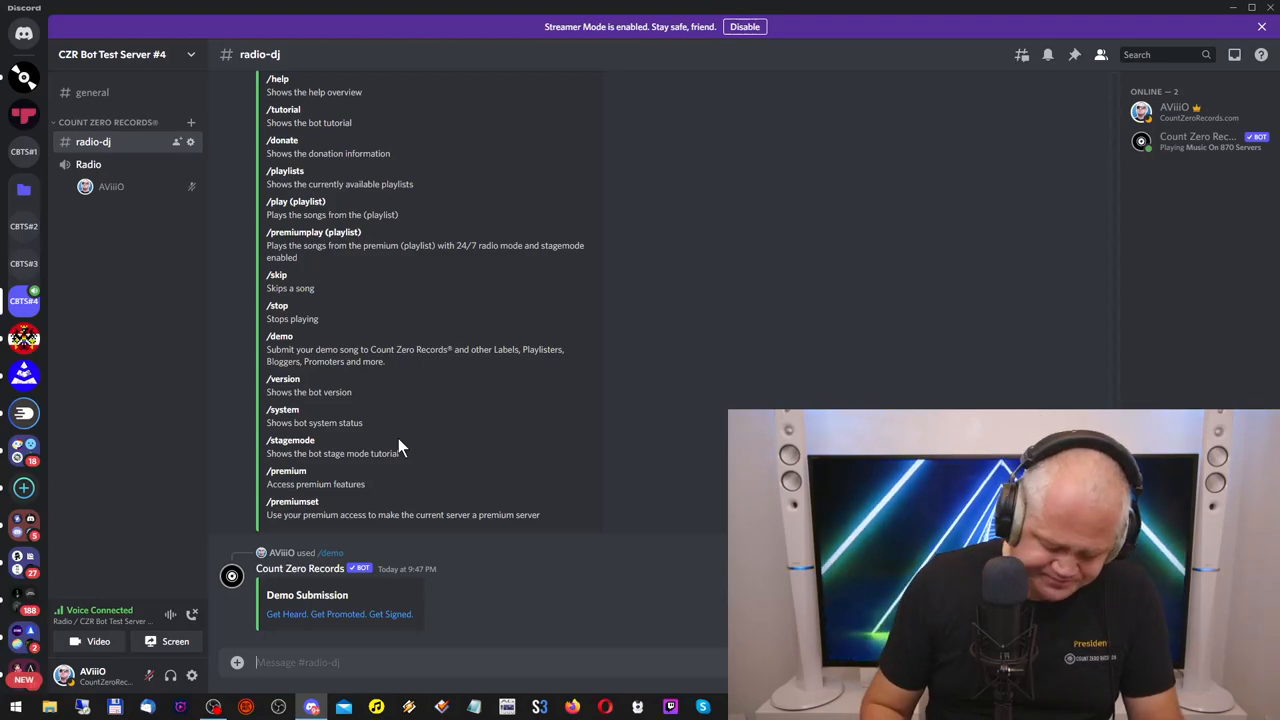
Send /version so the bot replies with its Version V.2.010.
type("/version")
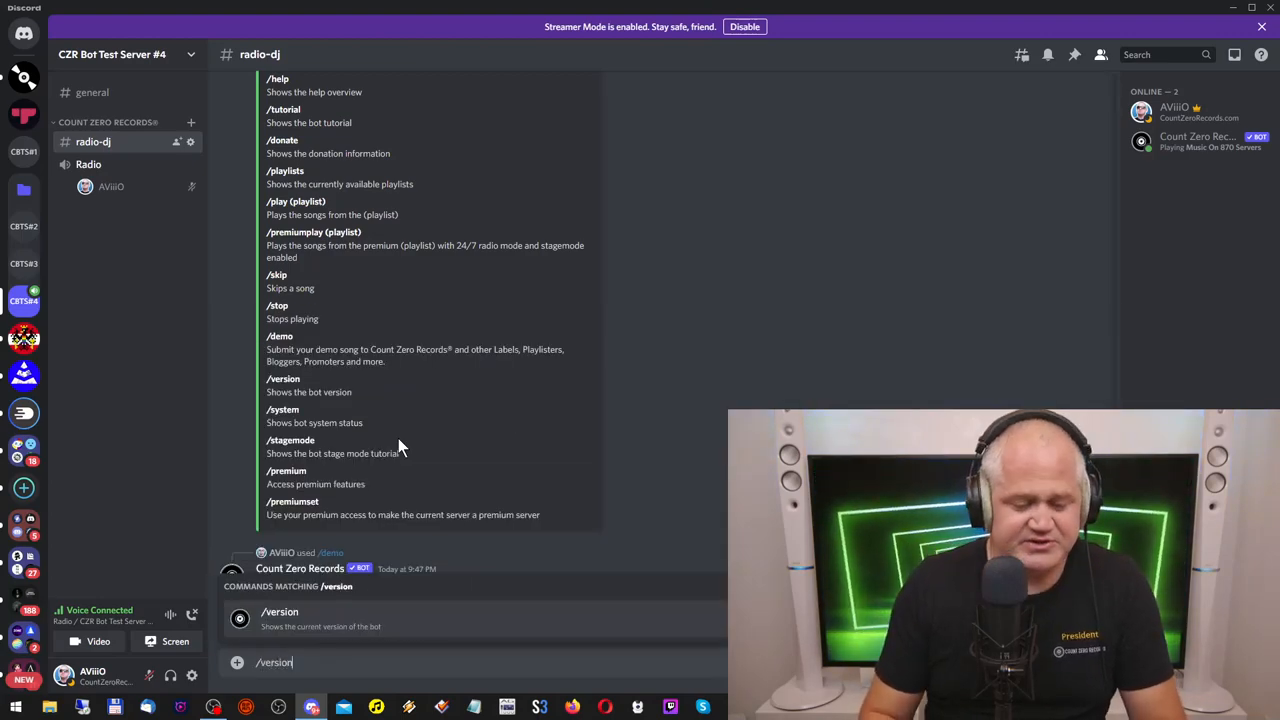
key("Return")
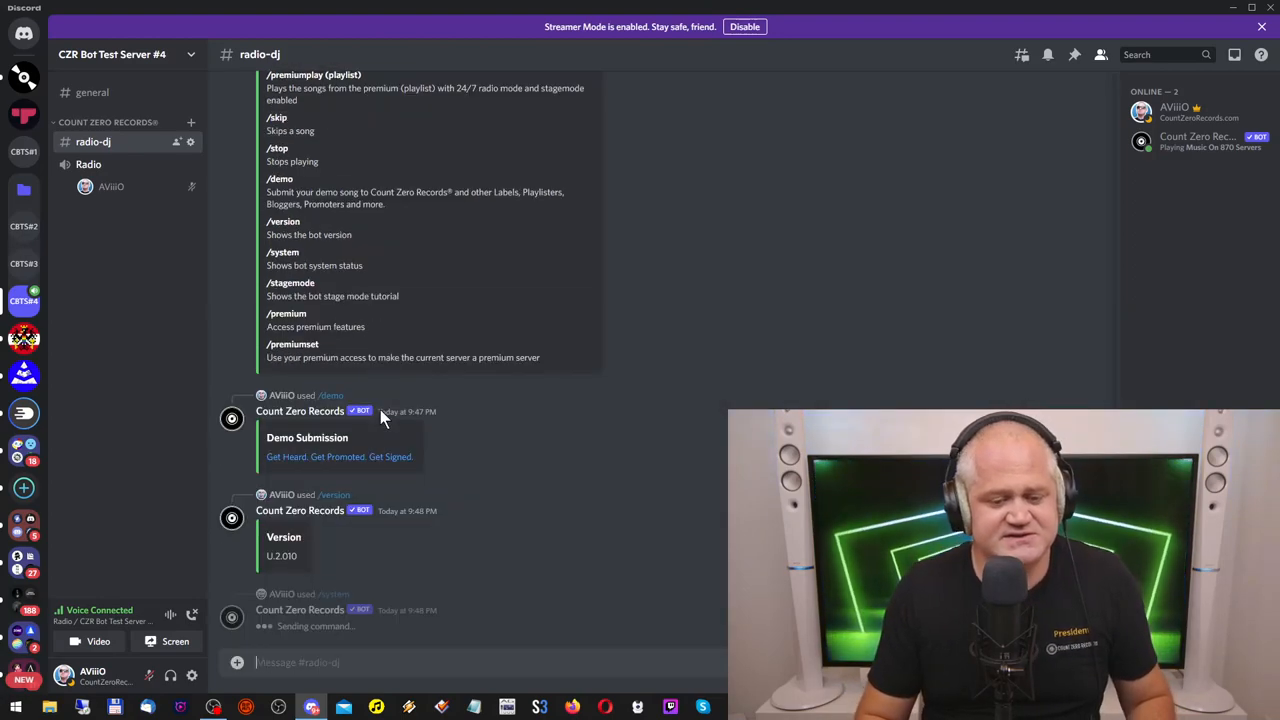
Scroll down to read the bot's System Overview embed with cores, memory, CPU and latency.
scroll("down", 3)
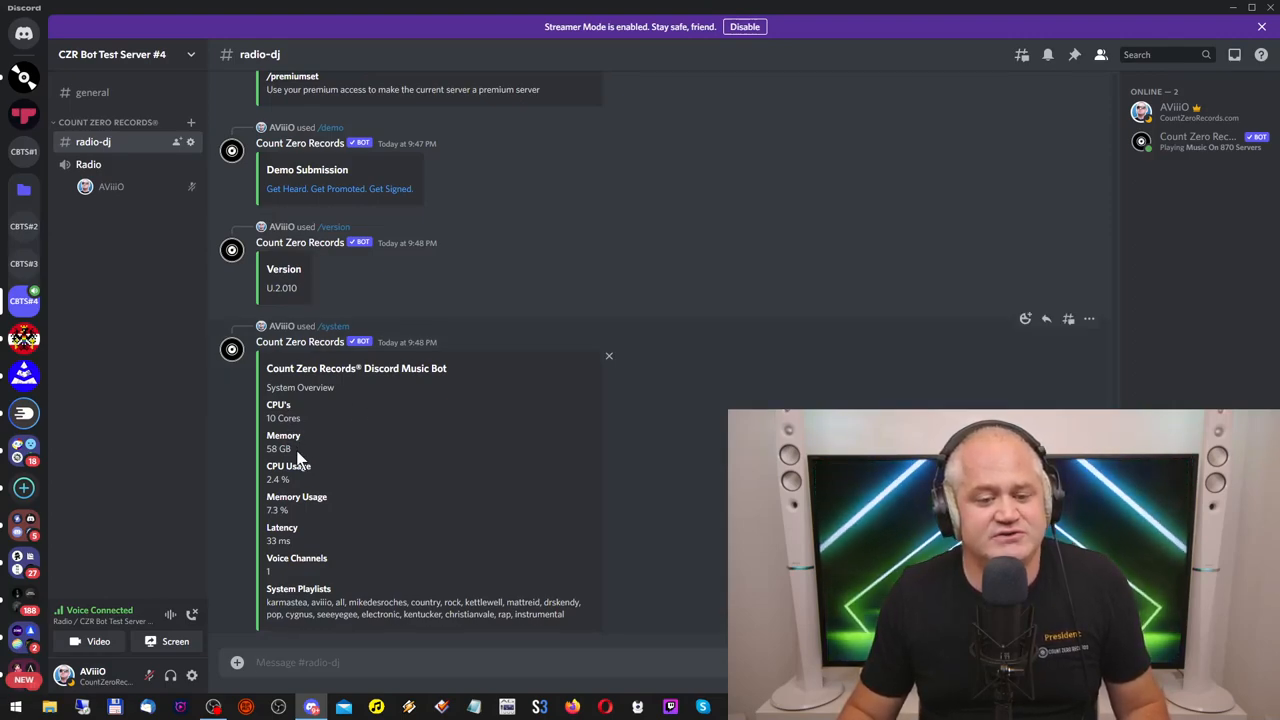
mouse_move(348, 480)
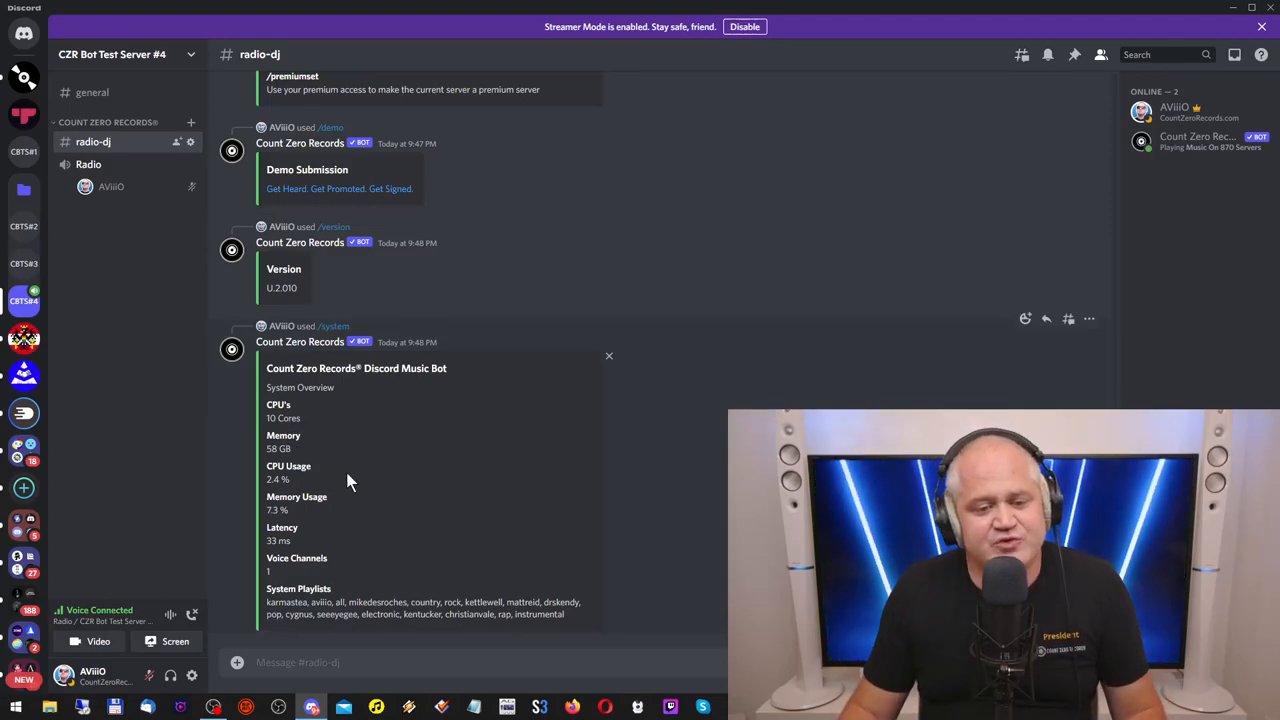
mouse_move(348, 480)
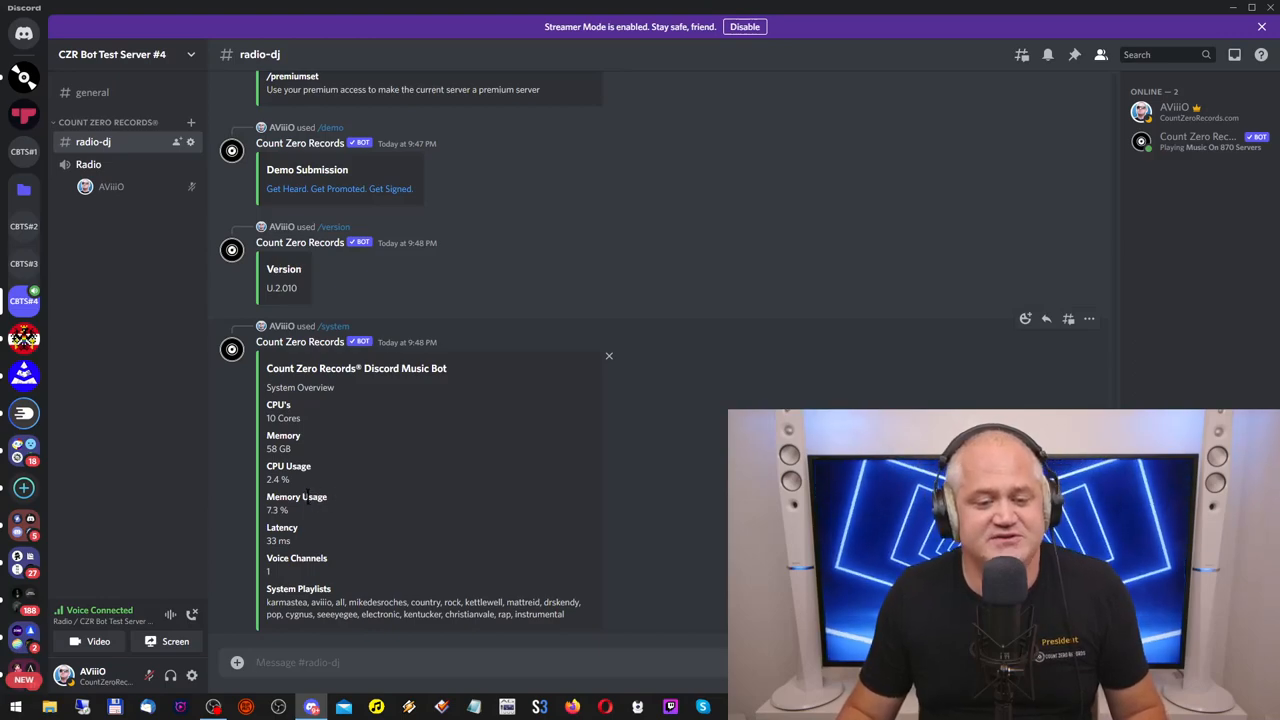
mouse_move(322, 524)
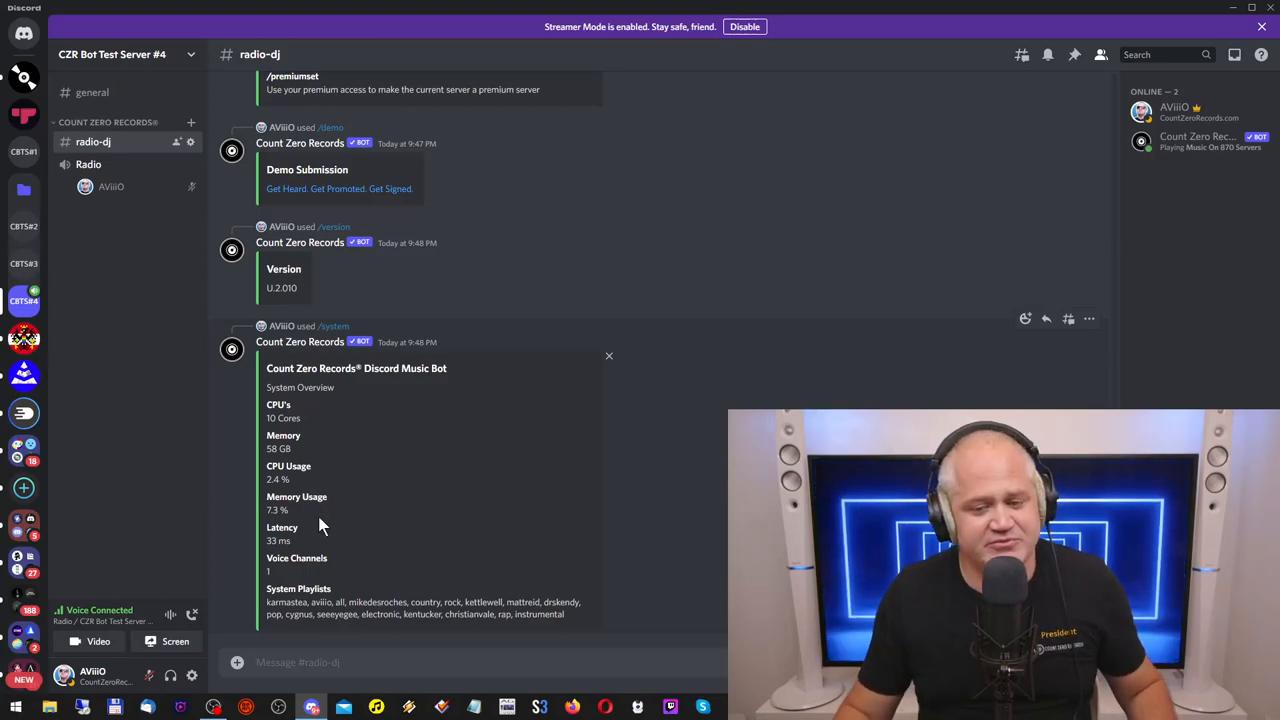
mouse_move(304, 550)
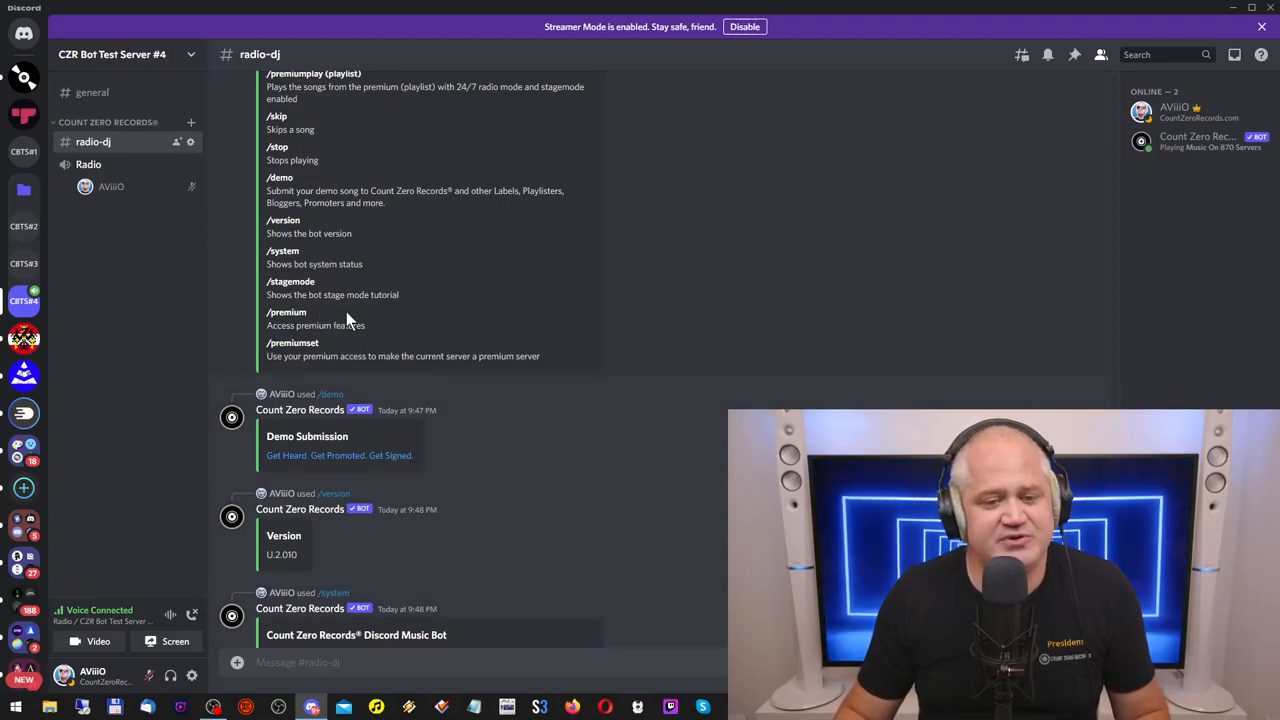
scroll("down", 3)
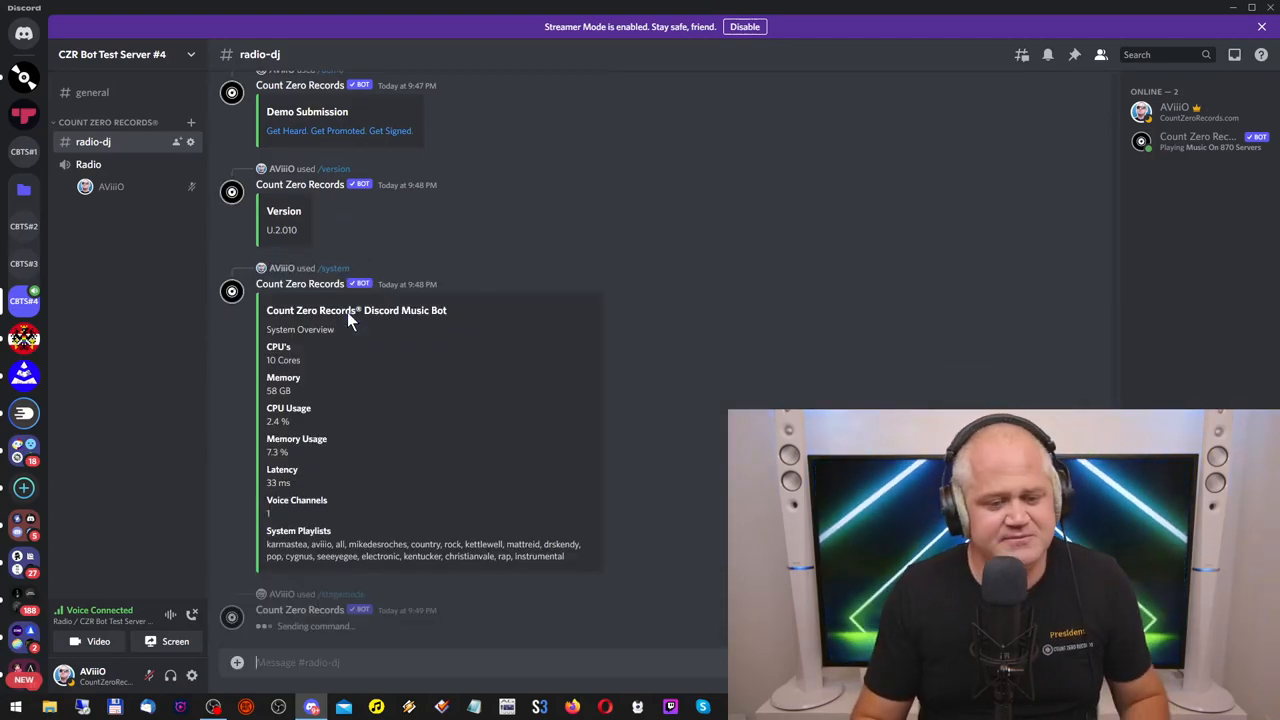
Scroll through radio-dj to read the bot's Stage Mode Tutorial with its four setup steps.
scroll("down", 3)
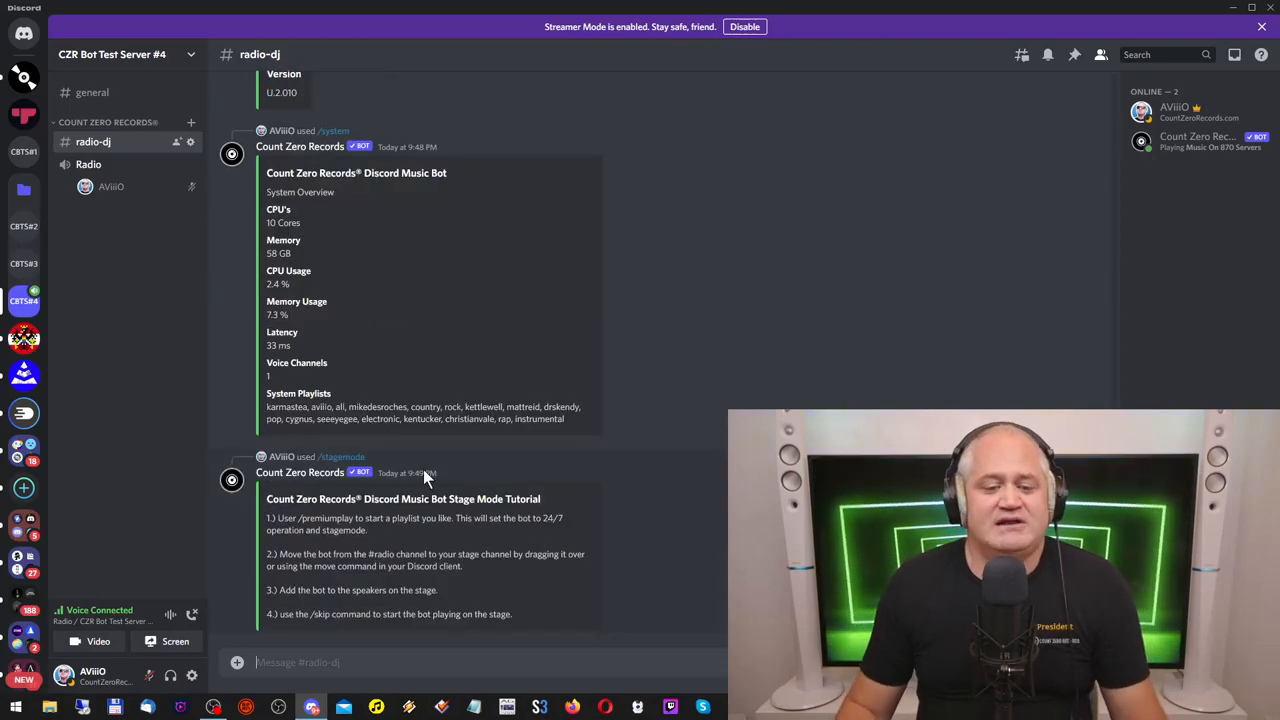
mouse_move(410, 472)
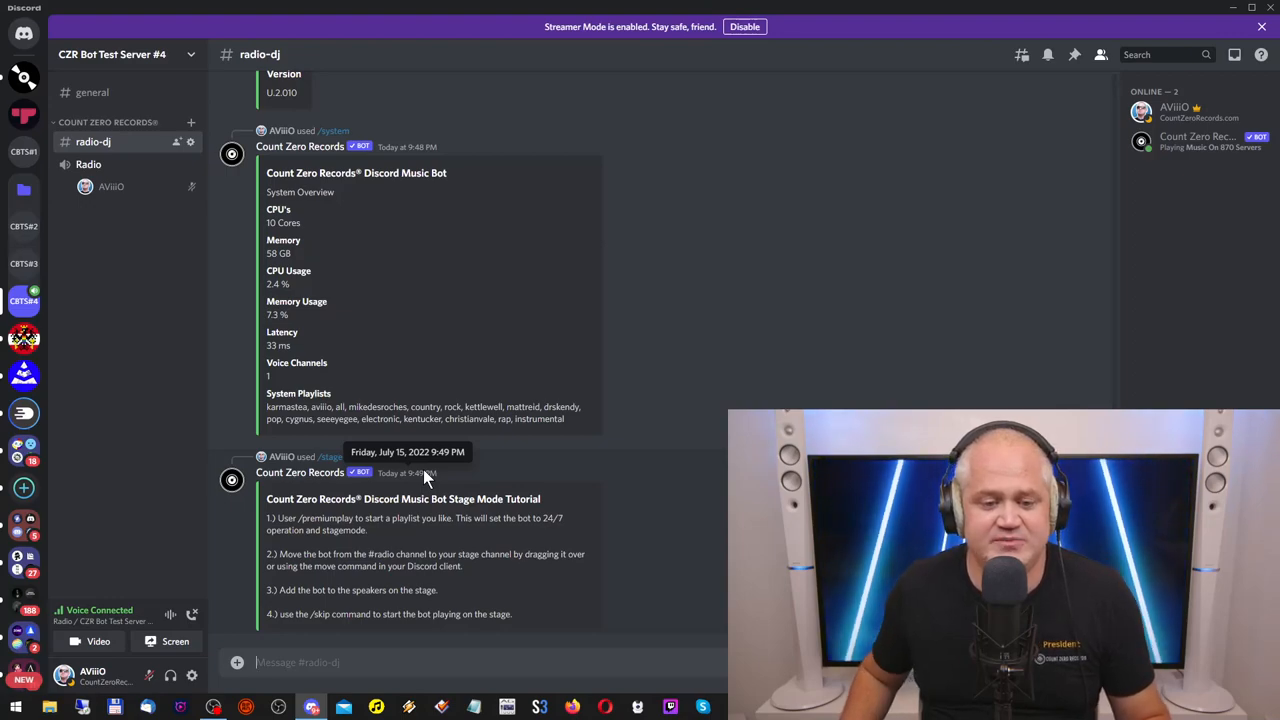
mouse_move(380, 622)
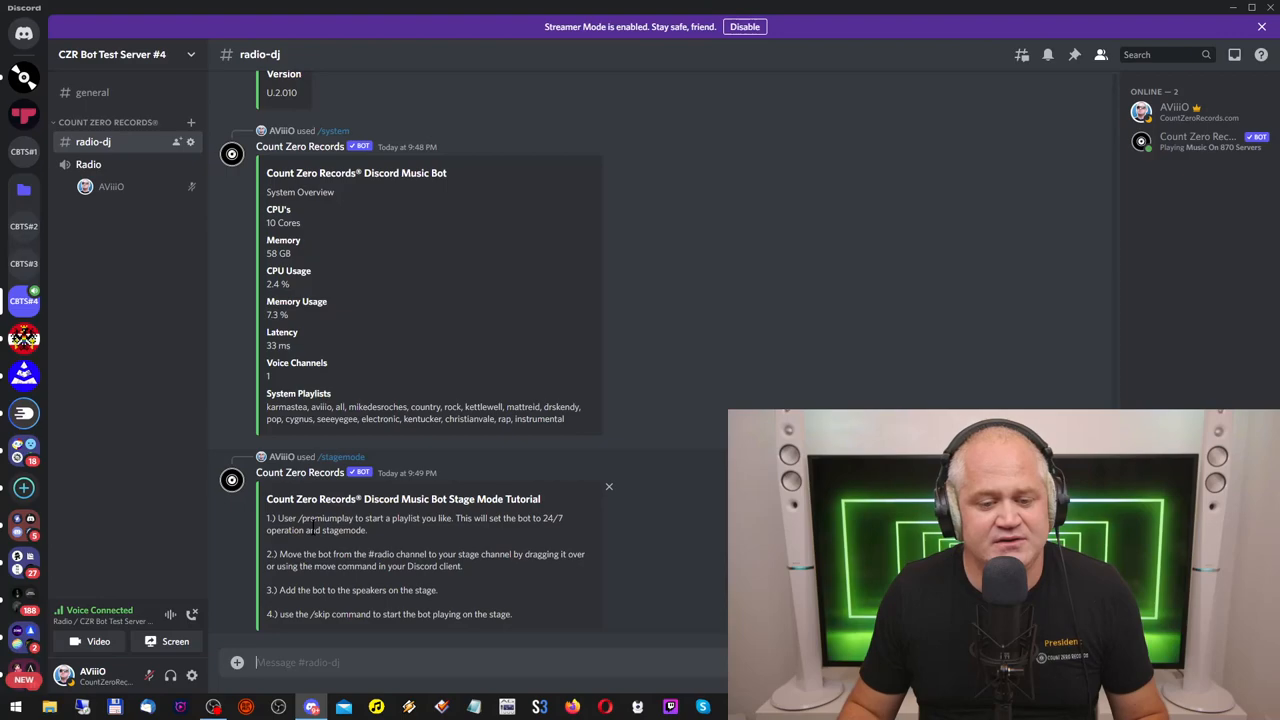
mouse_move(398, 548)
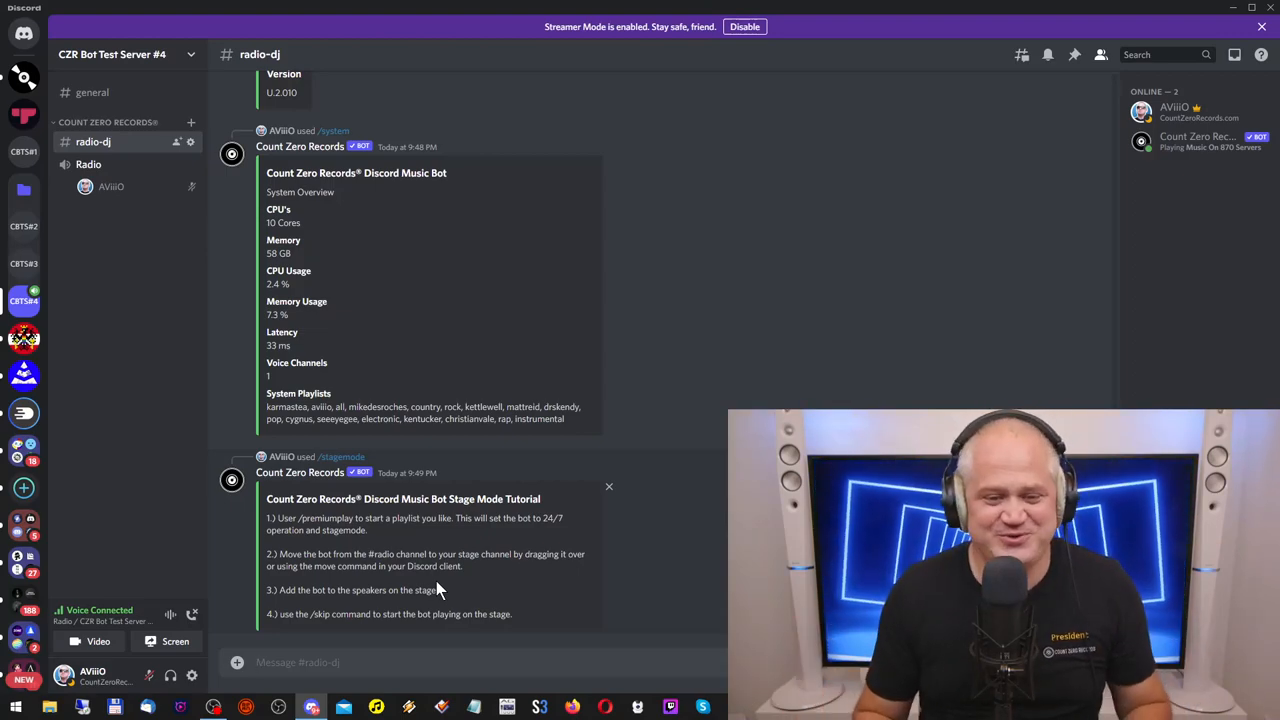
scroll("up", 3)
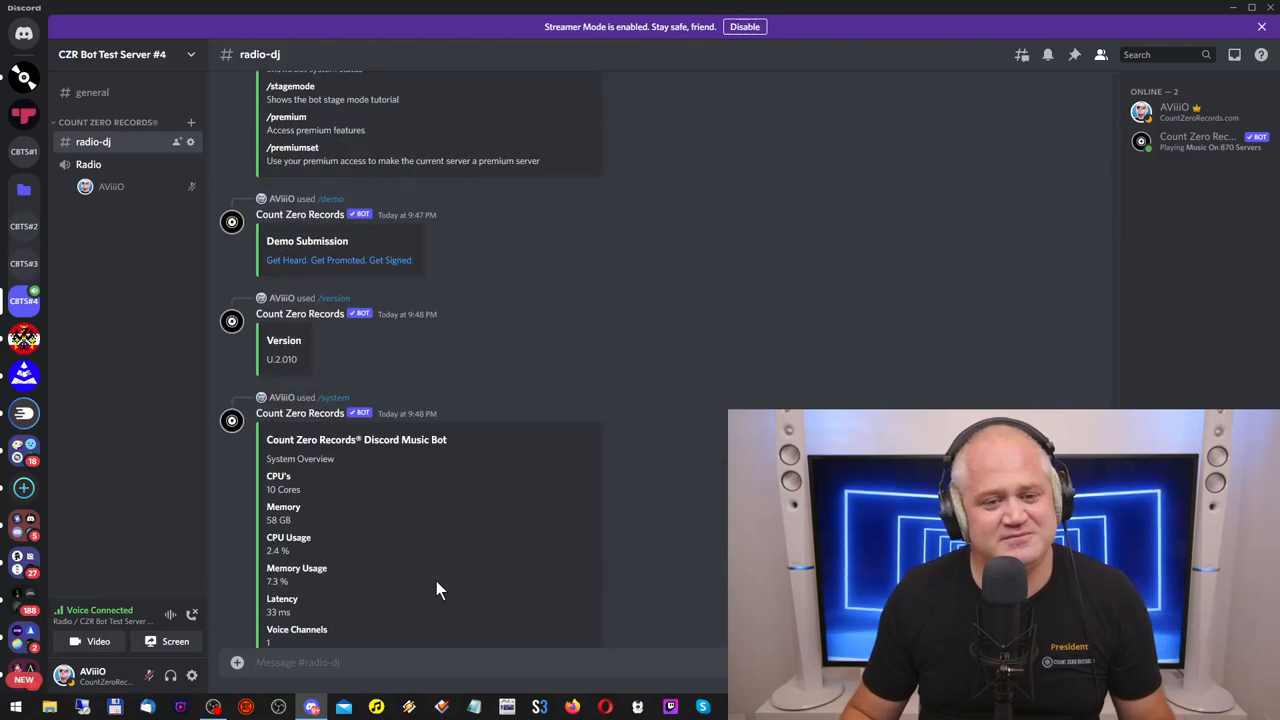
scroll("up", 3)
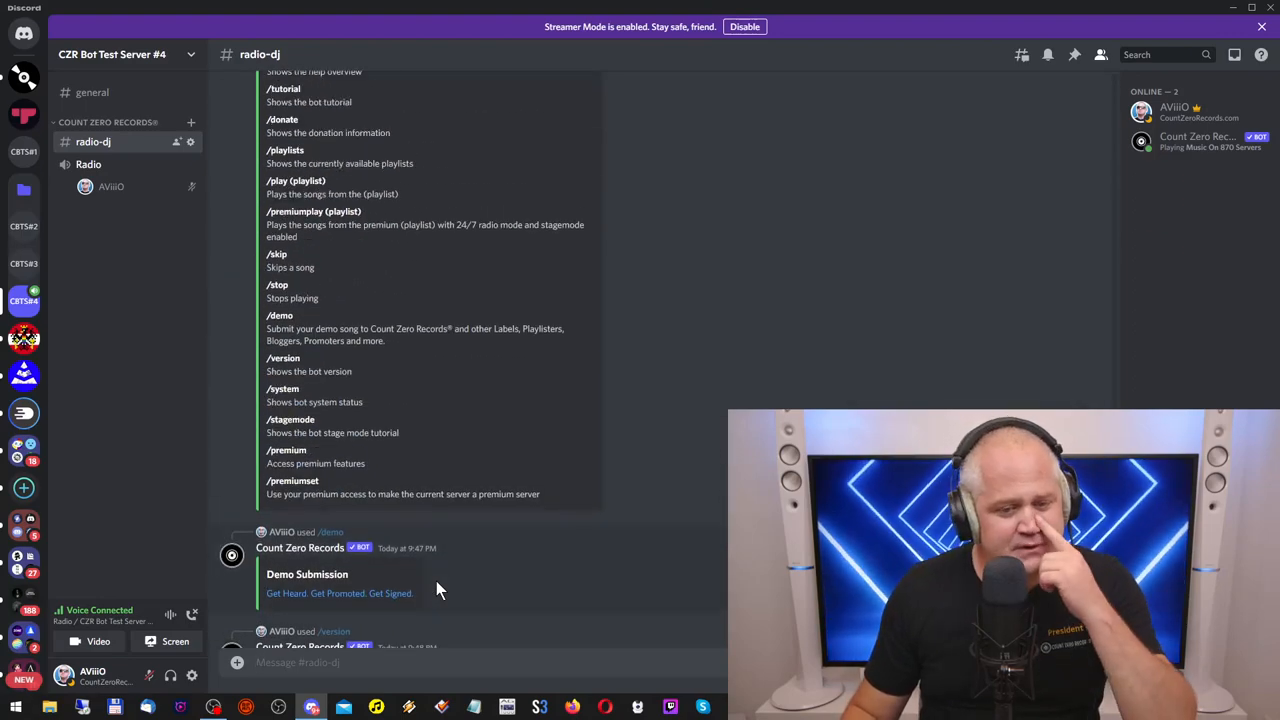
scroll("down", 3)
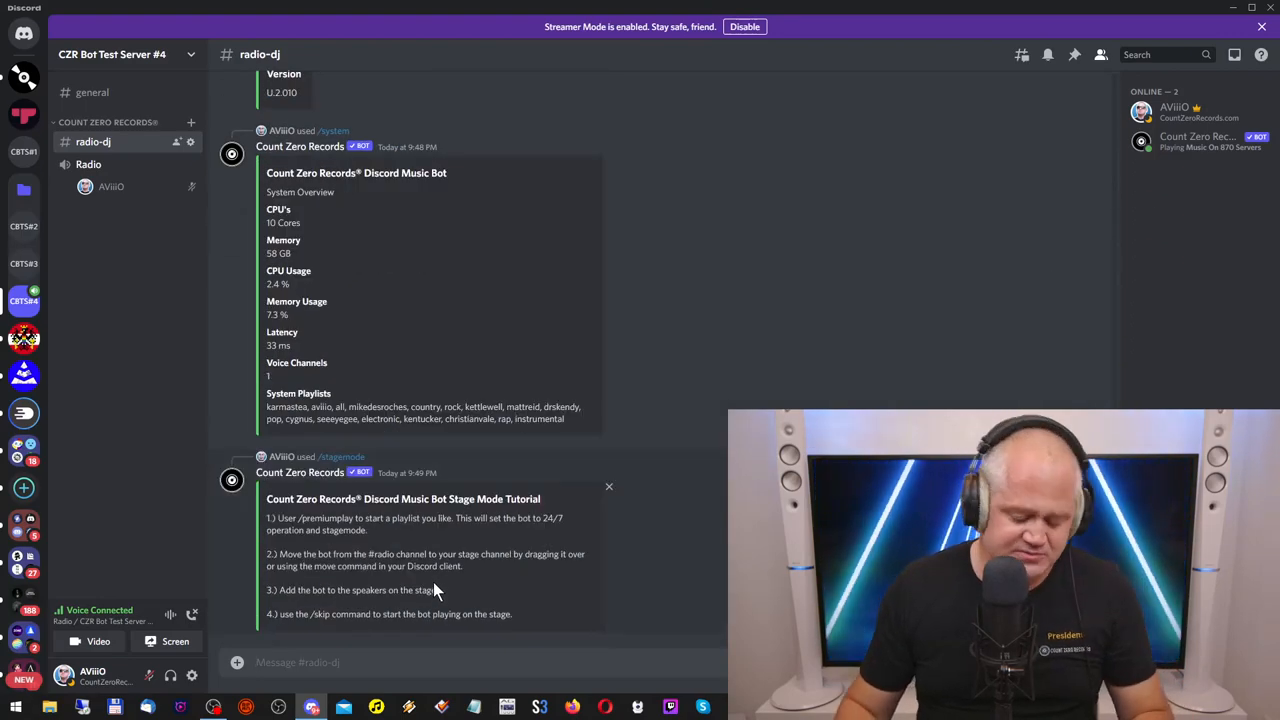
Send /premium from the slash suggestions and view the Premium Activated status reply.
type("/premiumplay option")
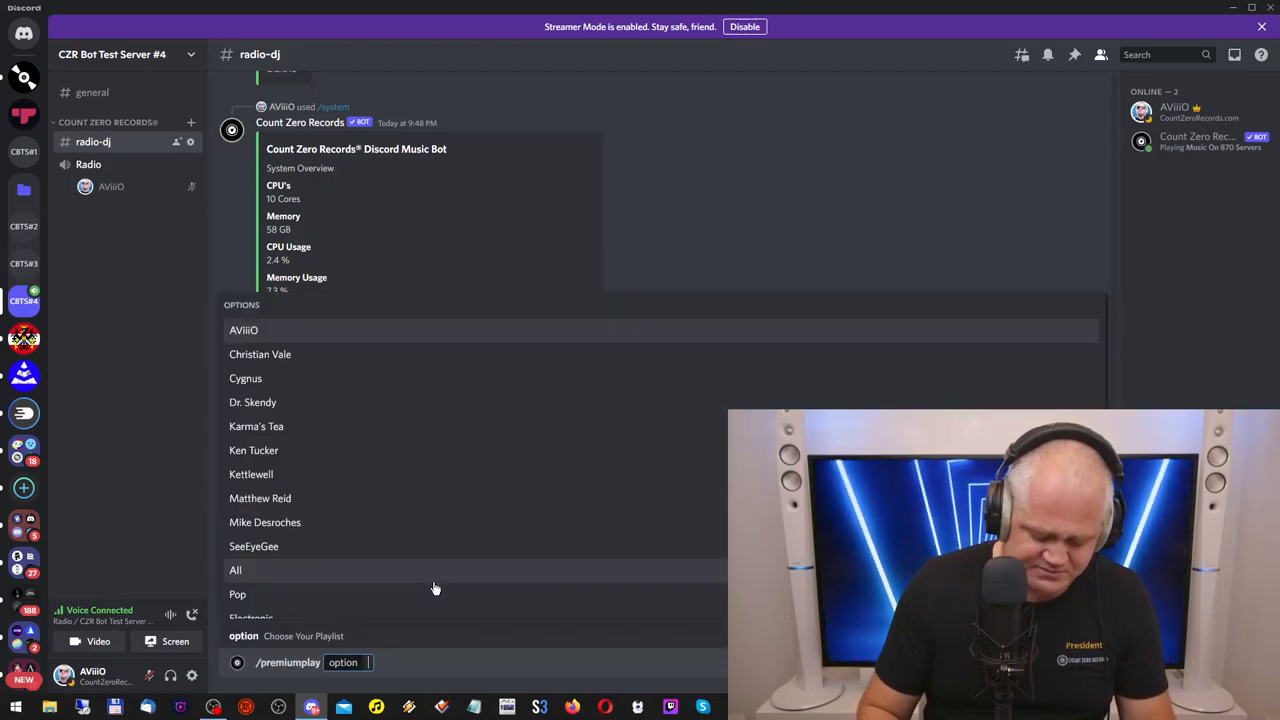
left_click(244, 330)
type("/premium")
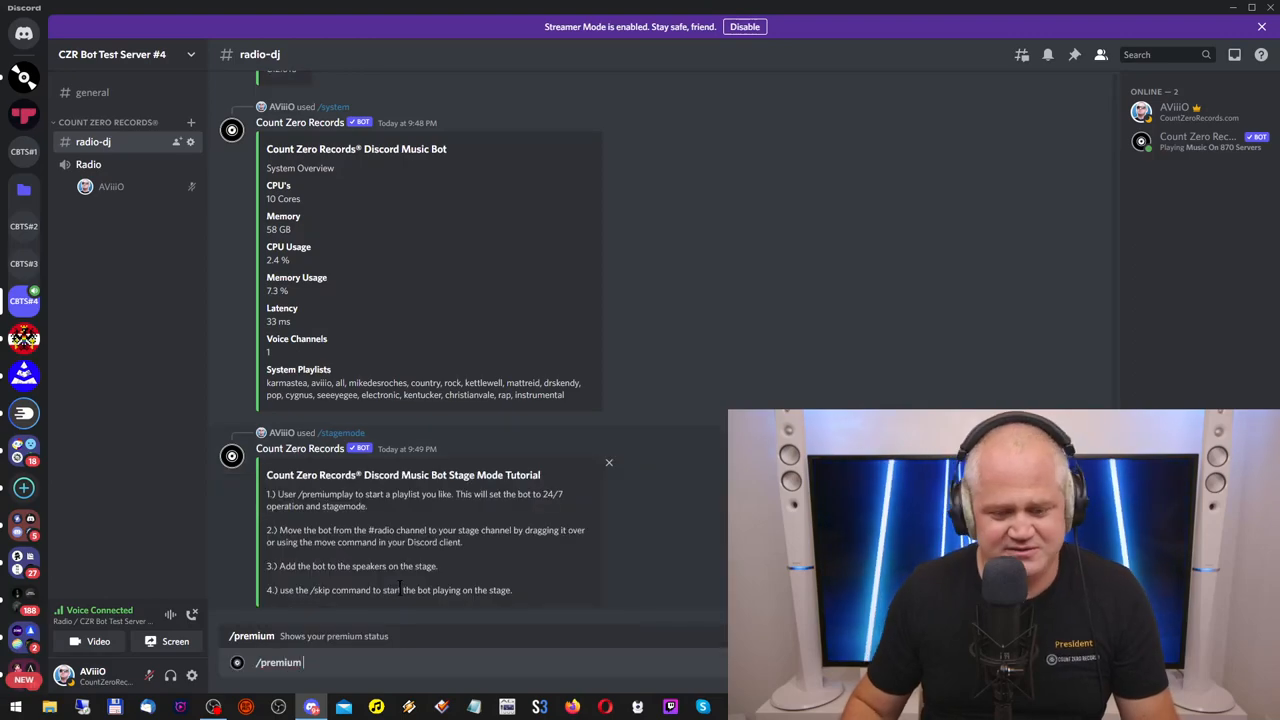
key("Return")
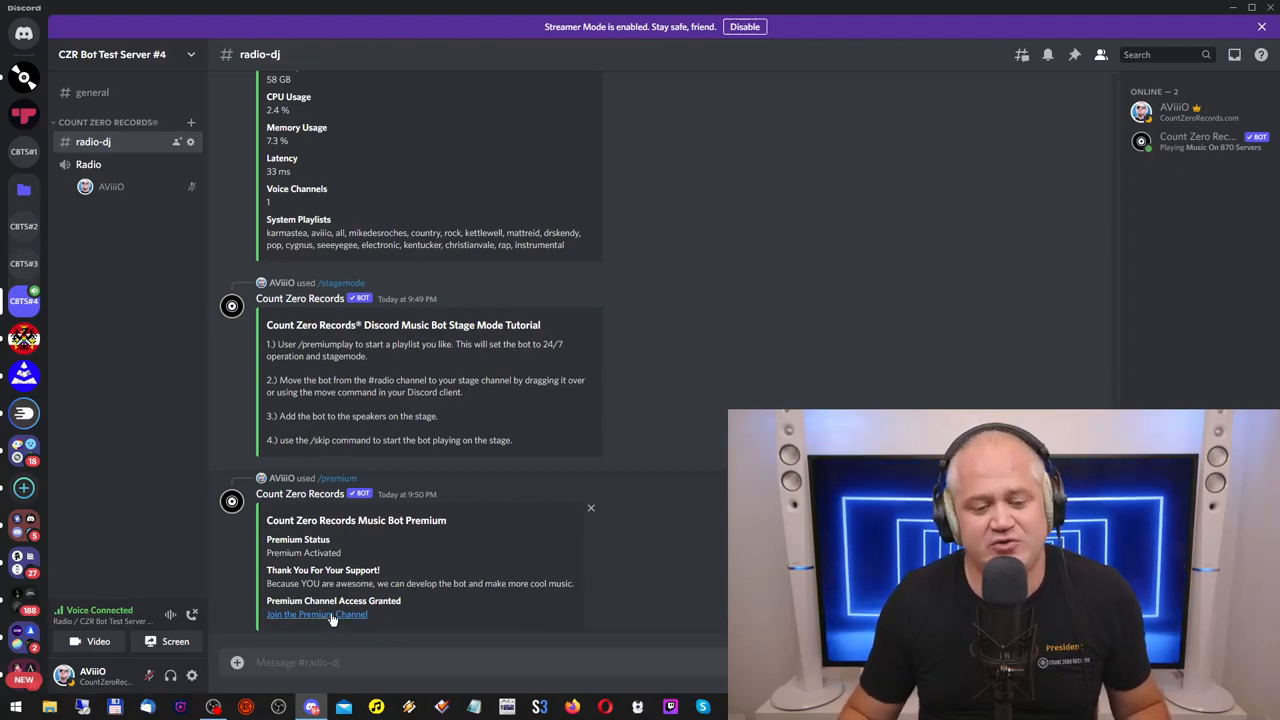
mouse_move(316, 614)
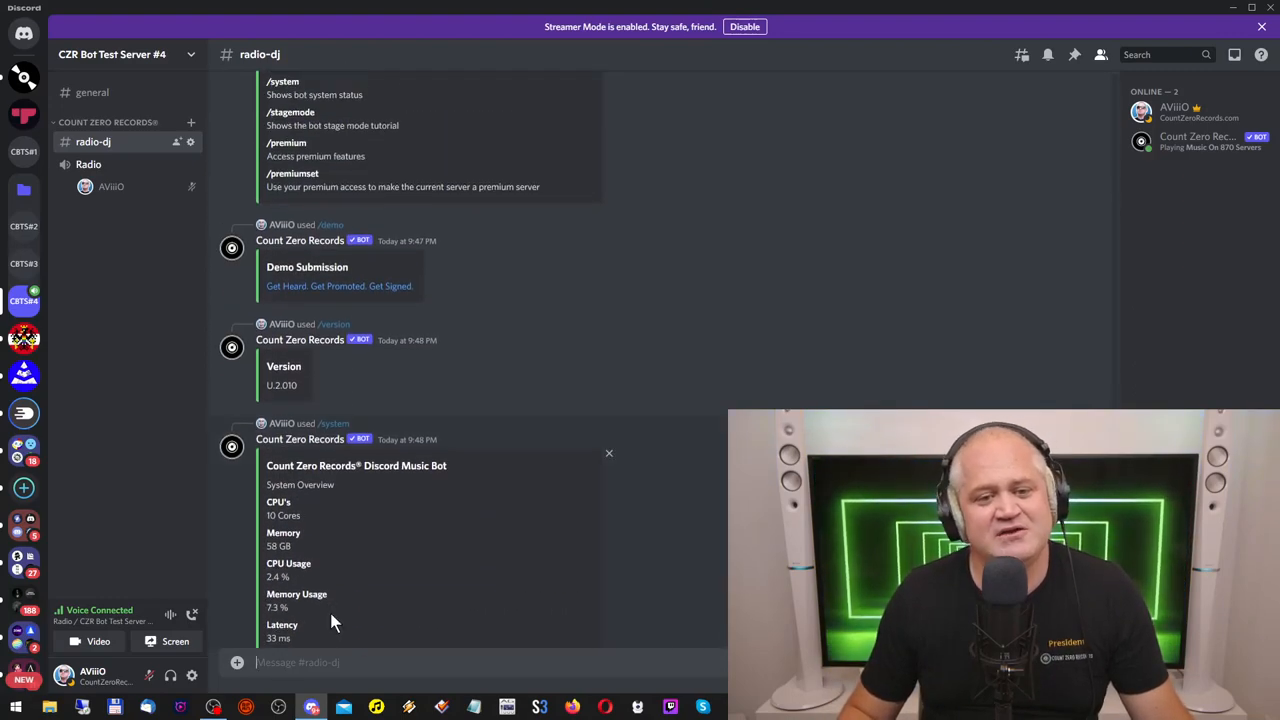
scroll("down", 3)
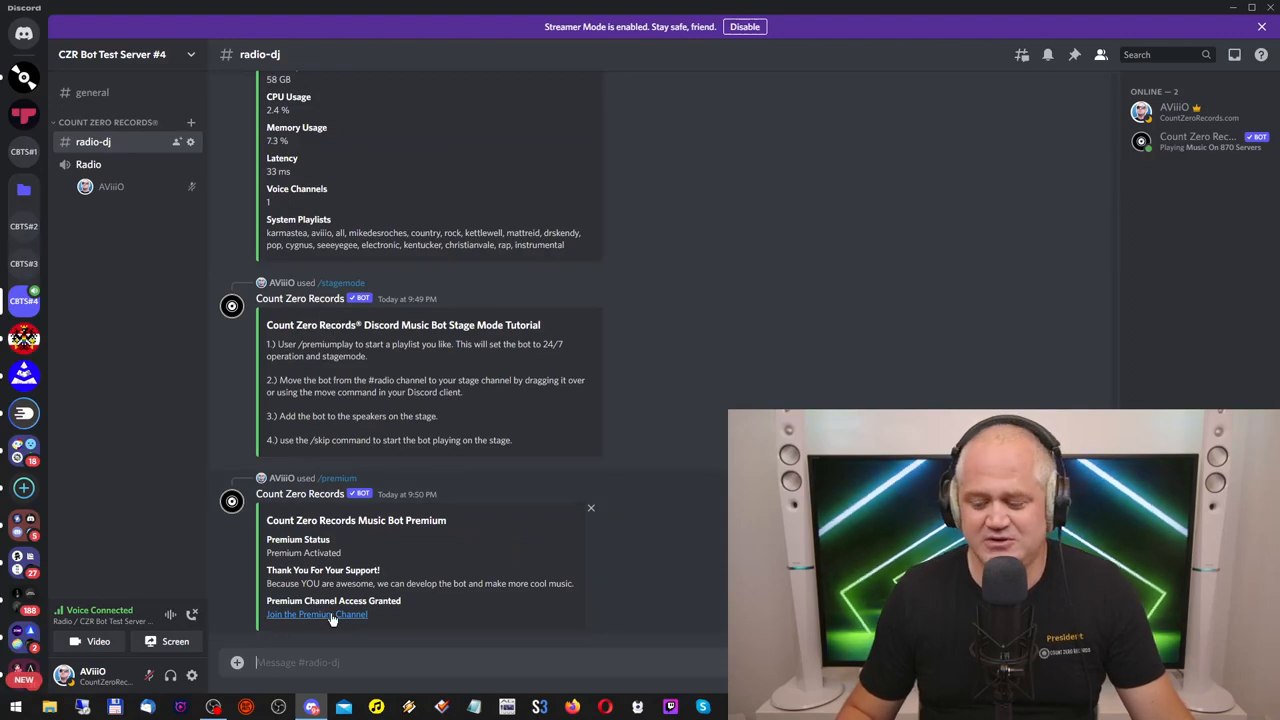